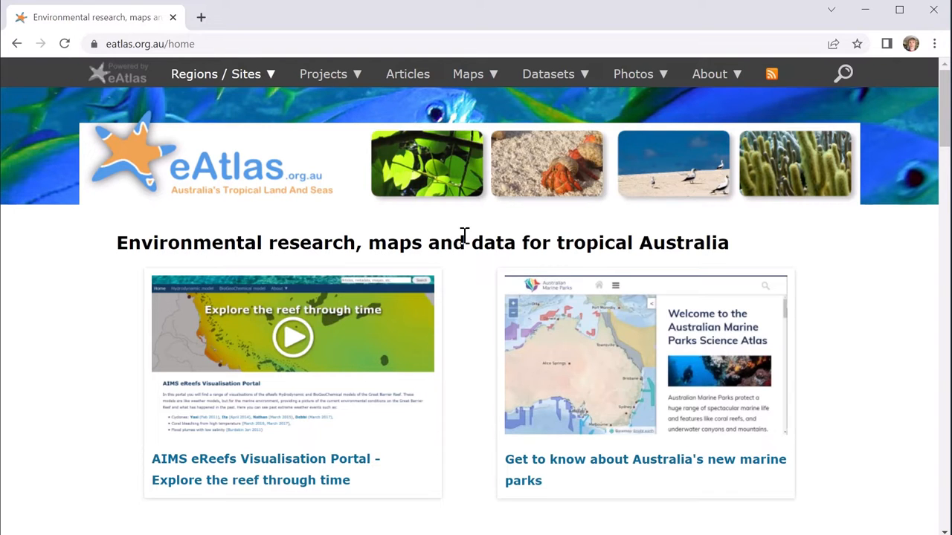
# - Run a site-wide eAtlas search for 'Lizard Island'
pyautogui.scroll(-3)
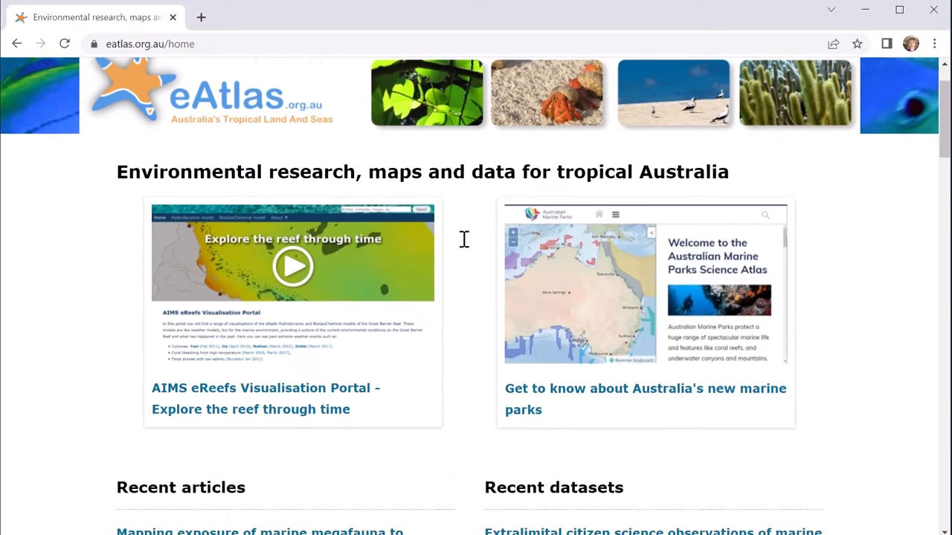
pyautogui.scroll(-3)
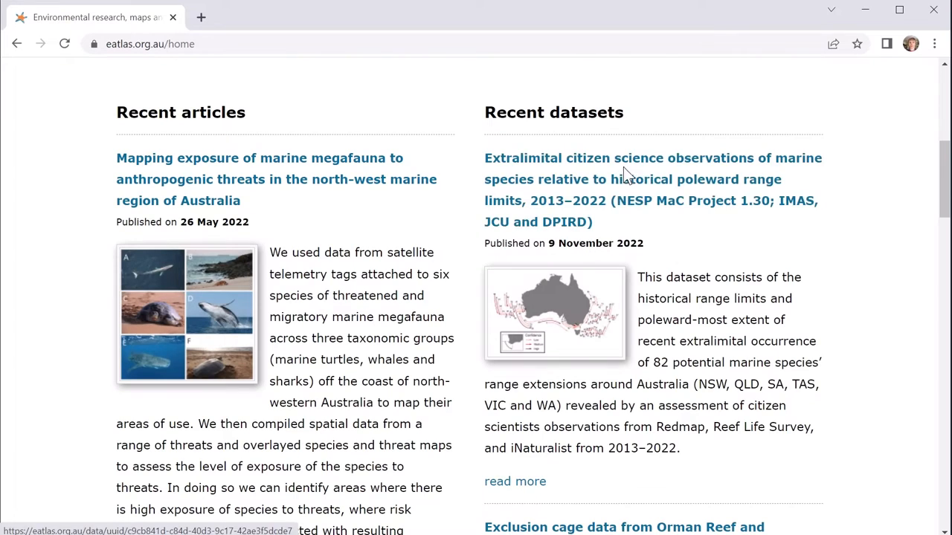
pyautogui.moveTo(301, 234)
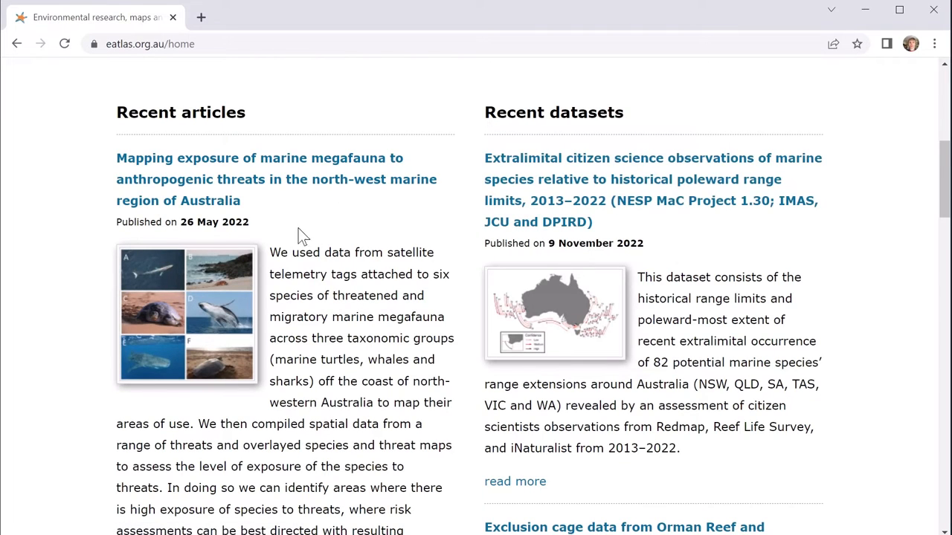
pyautogui.moveTo(632, 244)
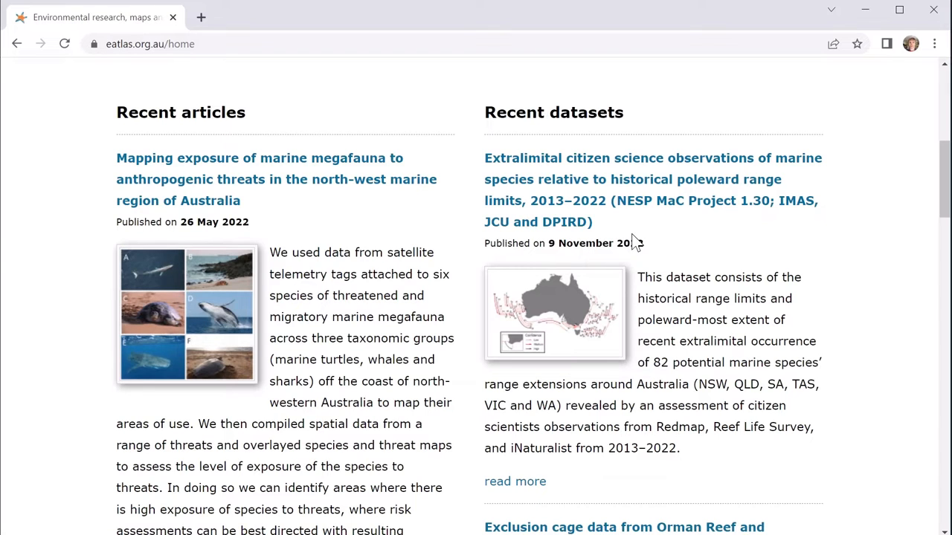
pyautogui.scroll(3)
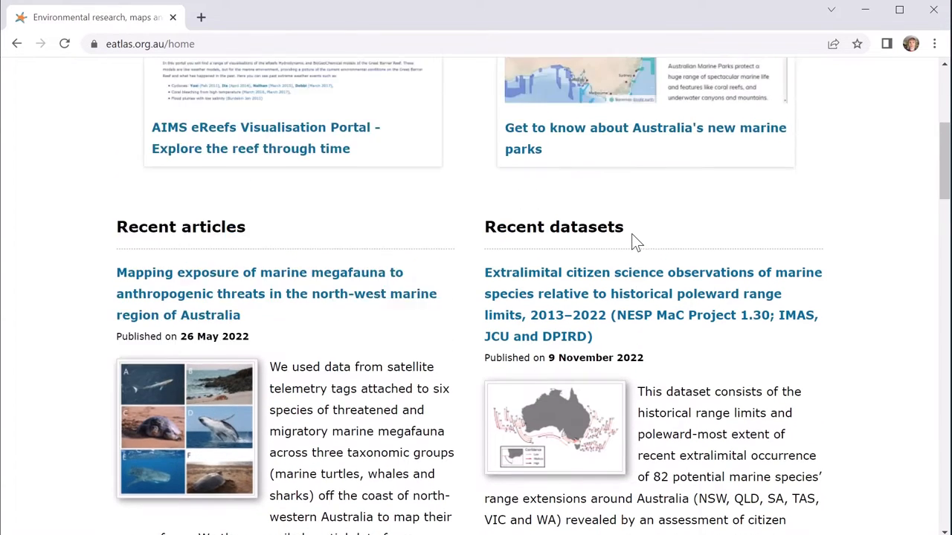
pyautogui.scroll(3)
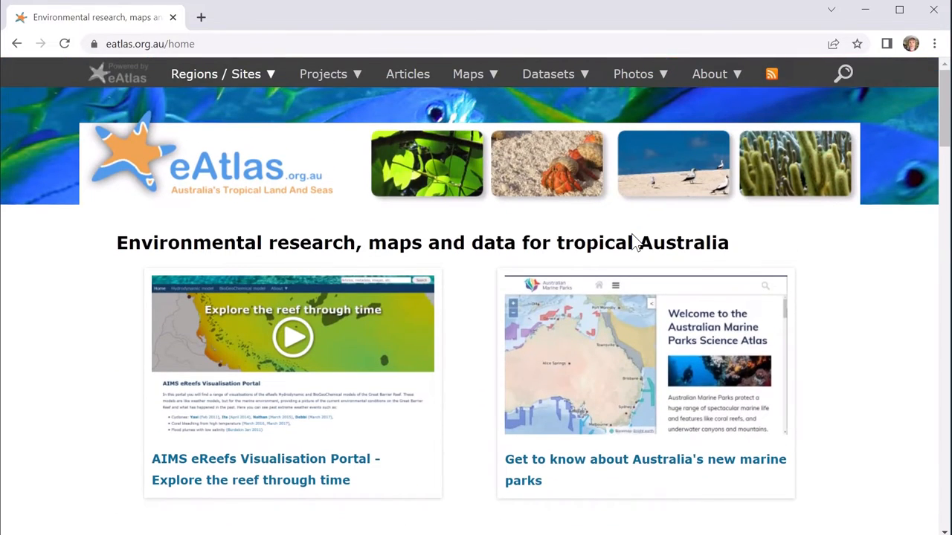
pyautogui.moveTo(628, 235)
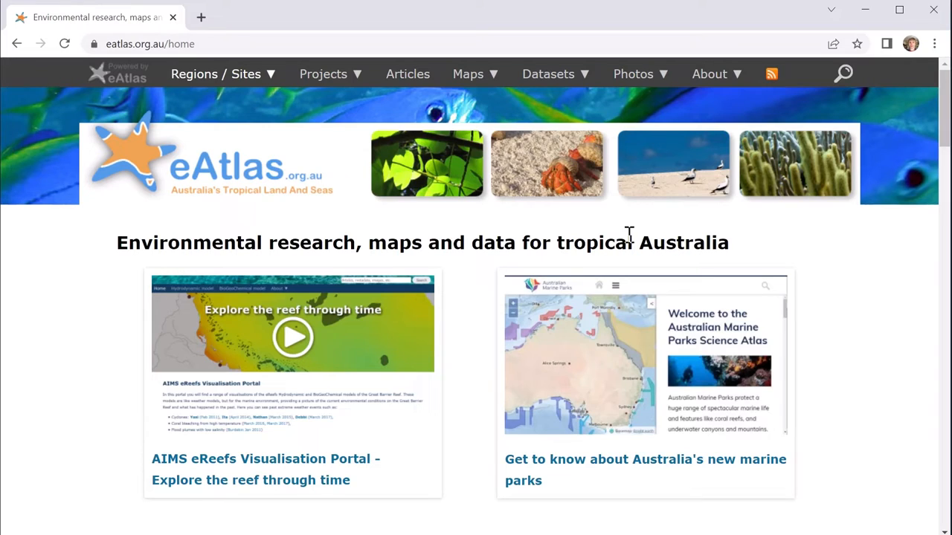
pyautogui.moveTo(842, 74)
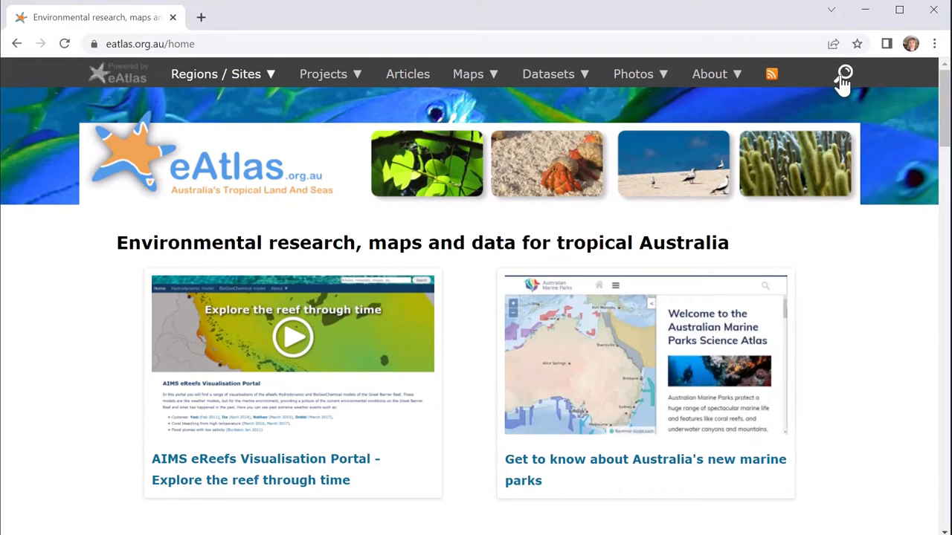
pyautogui.moveTo(843, 76)
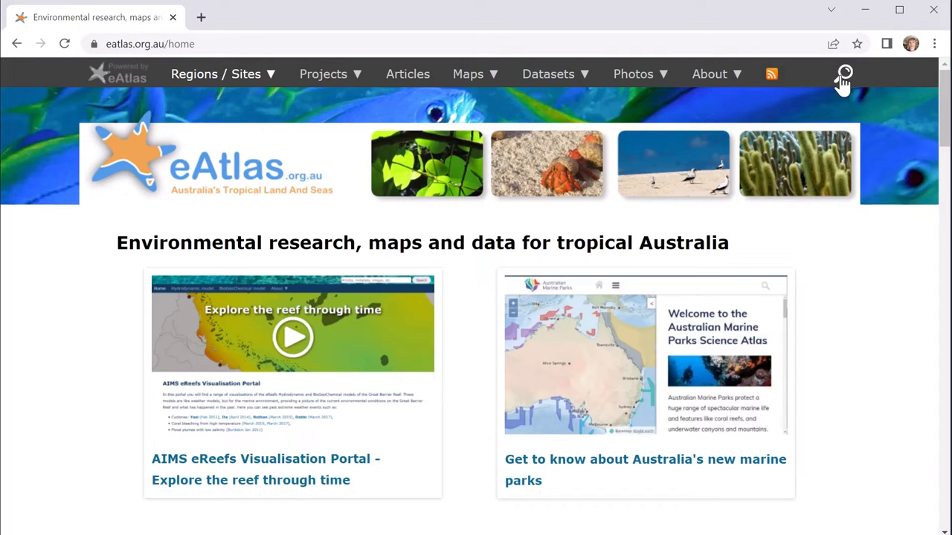
pyautogui.click(843, 74)
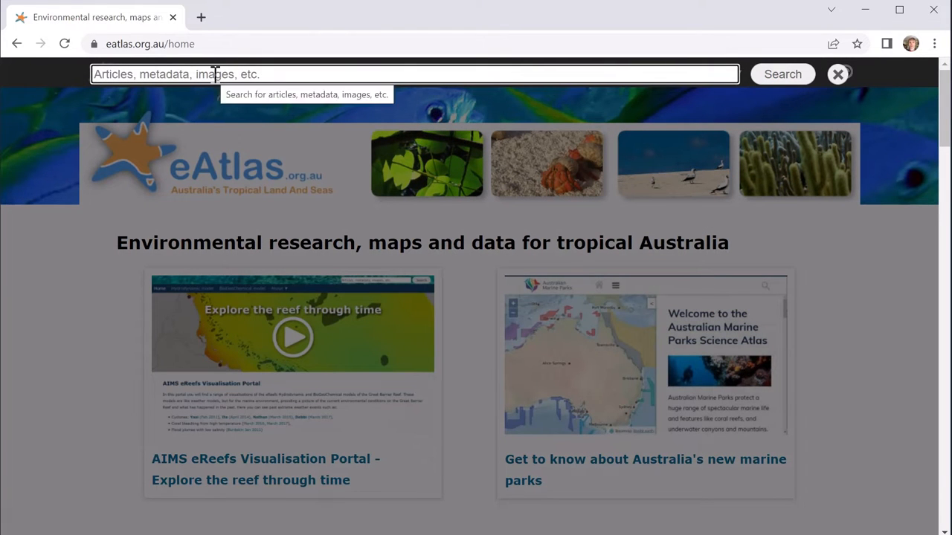
pyautogui.write('Lizard Island')
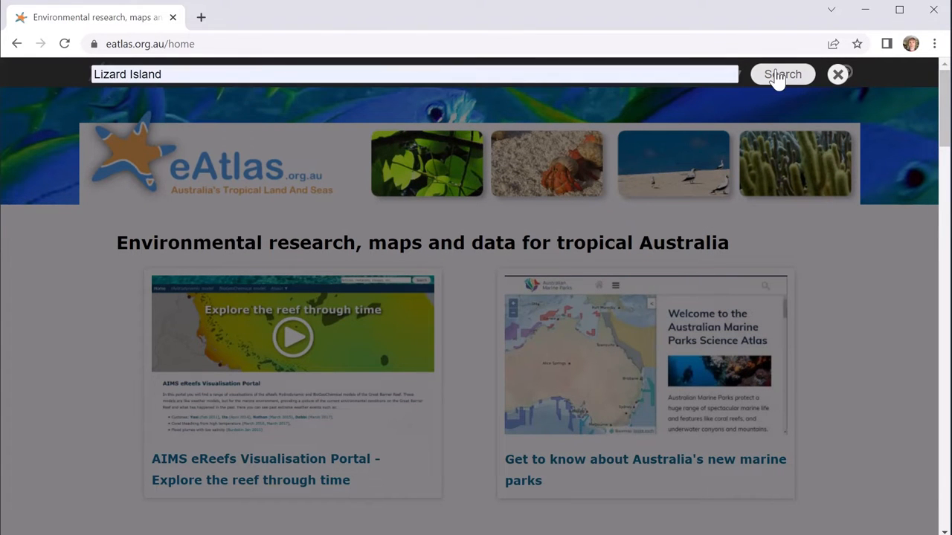
pyautogui.click(782, 74)
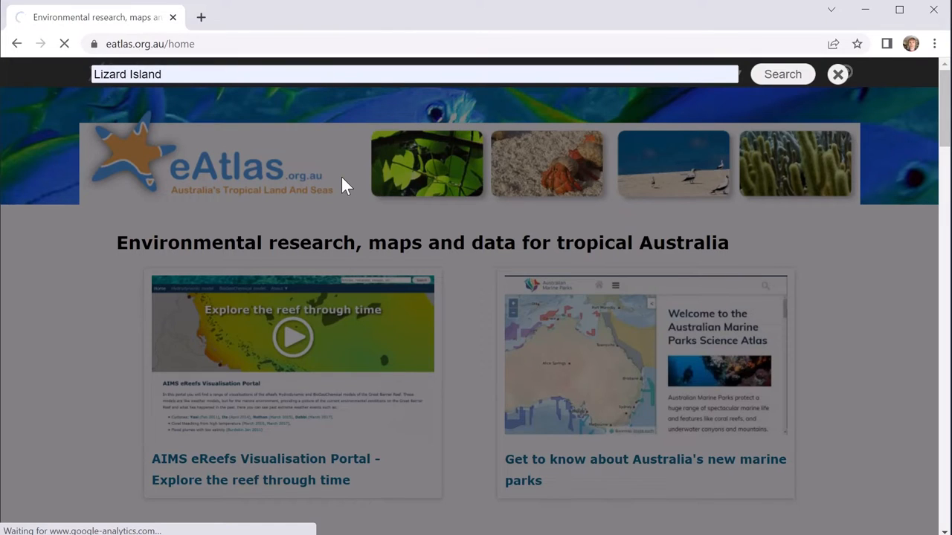
pyautogui.moveTo(335, 186)
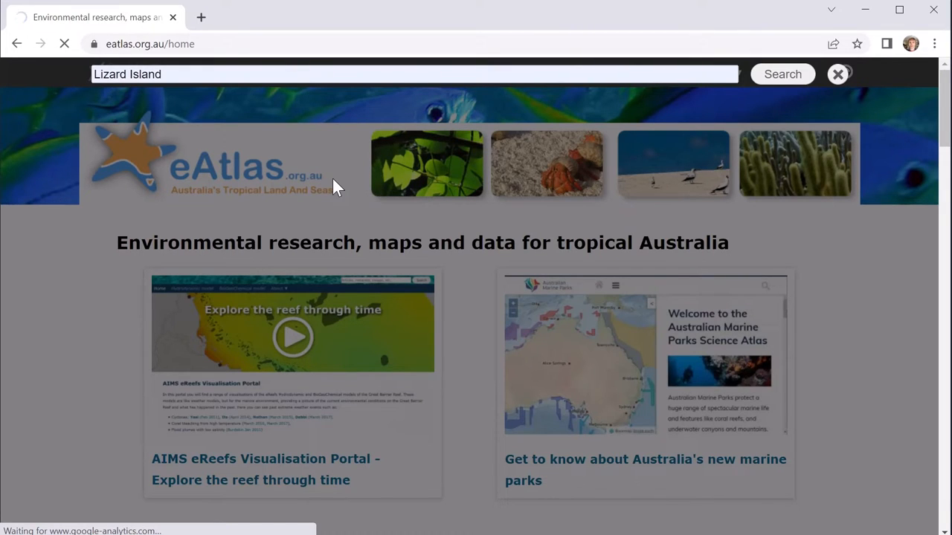
pyautogui.click(782, 74)
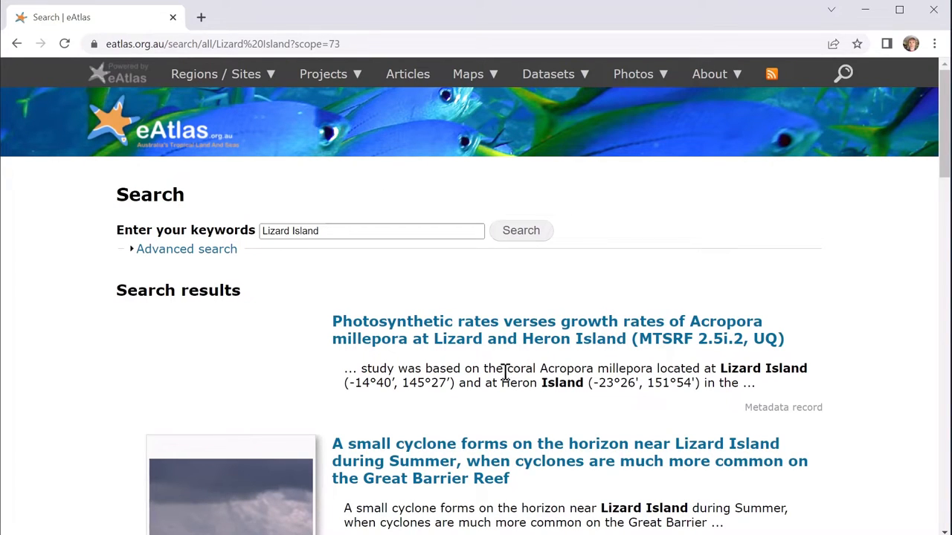
# - Scroll through the Lizard Island results: coral, cyclone, jellyfish and crown-of-thorns records
pyautogui.scroll(-3)
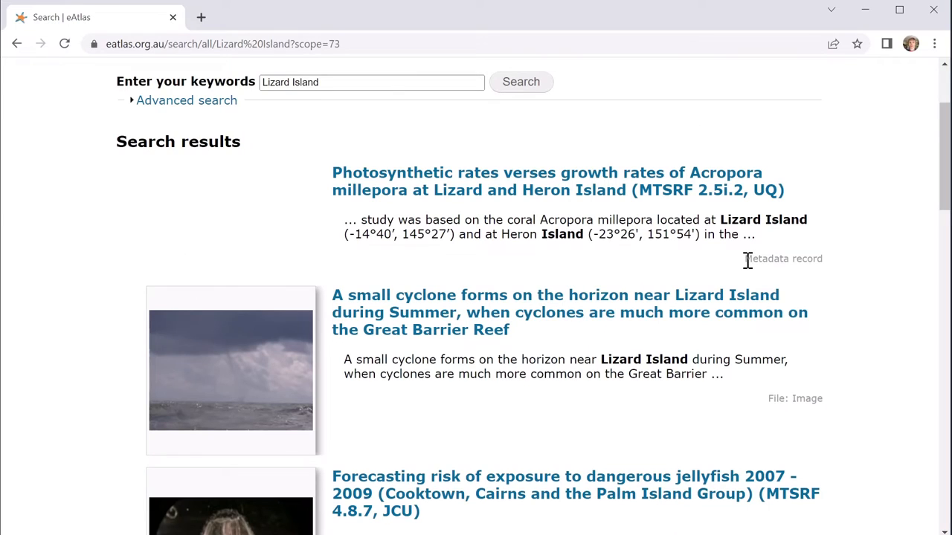
pyautogui.moveTo(753, 385)
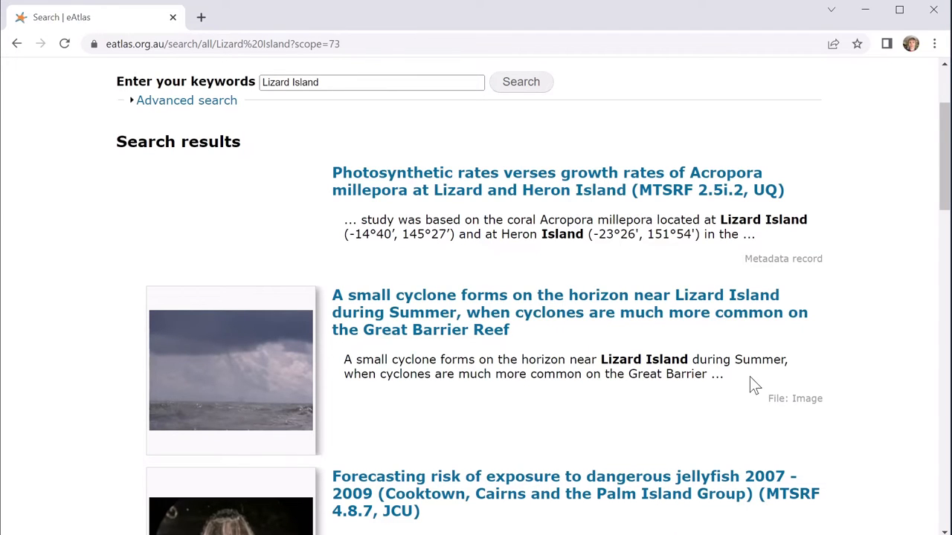
pyautogui.scroll(-3)
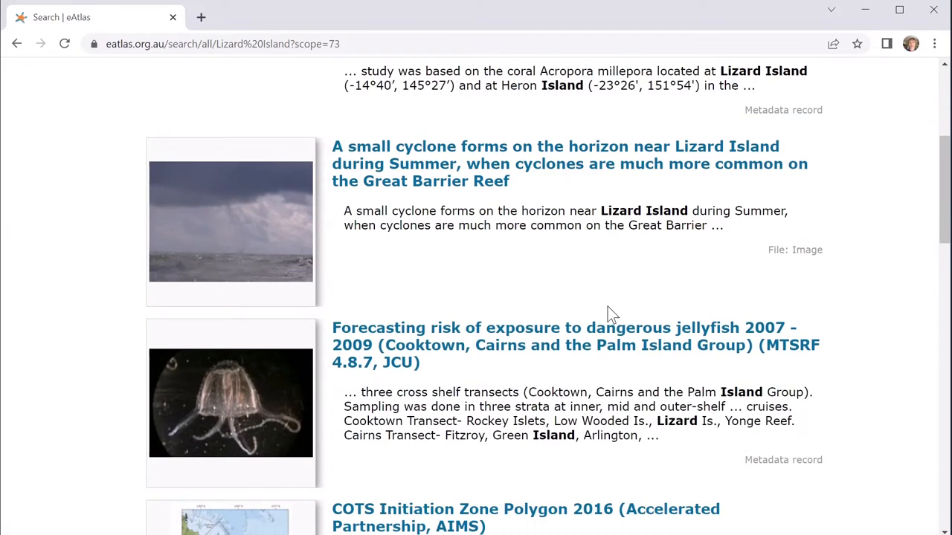
pyautogui.scroll(-3)
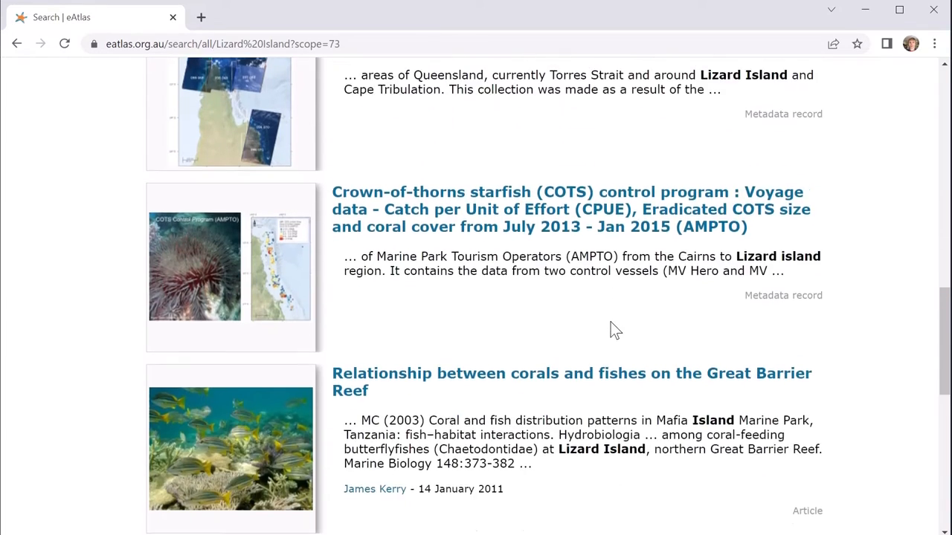
pyautogui.scroll(-3)
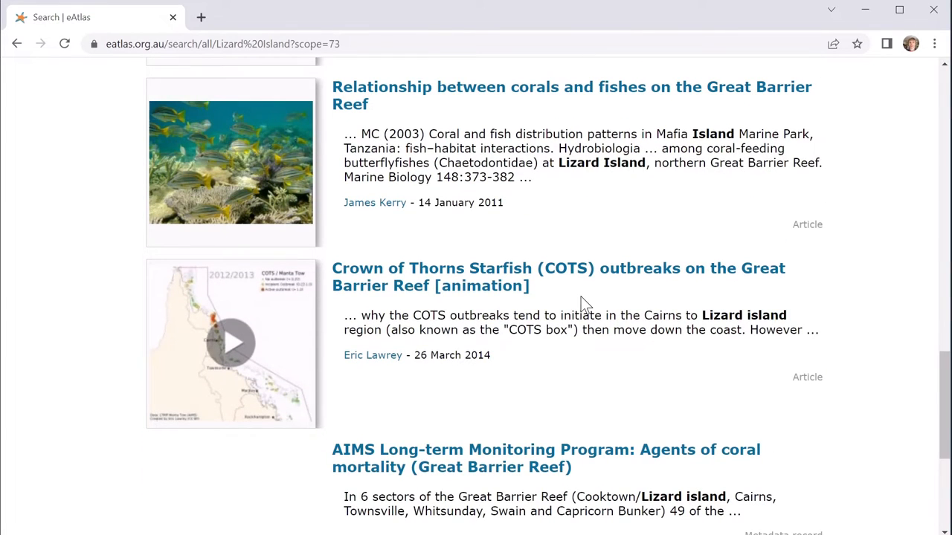
pyautogui.moveTo(564, 315)
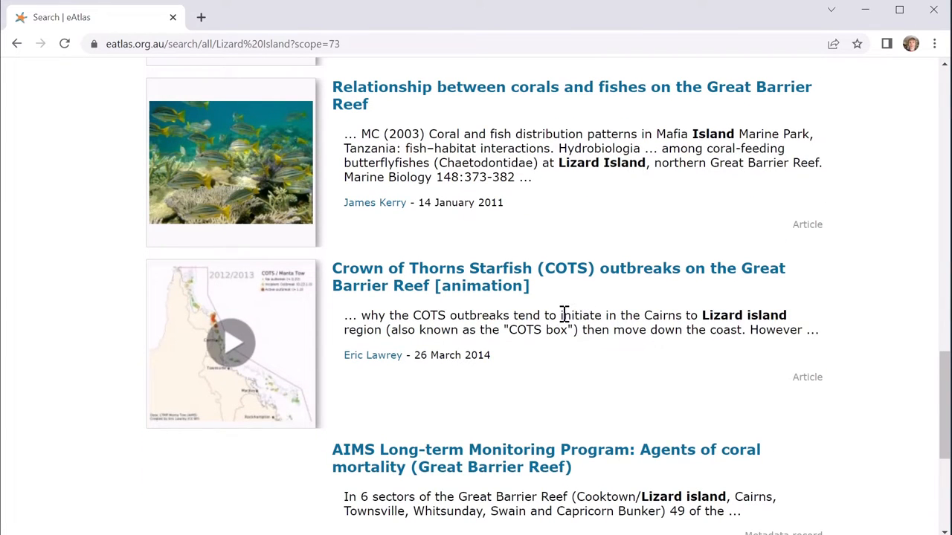
pyautogui.scroll(-3)
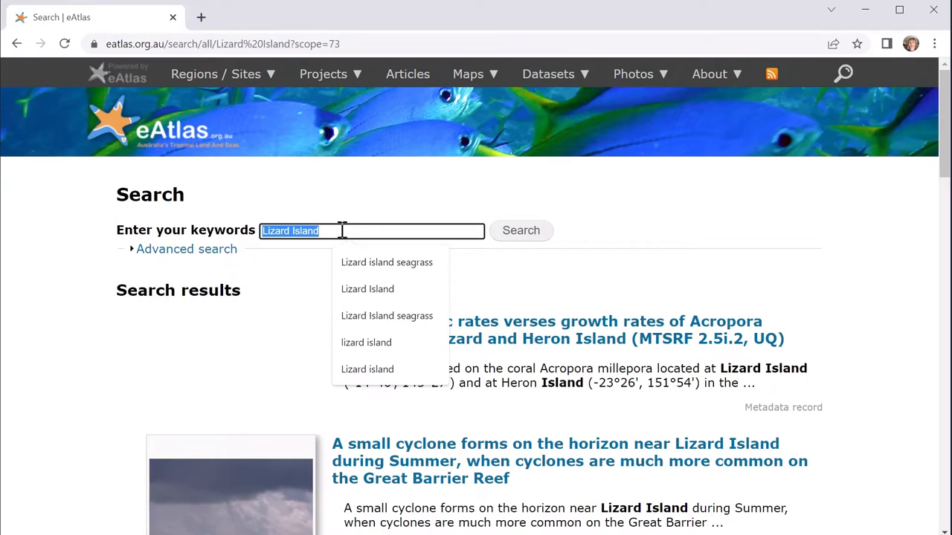
# - Search 'Lizard Island seagrass' and browse the turtle image, video and presentation results
pyautogui.write('sea')
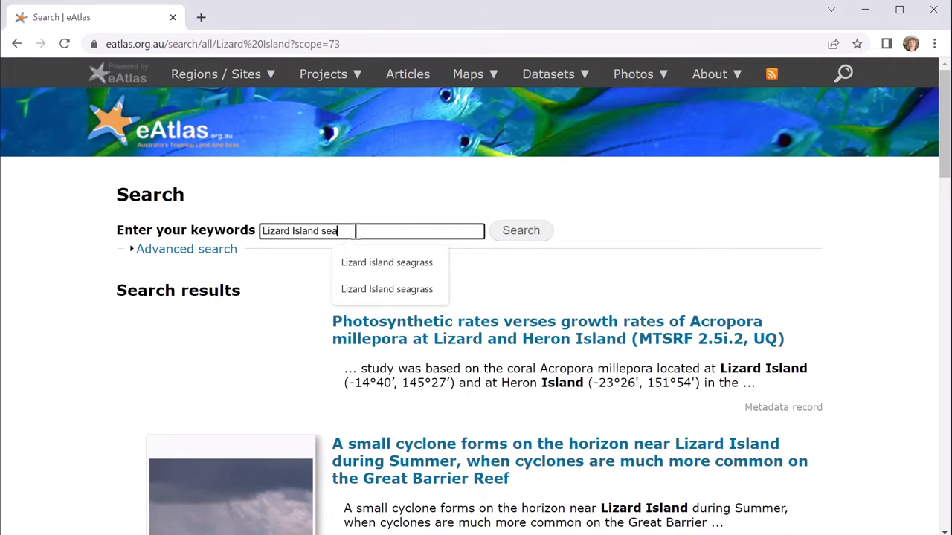
pyautogui.write('grass')
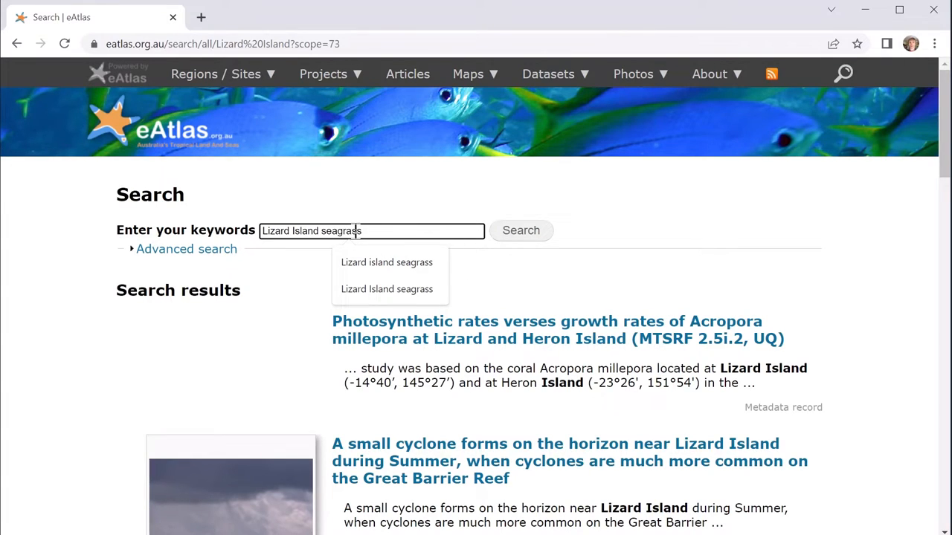
pyautogui.click(521, 230)
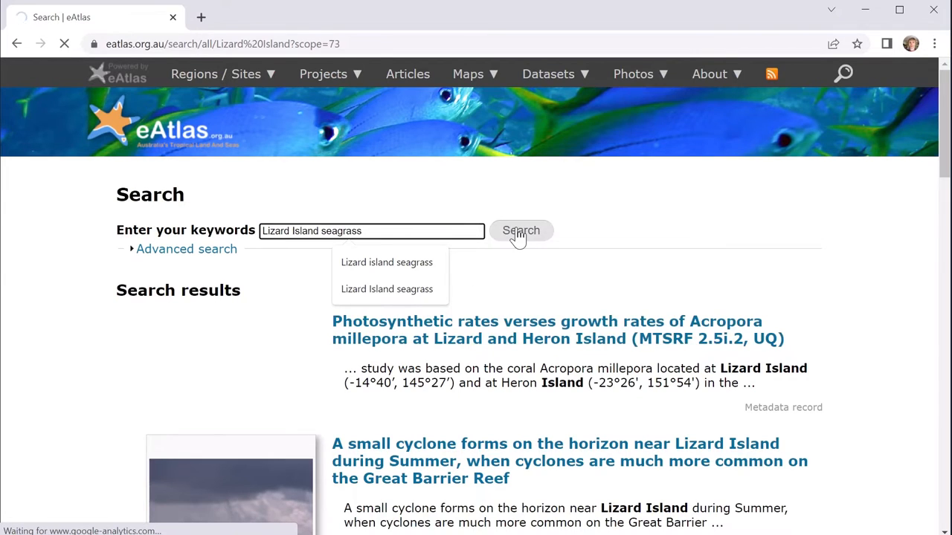
pyautogui.click(520, 231)
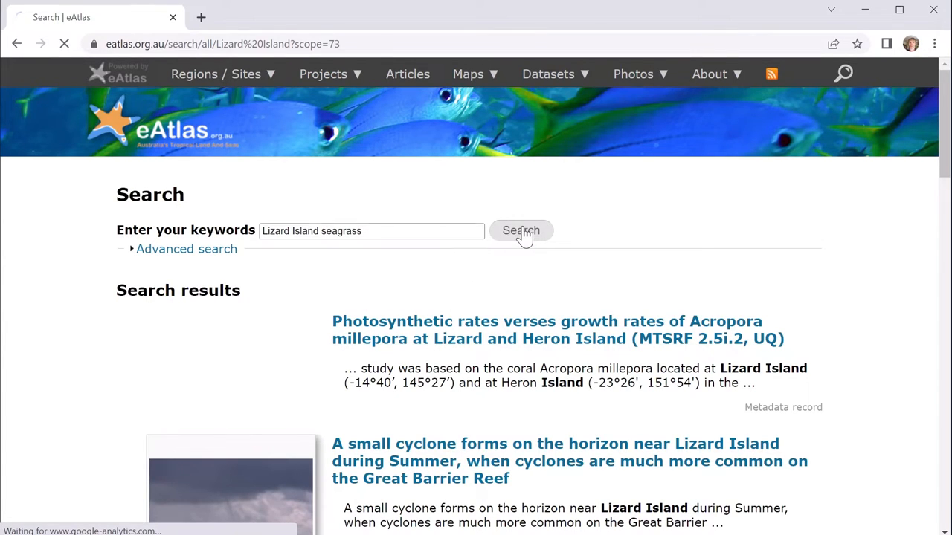
pyautogui.click(520, 230)
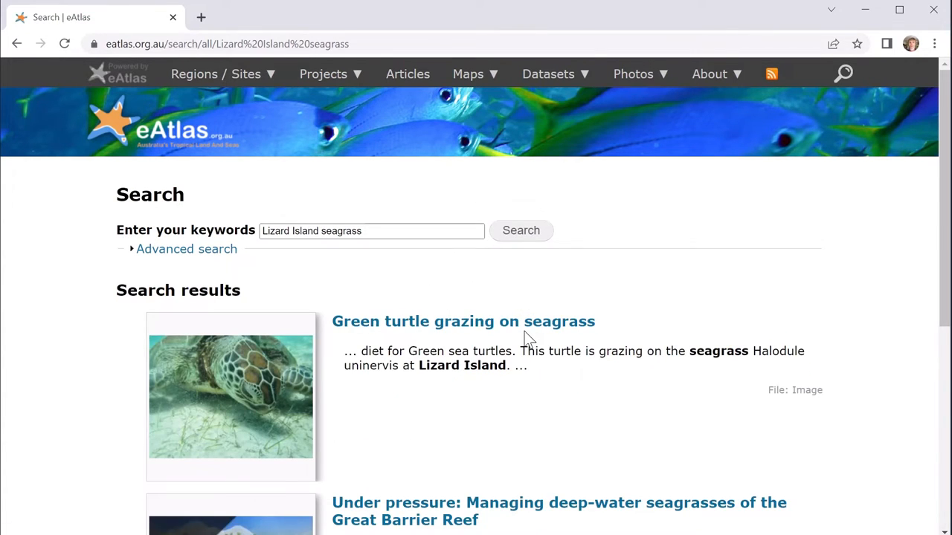
pyautogui.scroll(-3)
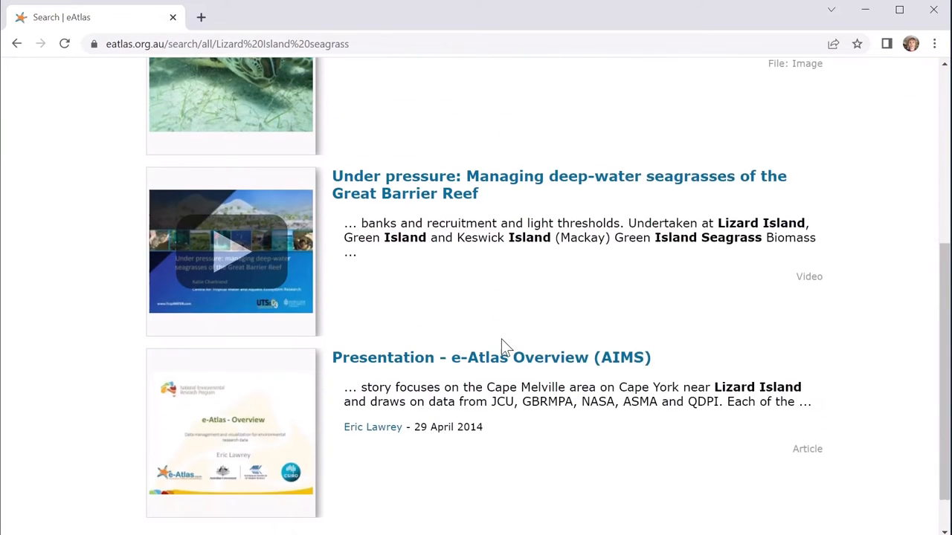
pyautogui.scroll(-3)
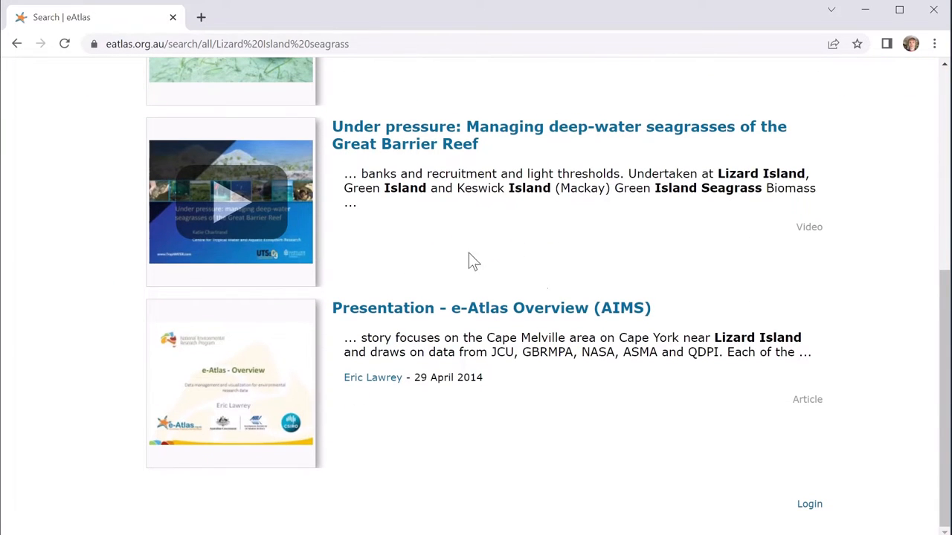
pyautogui.scroll(3)
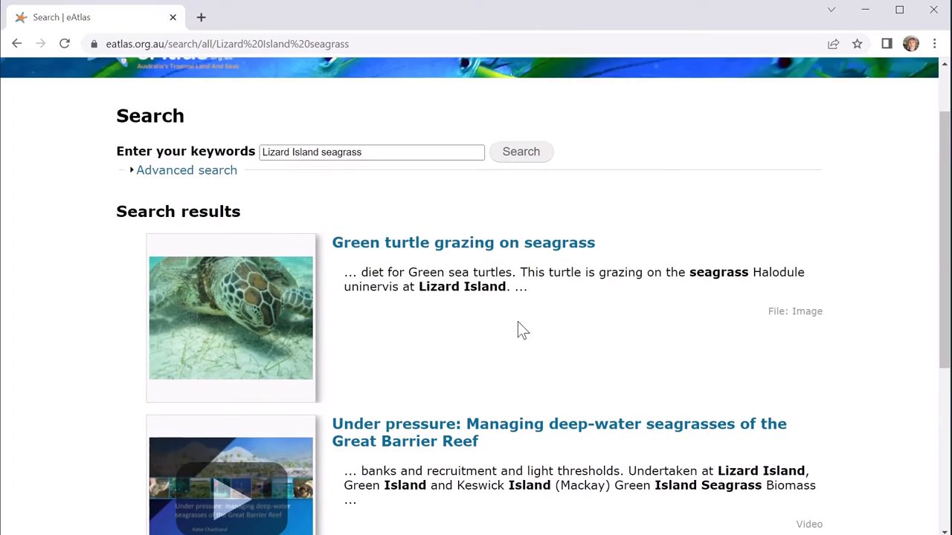
pyautogui.scroll(-3)
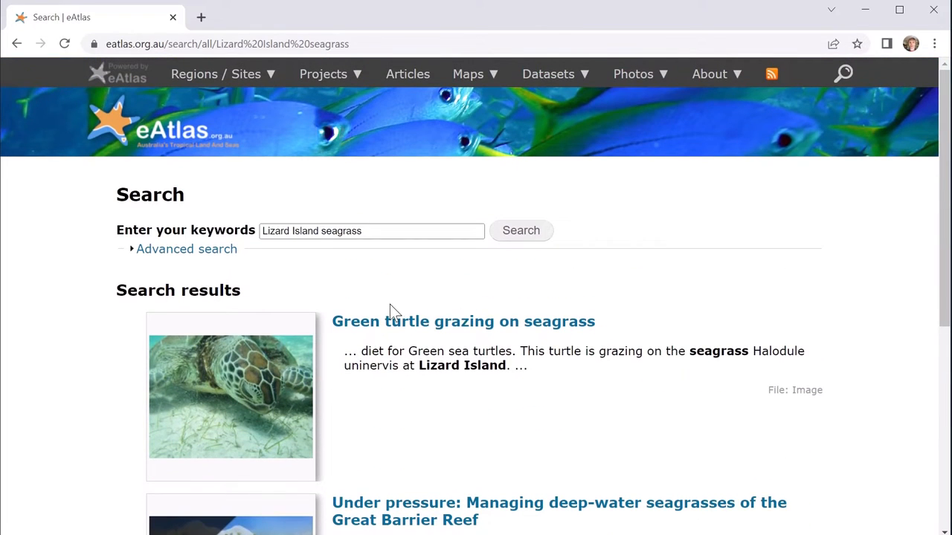
pyautogui.moveTo(186, 249)
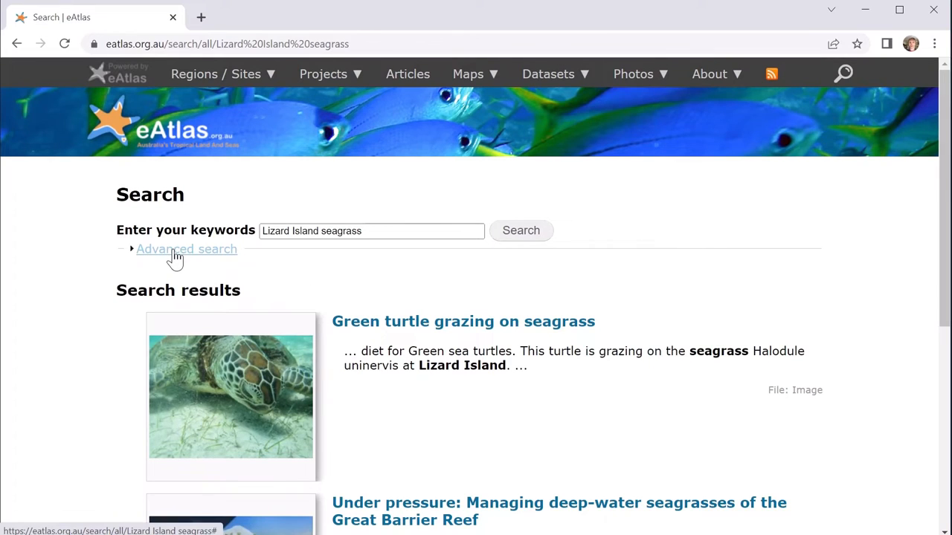
# - Rerun the search under Advanced search with only Metadata ticked, getting no results
pyautogui.click(187, 249)
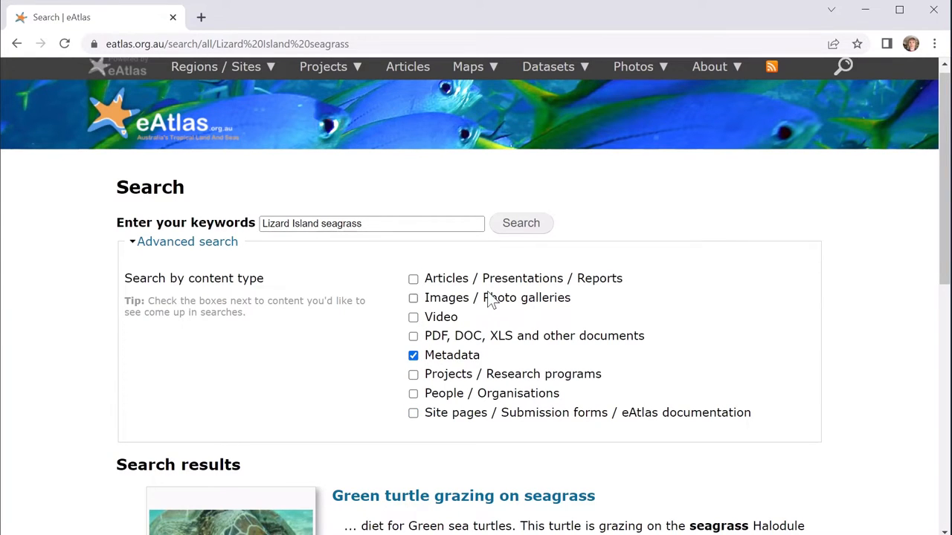
pyautogui.click(521, 223)
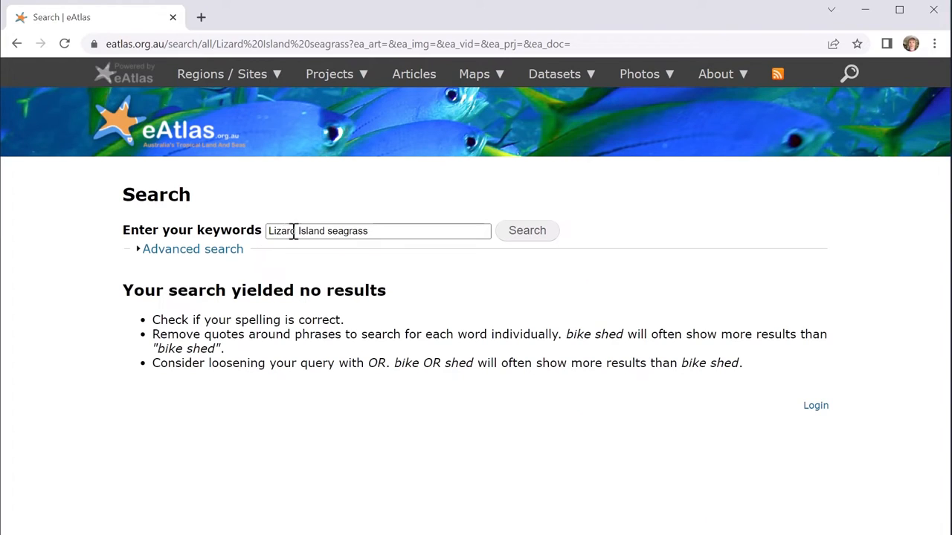
pyautogui.moveTo(321, 330)
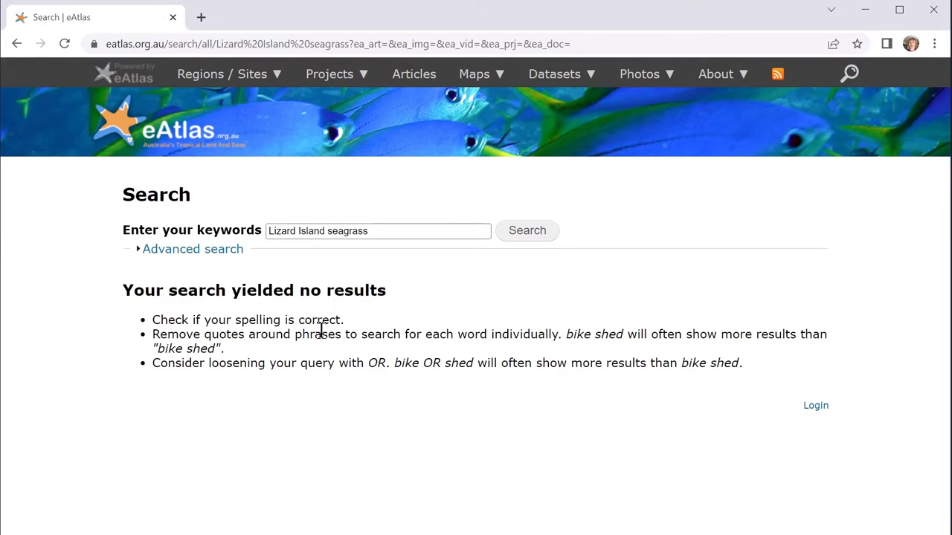
pyautogui.moveTo(353, 277)
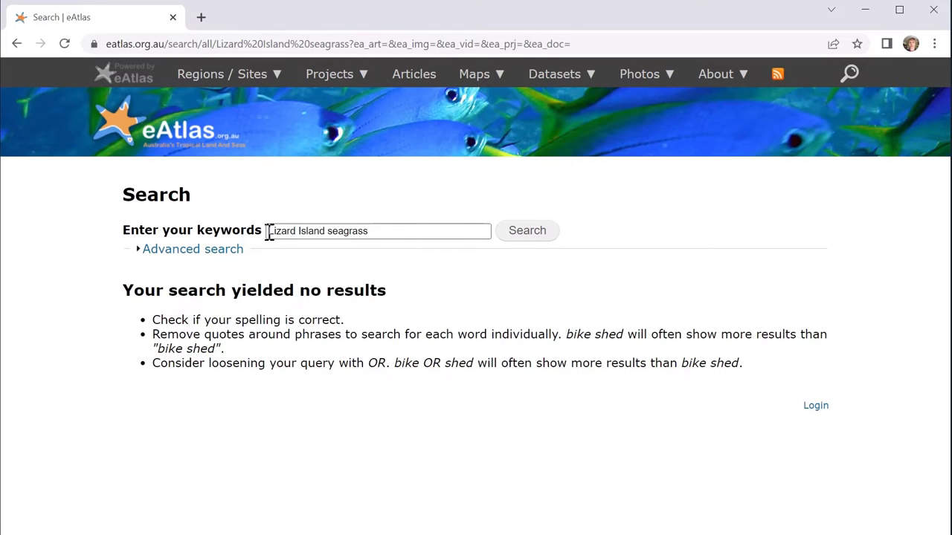
# - Select 'Lizard Island' in the keywords box so only 'seagrass' remains
pyautogui.click(378, 230)
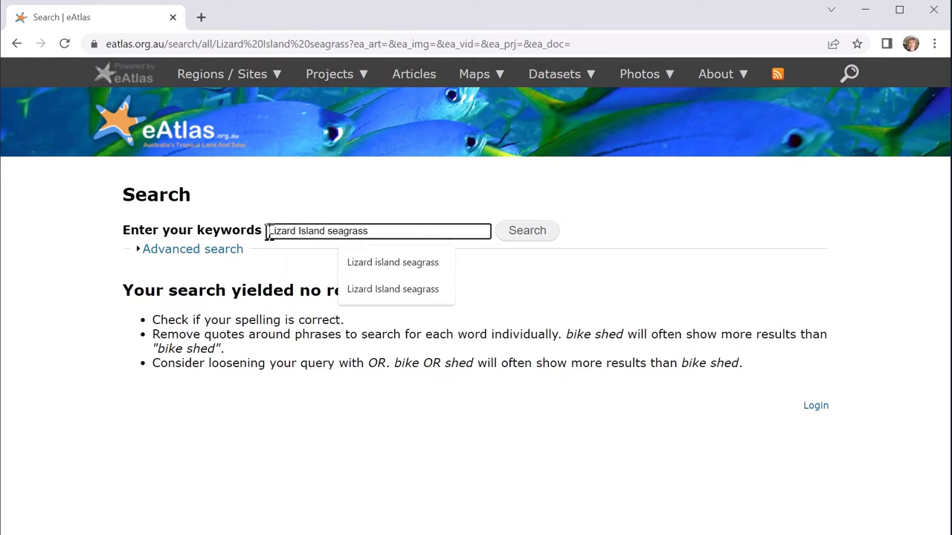
pyautogui.doubleClick(296, 230)
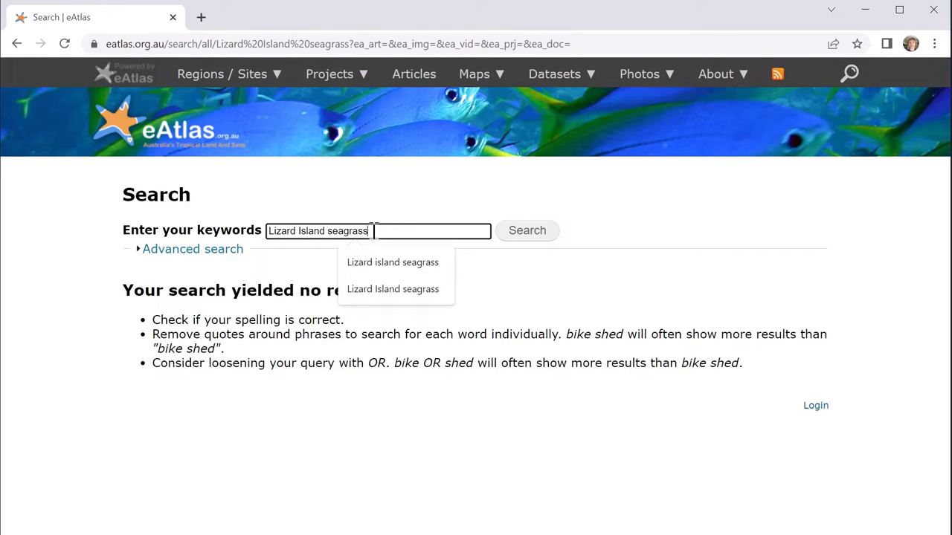
pyautogui.doubleClick(296, 230)
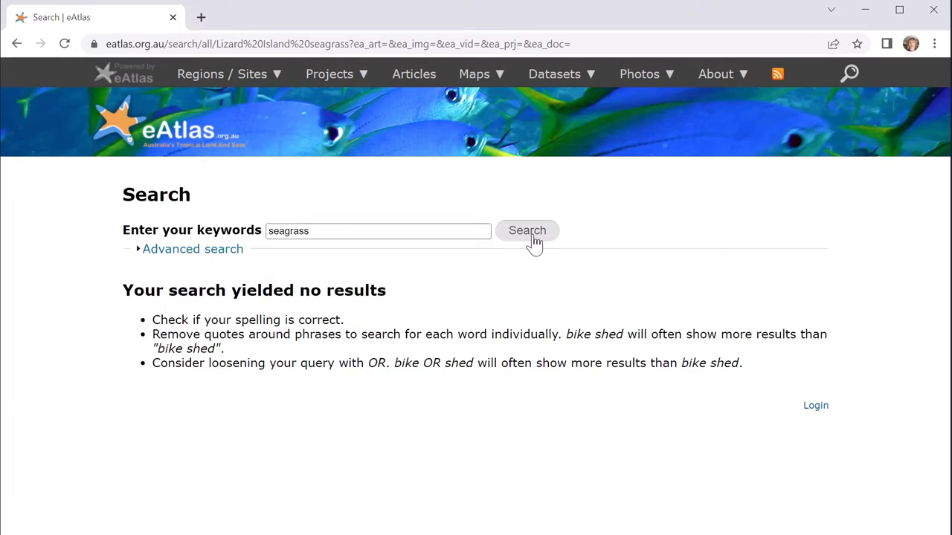
# - Search for 'seagrass' alone and scroll through the returned datasets
pyautogui.click(528, 231)
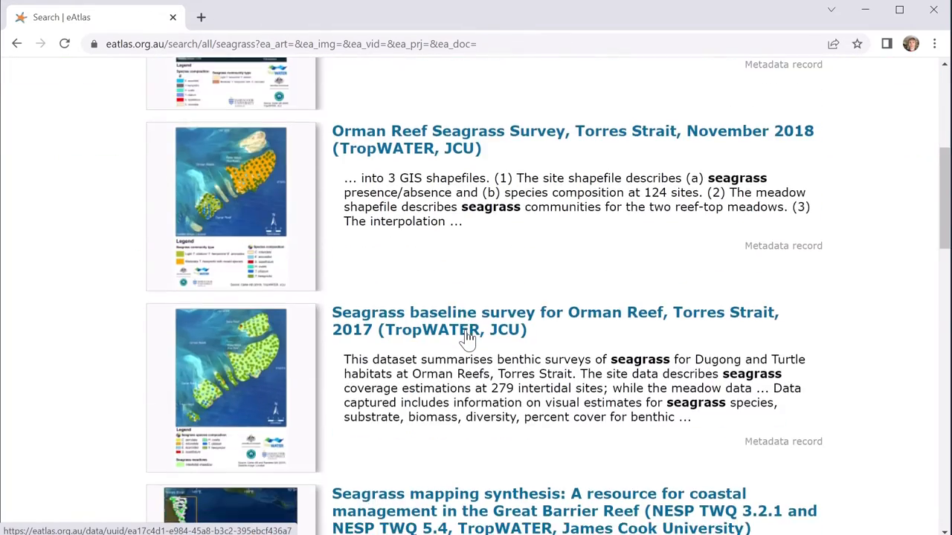
pyautogui.scroll(-3)
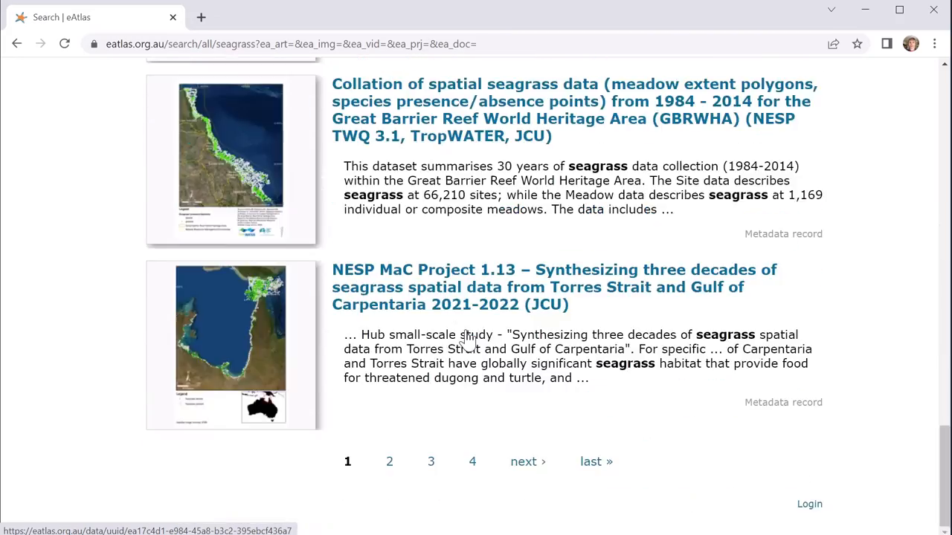
pyautogui.scroll(-3)
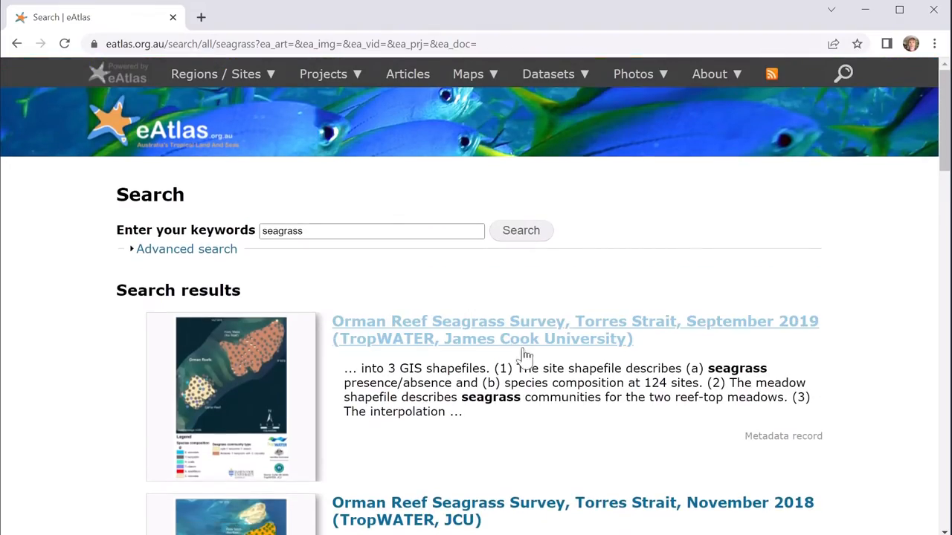
pyautogui.scroll(-3)
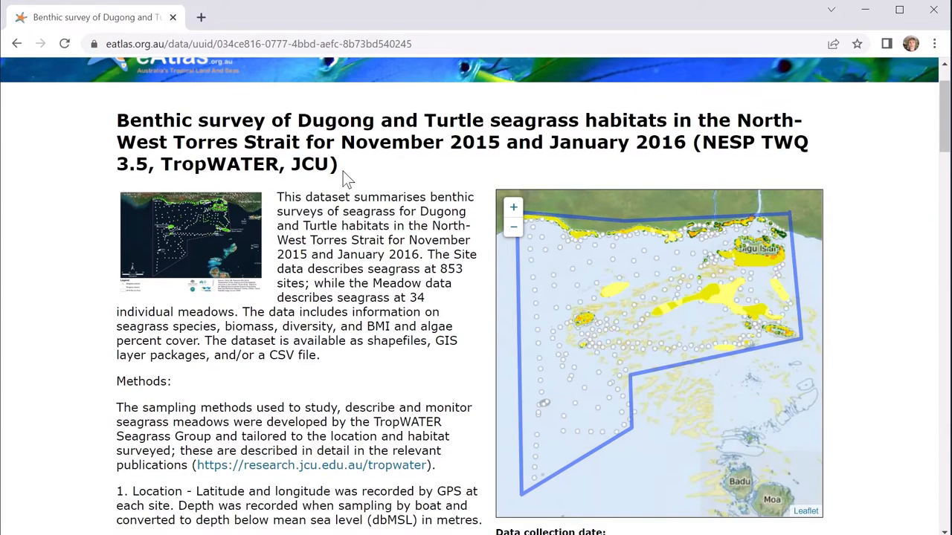
pyautogui.moveTo(397, 275)
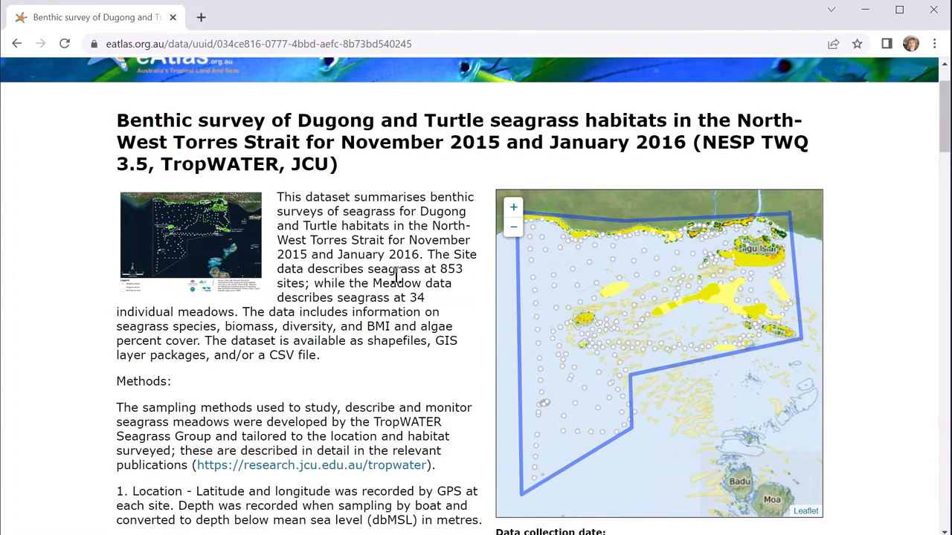
# - Read the Benthic survey dataset description and open its Full Metadata Record
pyautogui.scroll(-3)
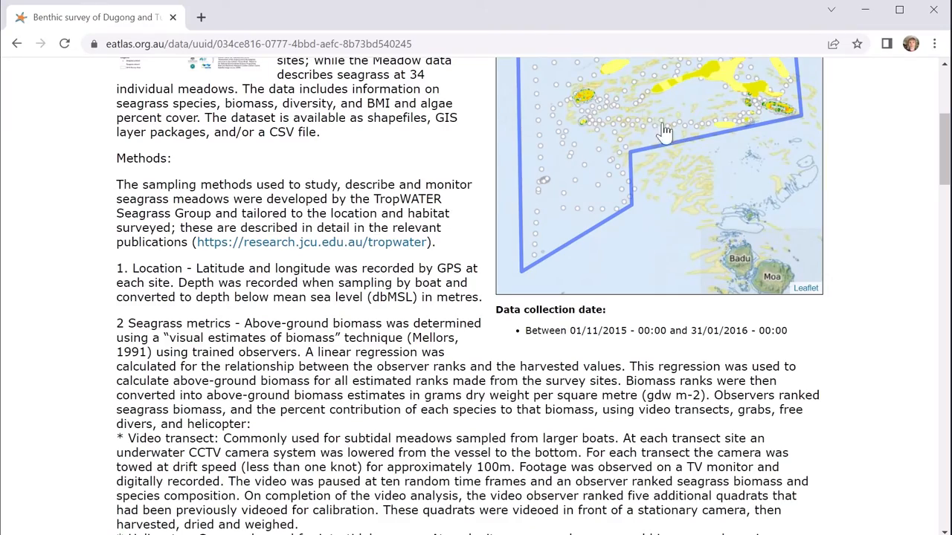
pyautogui.scroll(3)
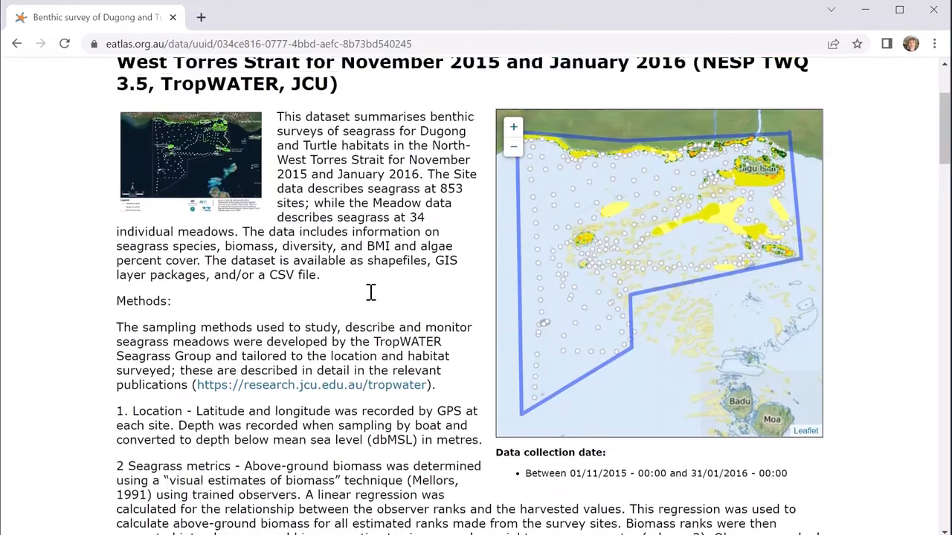
pyautogui.scroll(-3)
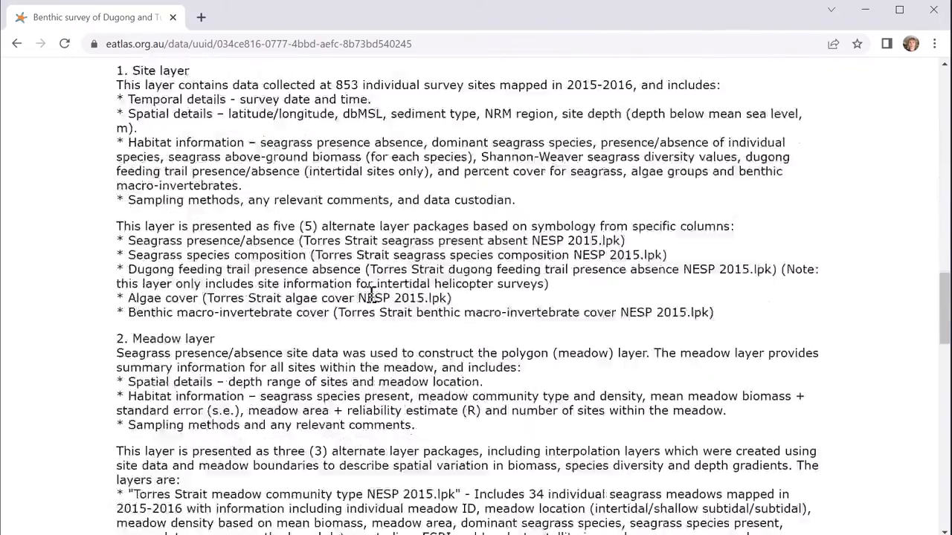
pyautogui.scroll(-3)
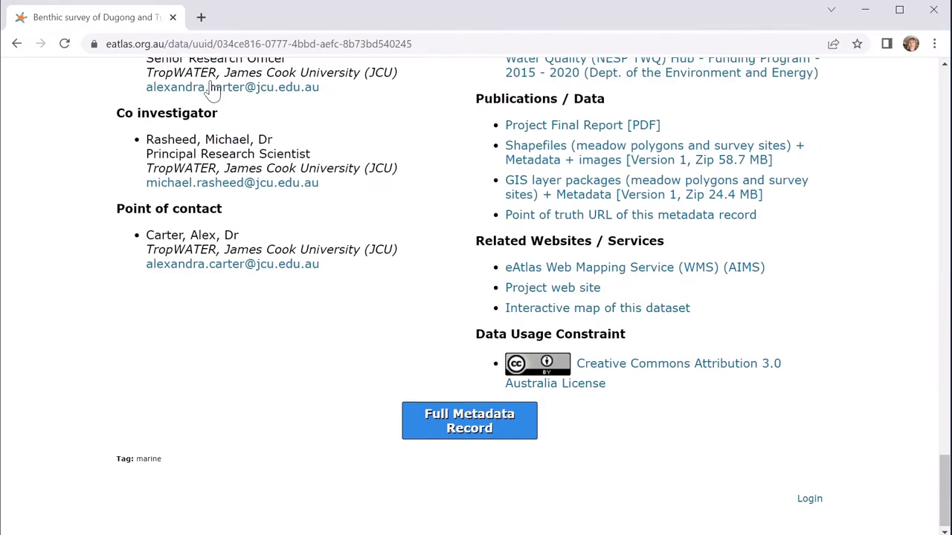
pyautogui.moveTo(335, 249)
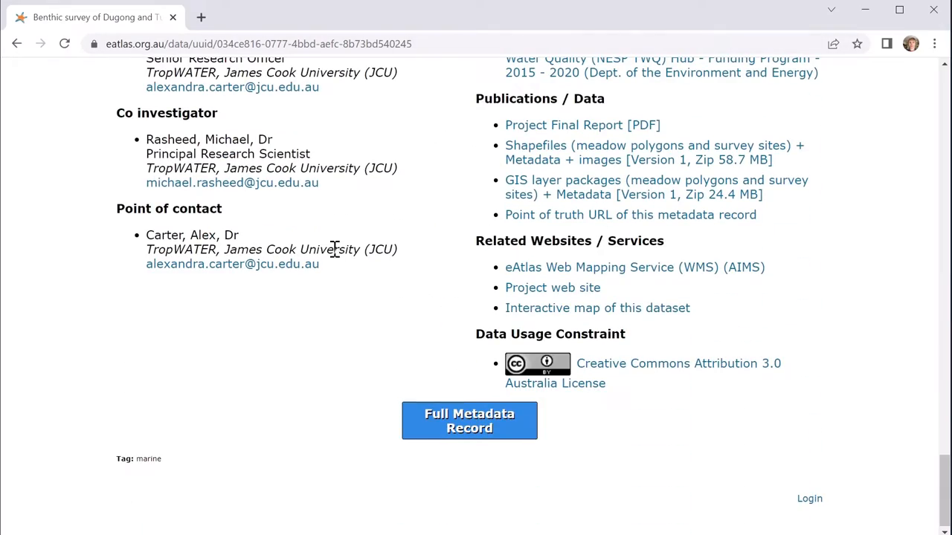
pyautogui.moveTo(469, 428)
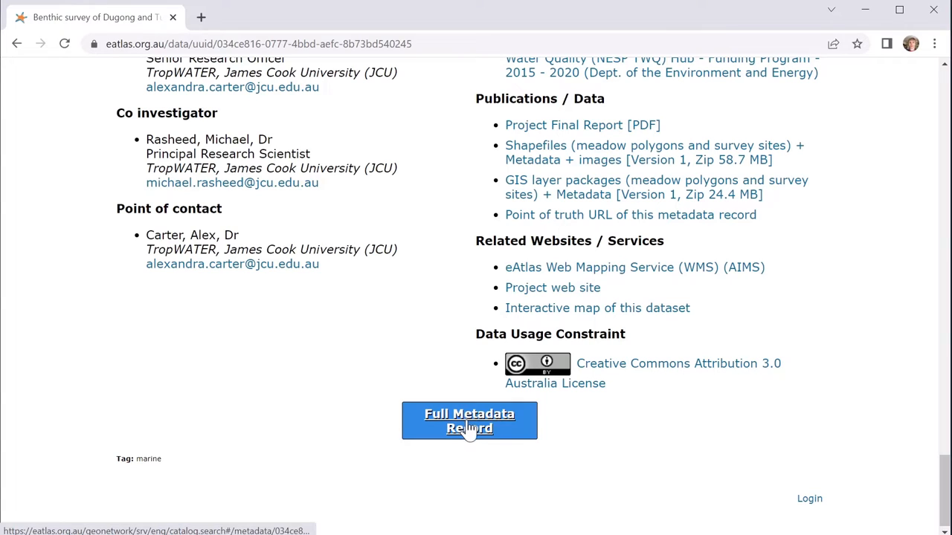
pyautogui.click(469, 421)
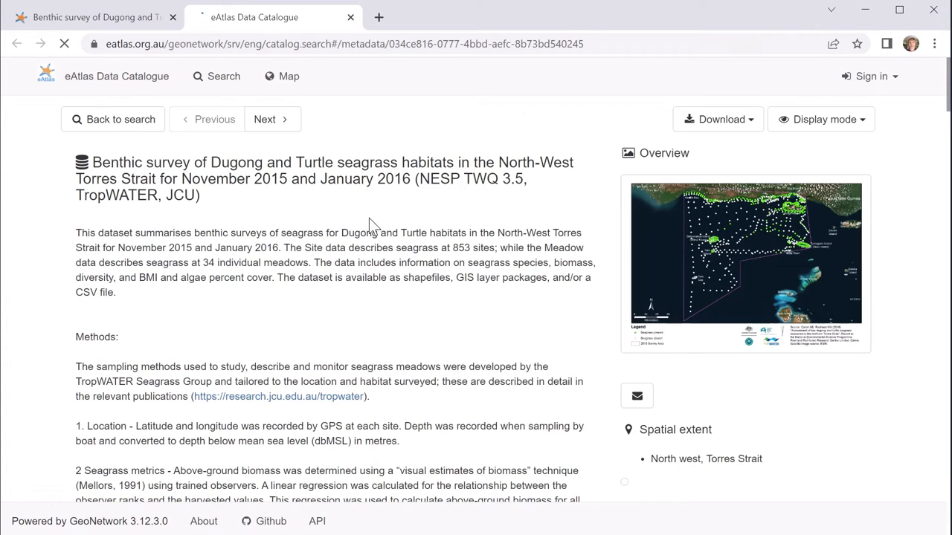
# - Return to the Torres Strait dataset page and scroll back to the top
pyautogui.scroll(-3)
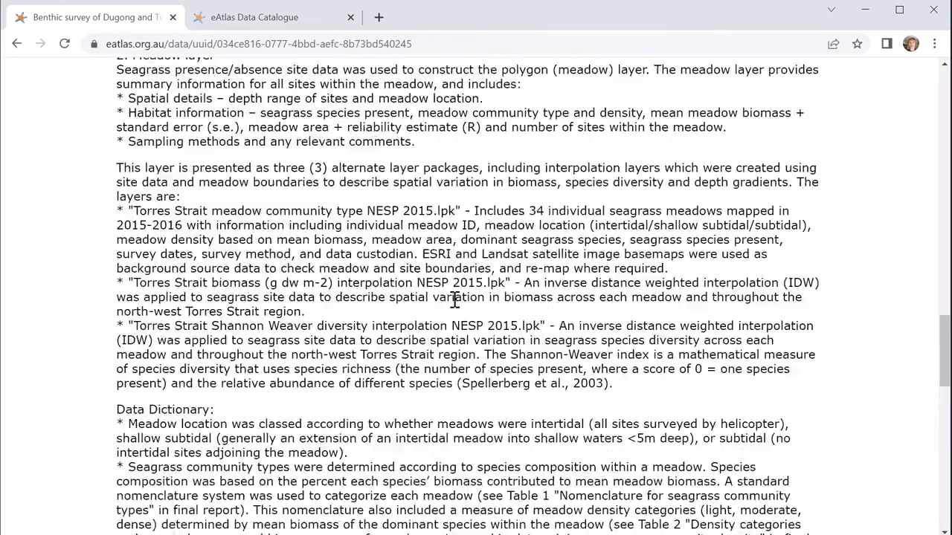
pyautogui.scroll(3)
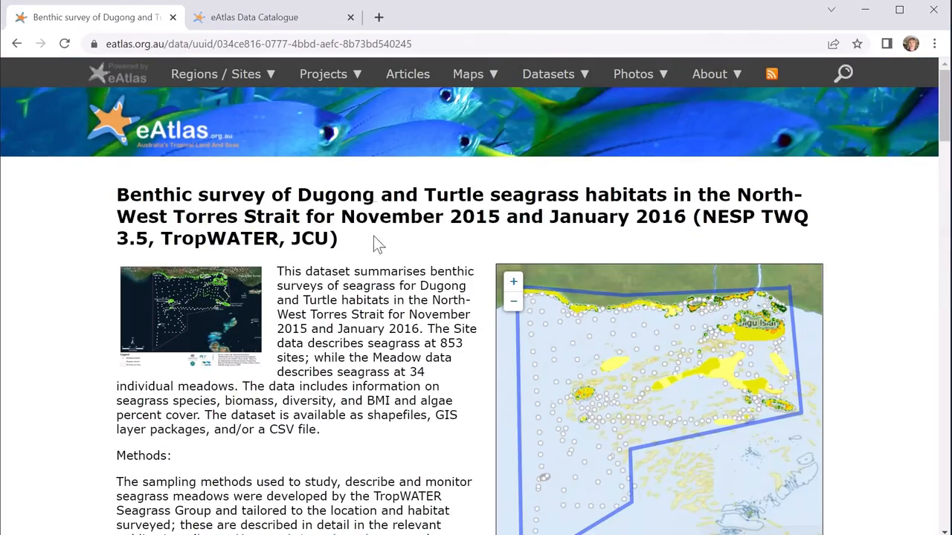
# - Search the Data Catalogue's advanced metadata search for 'Seagrass', returning 40 records
pyautogui.click(548, 73)
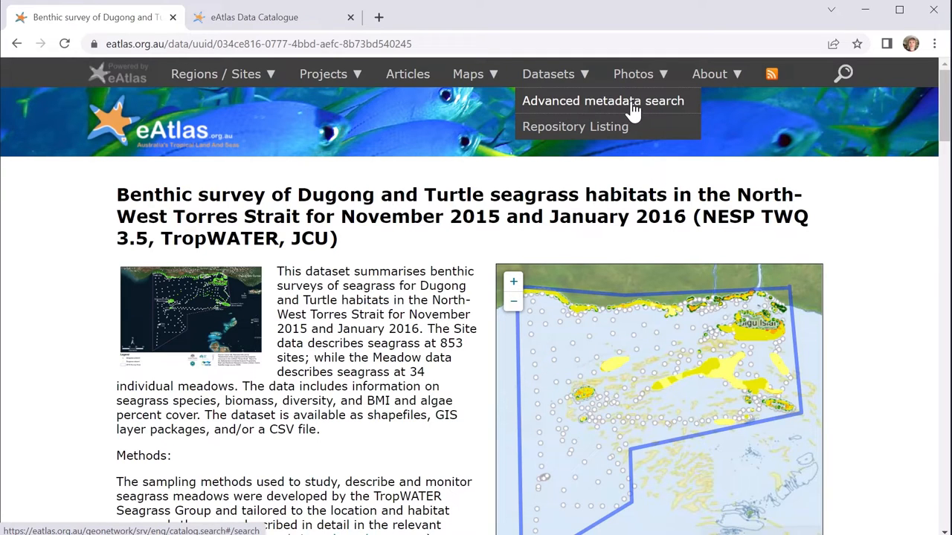
pyautogui.click(603, 100)
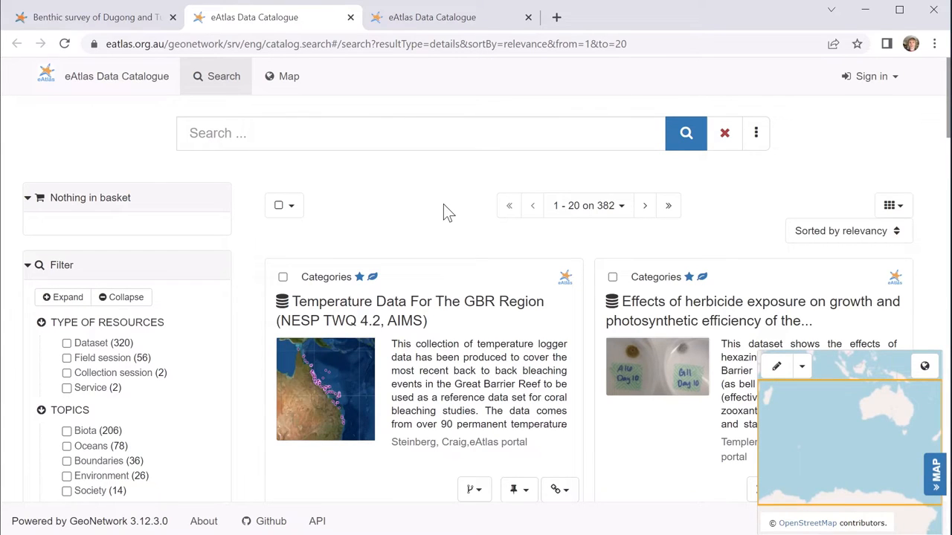
pyautogui.moveTo(433, 223)
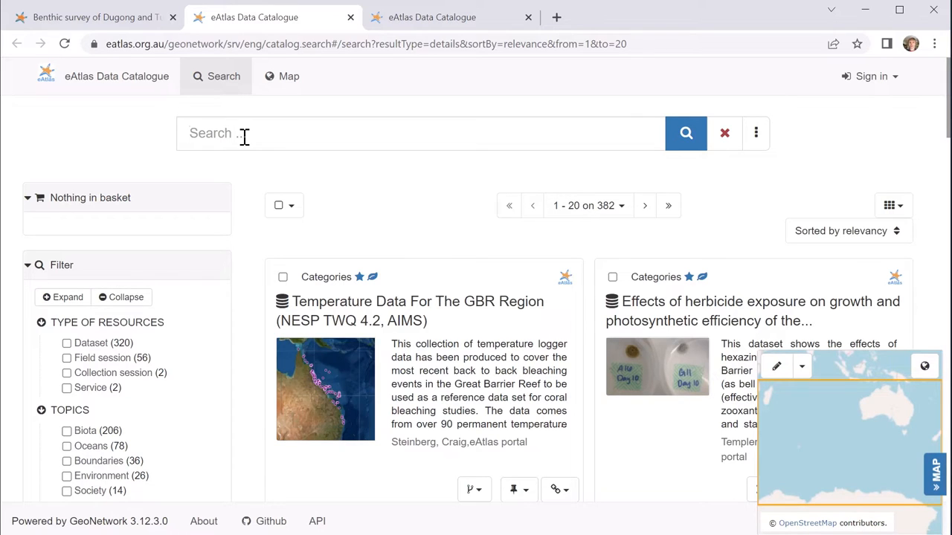
pyautogui.write('Seagrass')
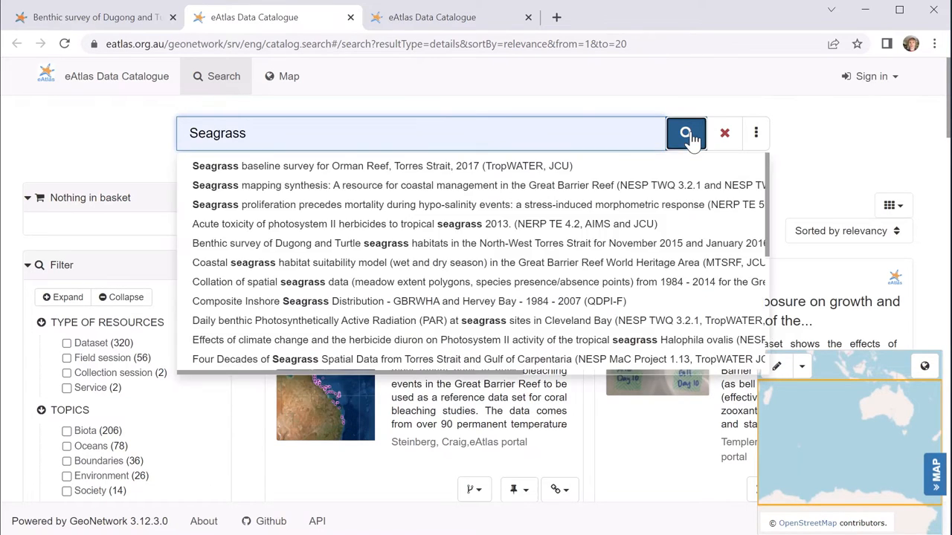
pyautogui.click(685, 133)
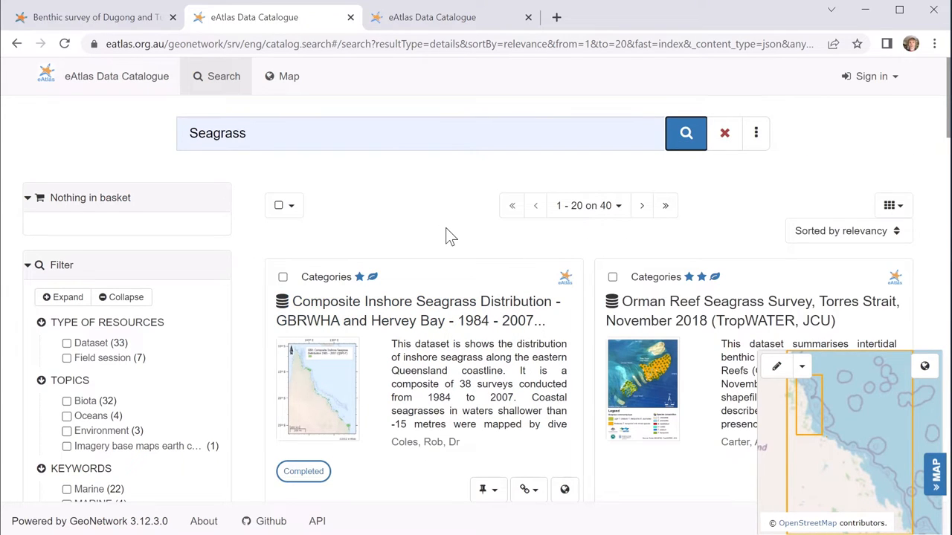
pyautogui.moveTo(837, 429)
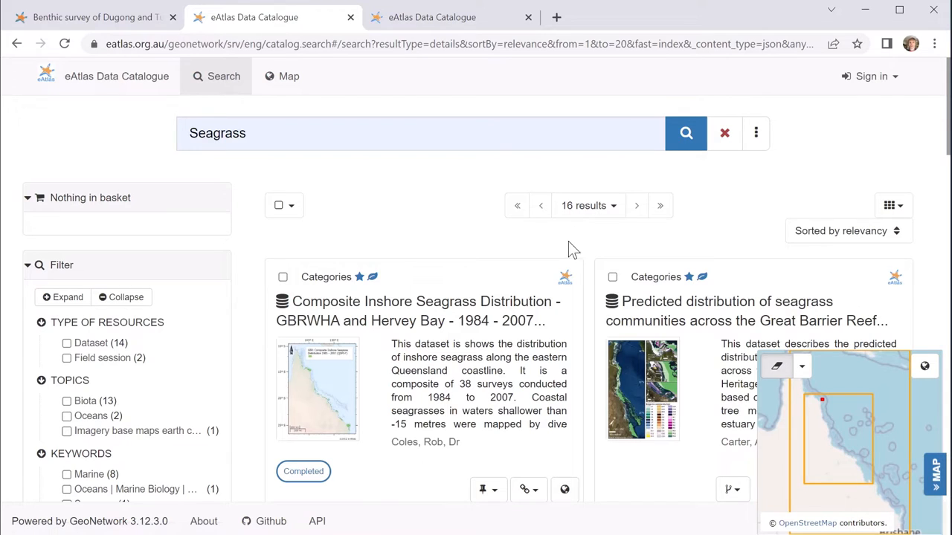
pyautogui.moveTo(457, 241)
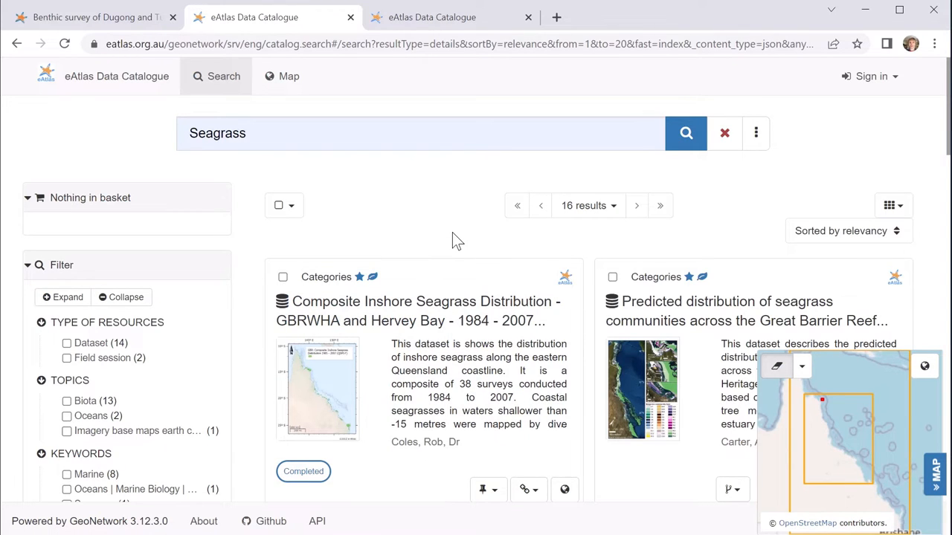
# - Limit the Seagrass results to a drawn map area, leaving 16 records
pyautogui.scroll(-3)
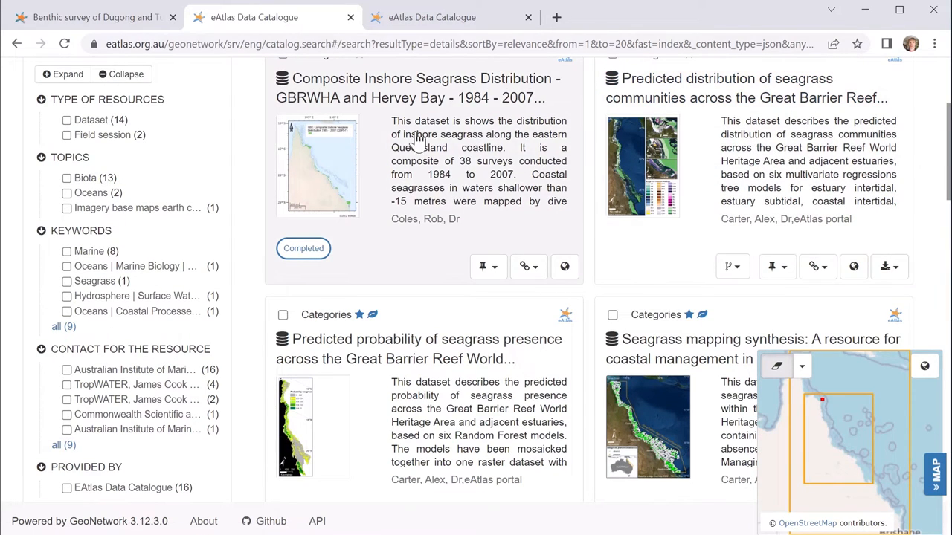
pyautogui.moveTo(520, 97)
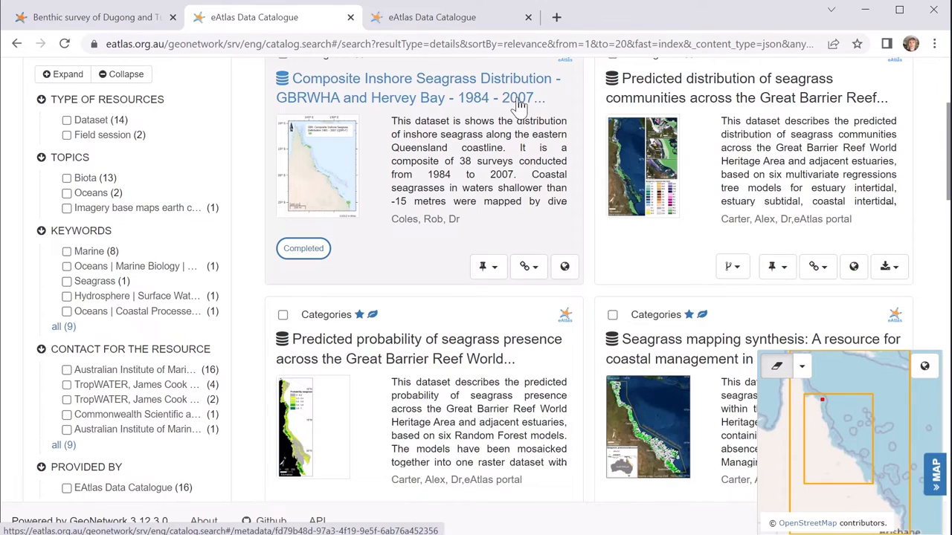
pyautogui.moveTo(554, 144)
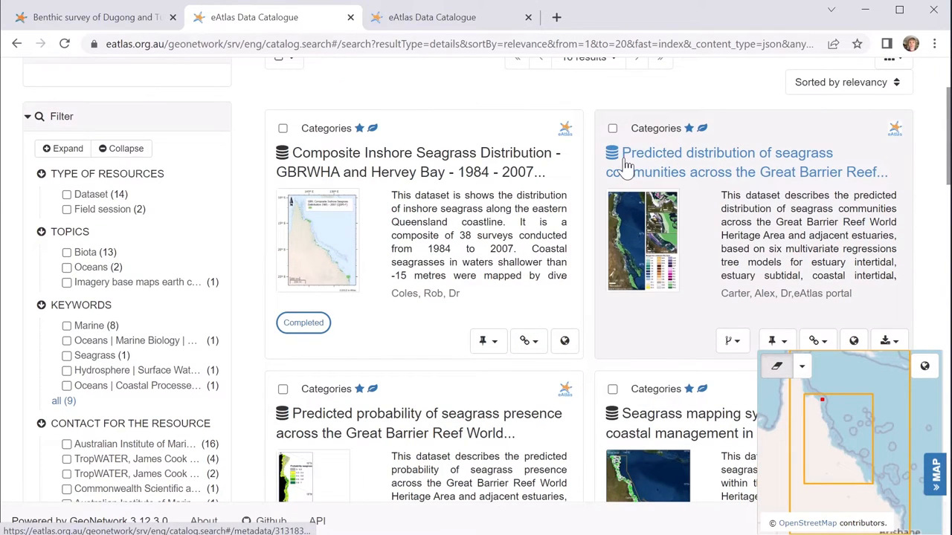
pyautogui.moveTo(683, 178)
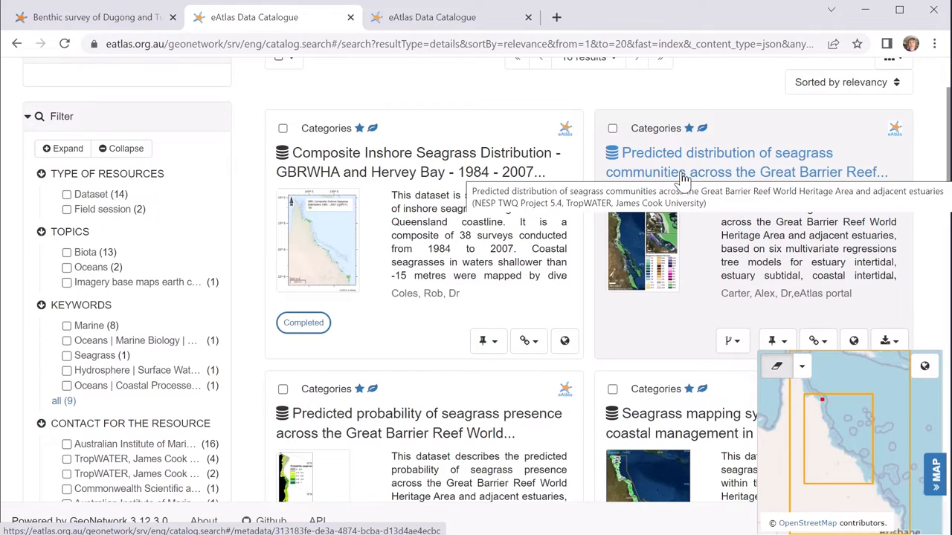
pyautogui.moveTo(688, 229)
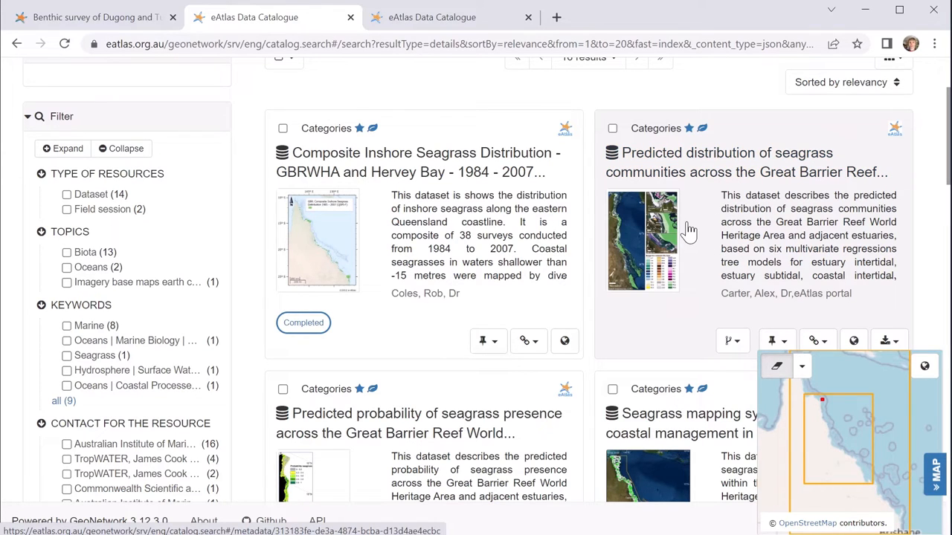
pyautogui.moveTo(681, 192)
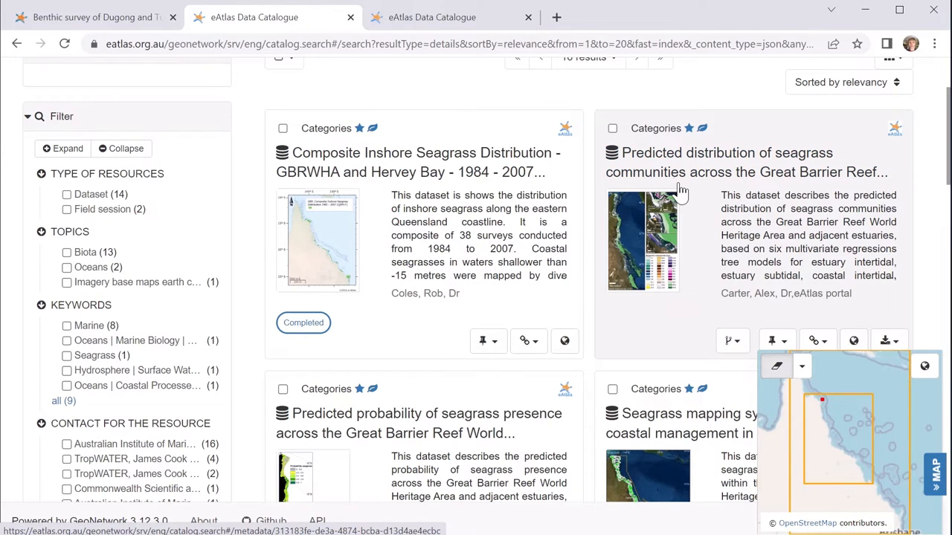
pyautogui.scroll(-3)
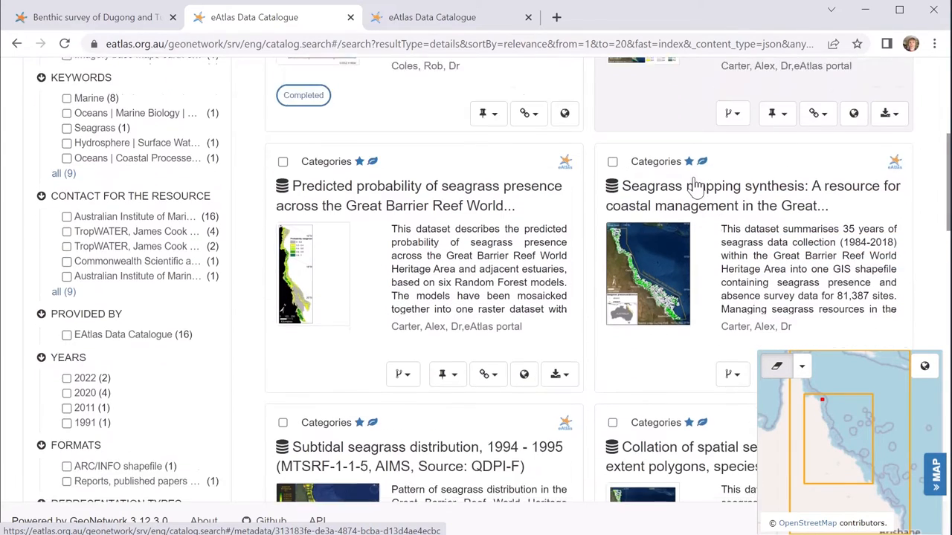
pyautogui.scroll(-3)
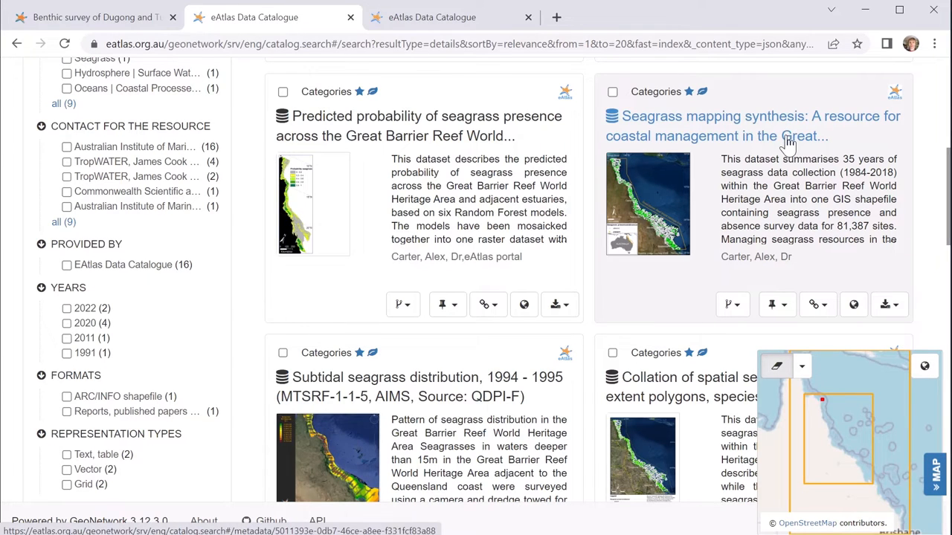
pyautogui.moveTo(884, 182)
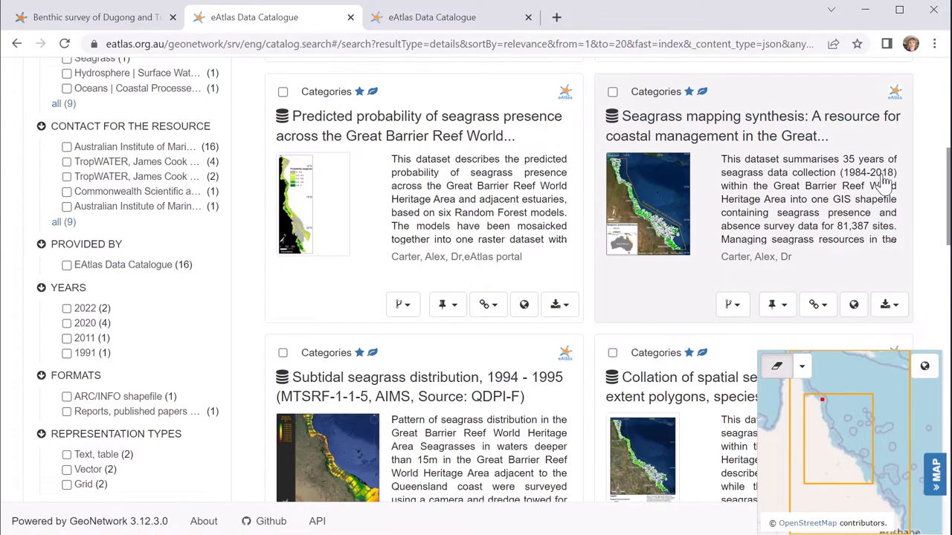
pyautogui.click(753, 126)
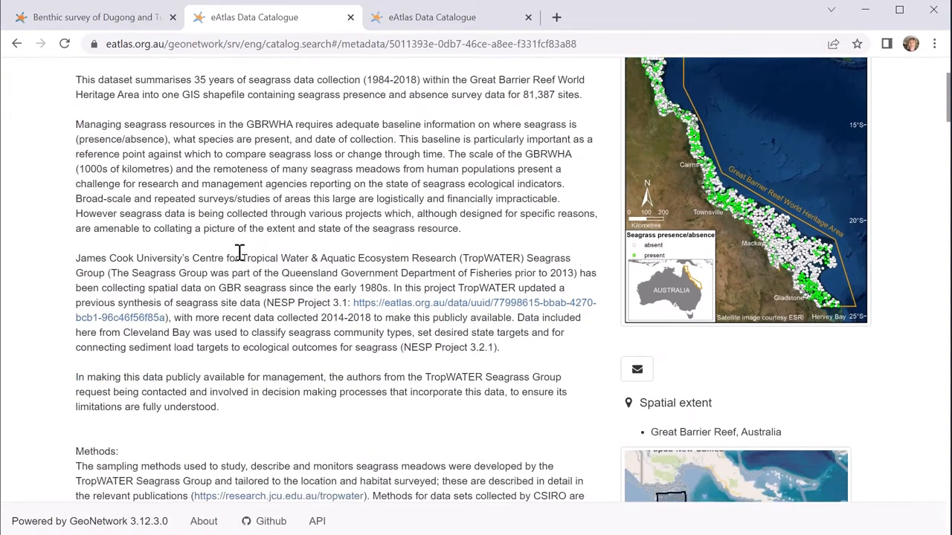
# - Scroll through the seagrass synthesis record's overview and attributes to Download and links
pyautogui.scroll(-3)
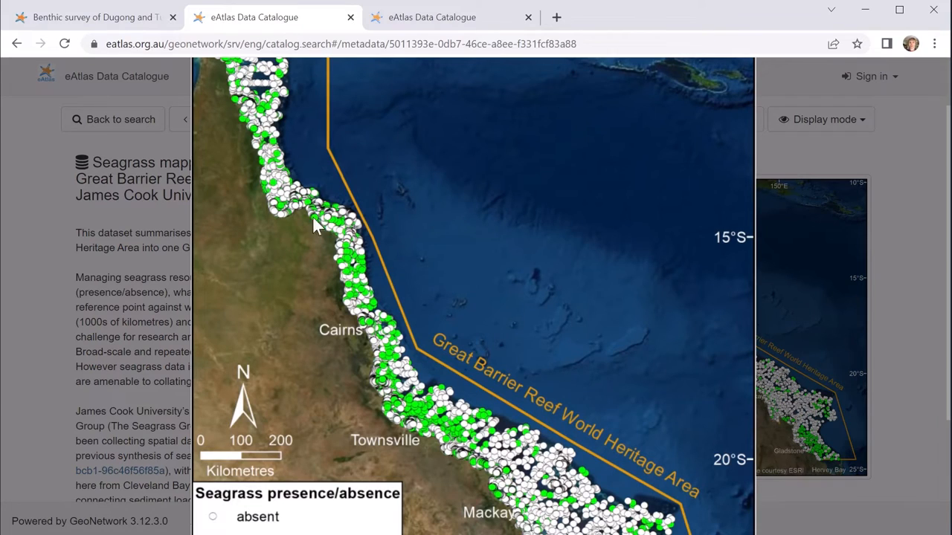
pyautogui.moveTo(365, 252)
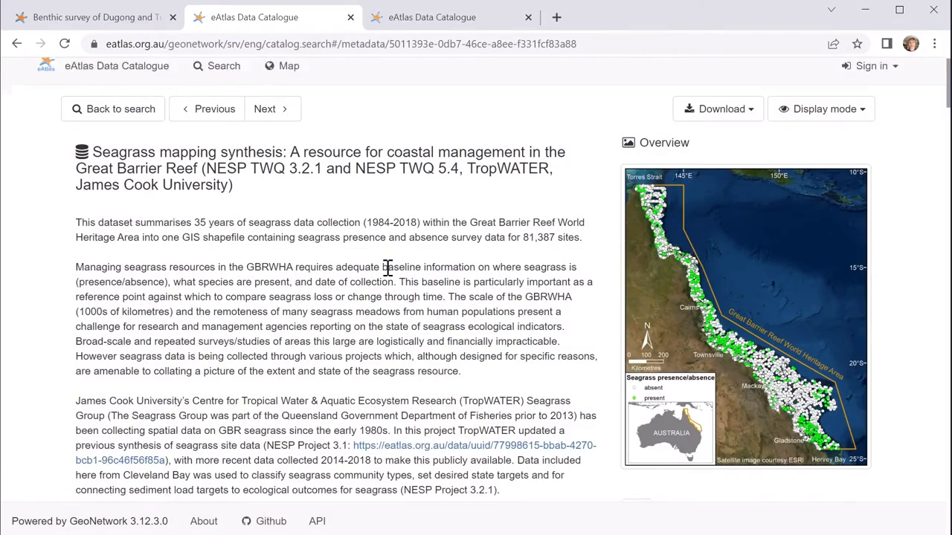
pyautogui.scroll(-3)
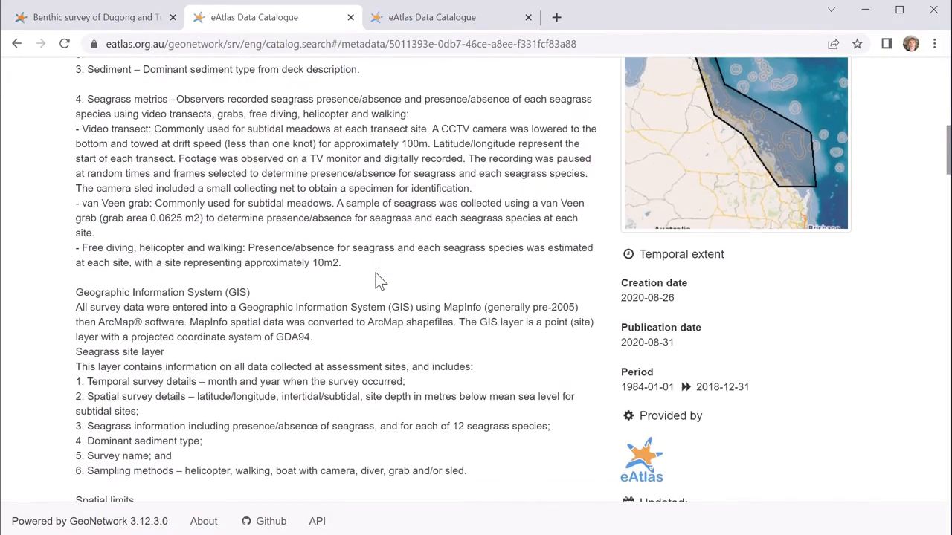
pyautogui.scroll(-3)
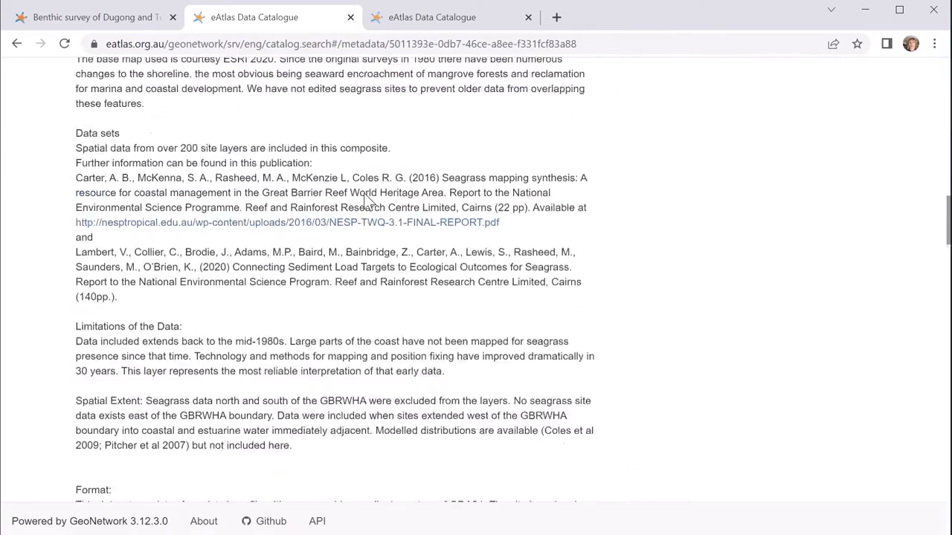
pyautogui.scroll(-3)
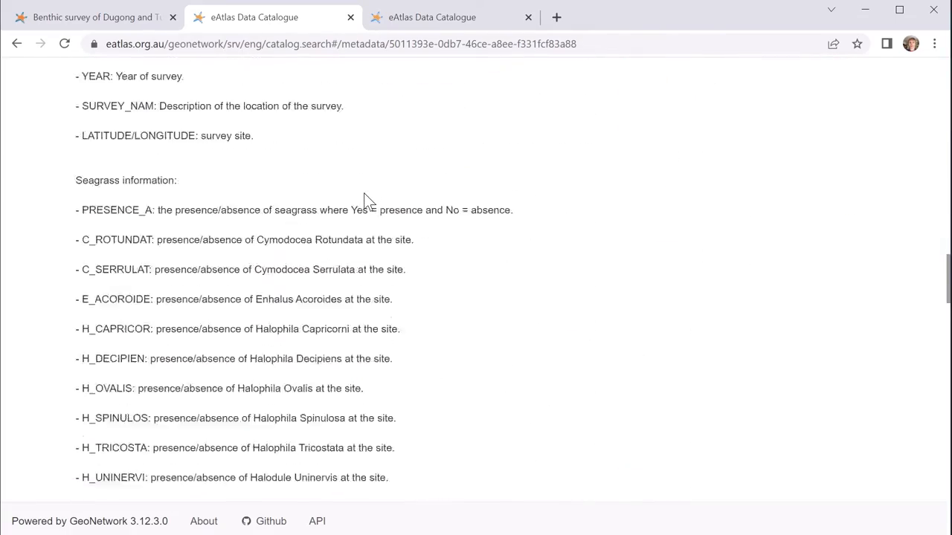
pyautogui.scroll(-3)
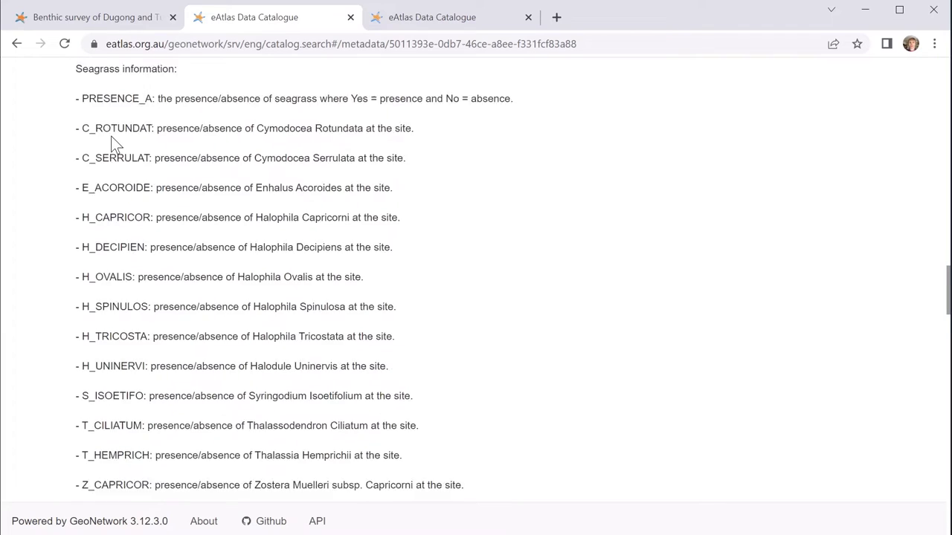
pyautogui.scroll(-3)
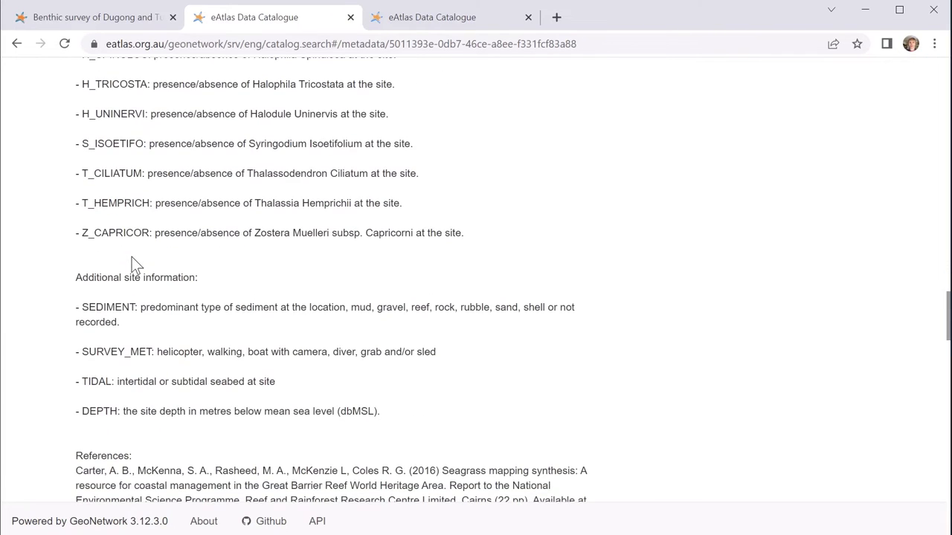
pyautogui.moveTo(216, 256)
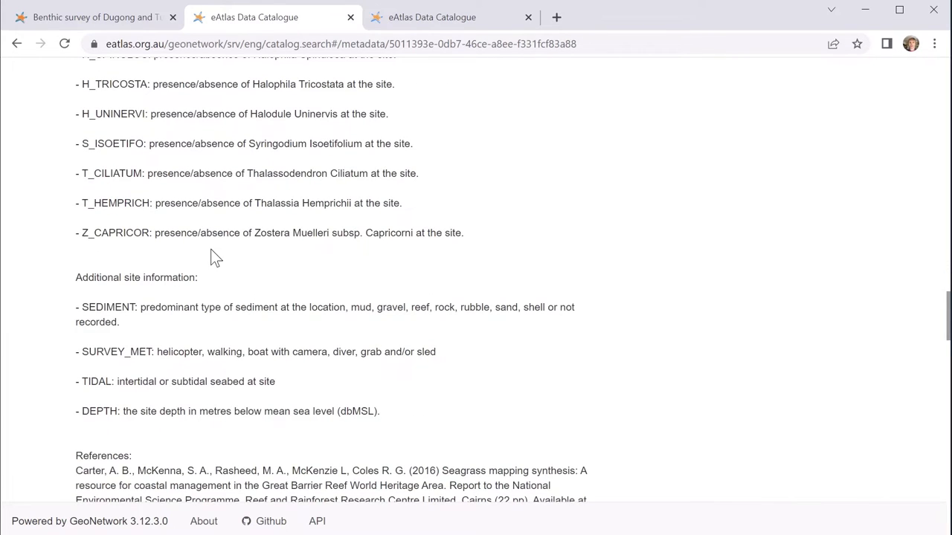
pyautogui.scroll(-3)
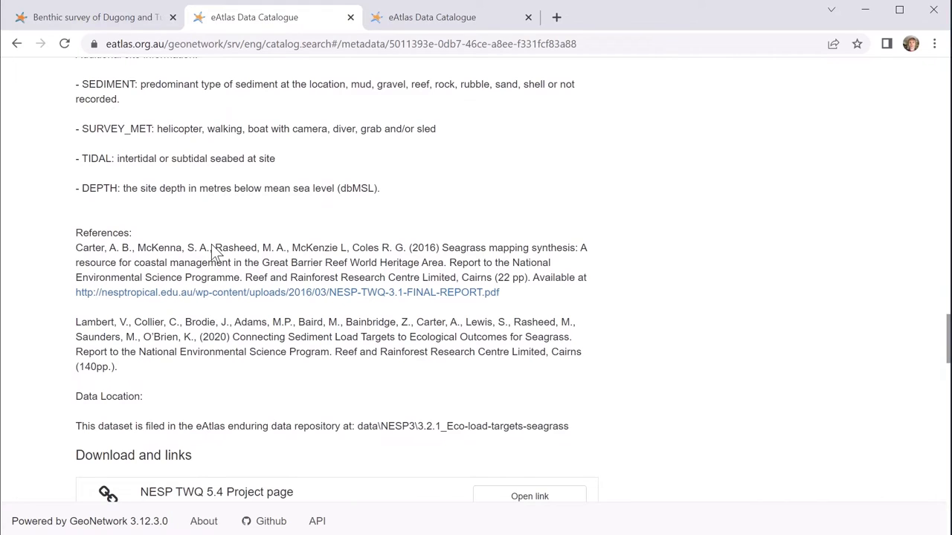
pyautogui.scroll(-3)
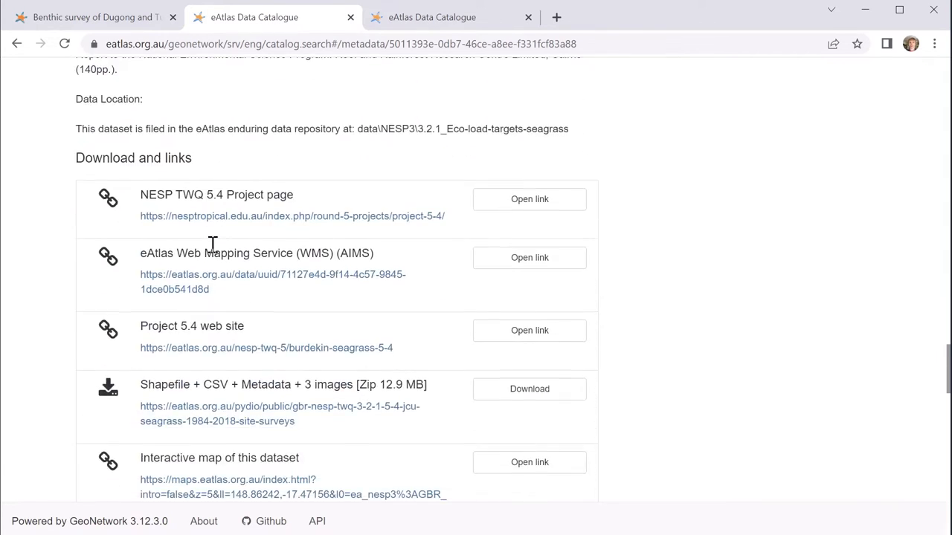
pyautogui.scroll(-3)
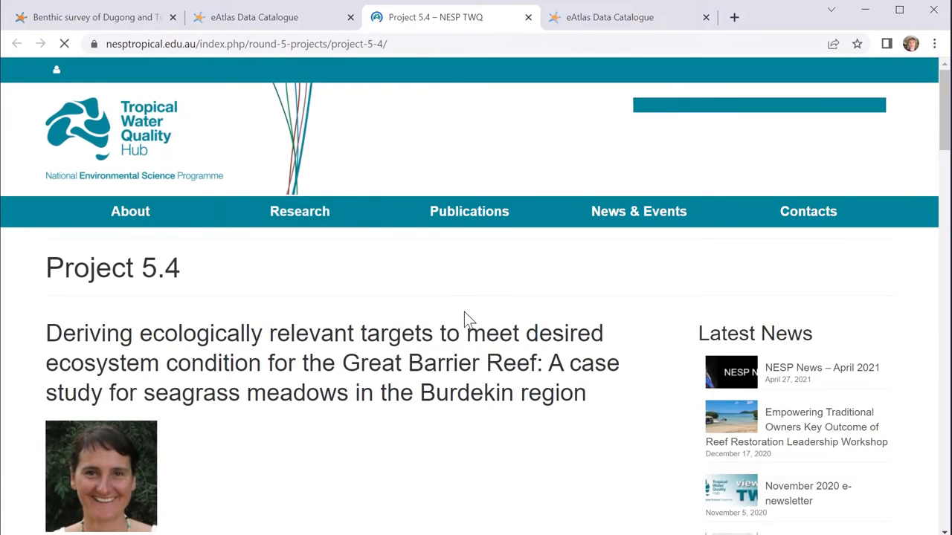
# - Browse the eAtlas Project 5.4 page, then scroll through the seagrass dataset record
pyautogui.scroll(-3)
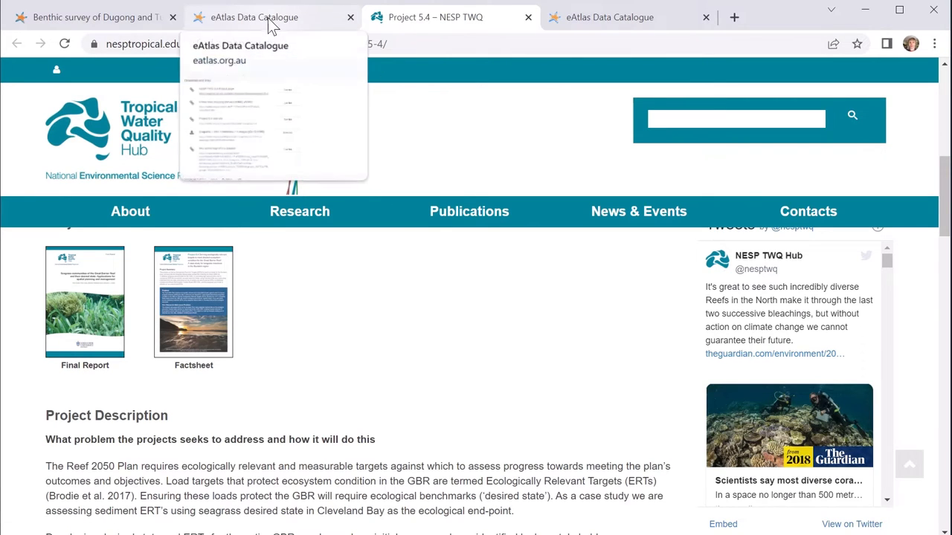
pyautogui.click(255, 17)
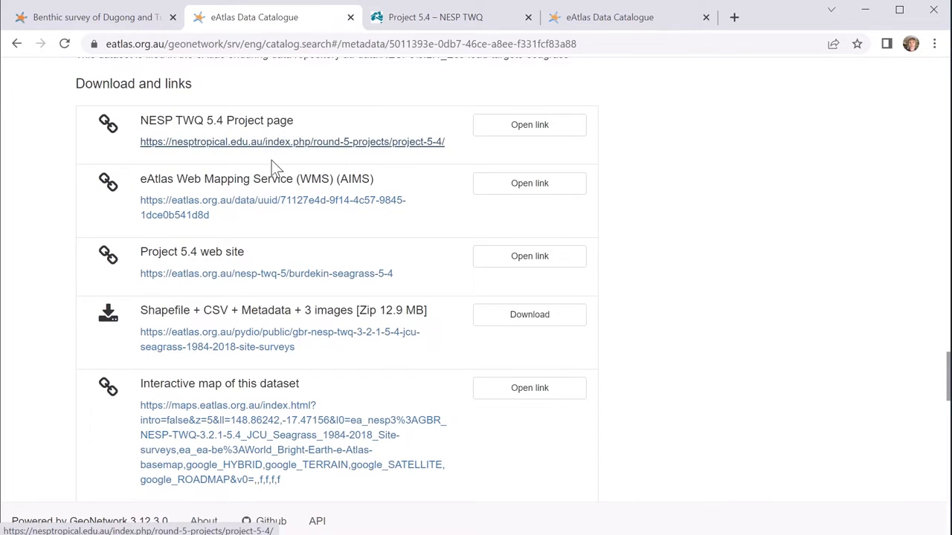
pyautogui.scroll(-3)
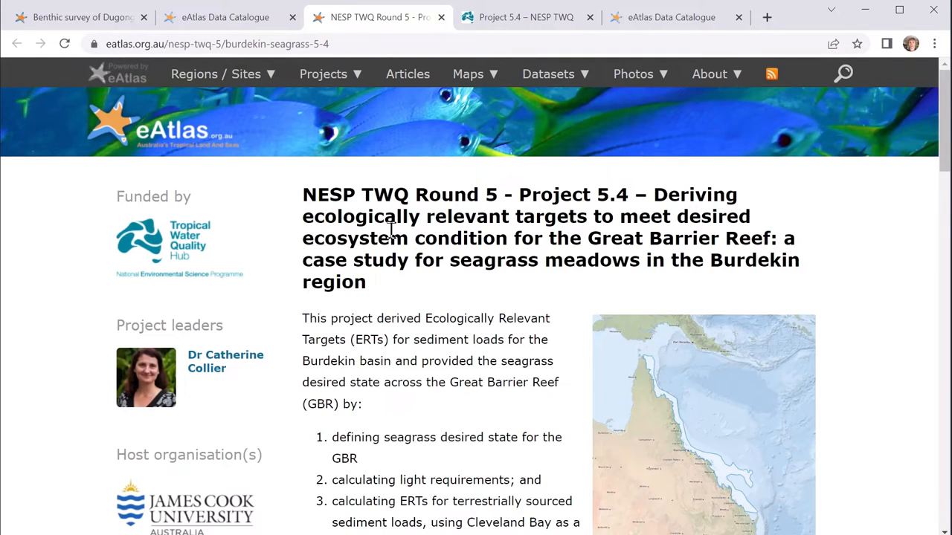
pyautogui.scroll(-3)
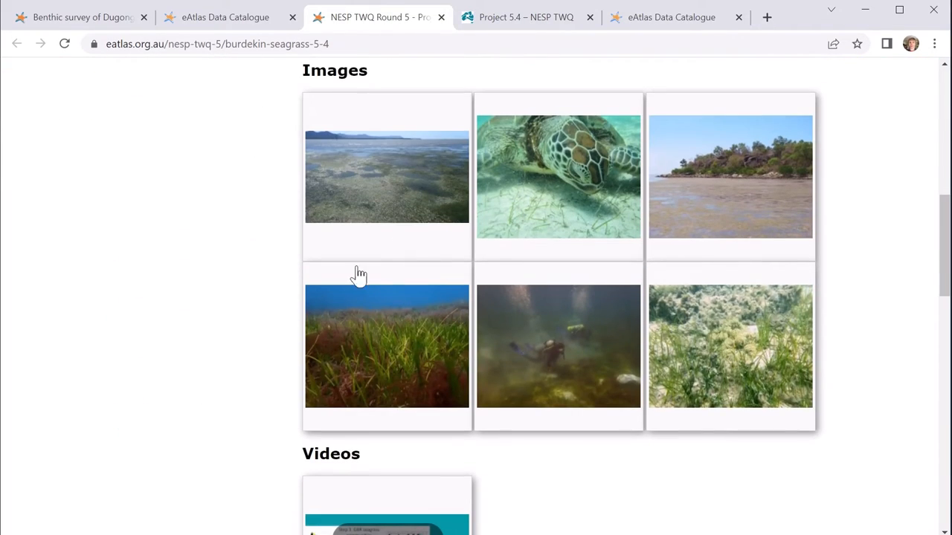
pyautogui.scroll(-3)
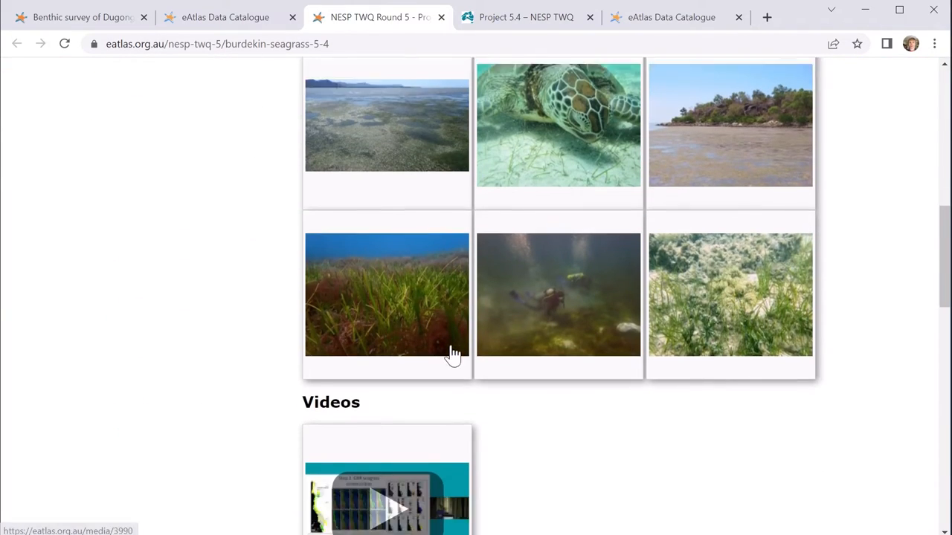
pyautogui.scroll(-3)
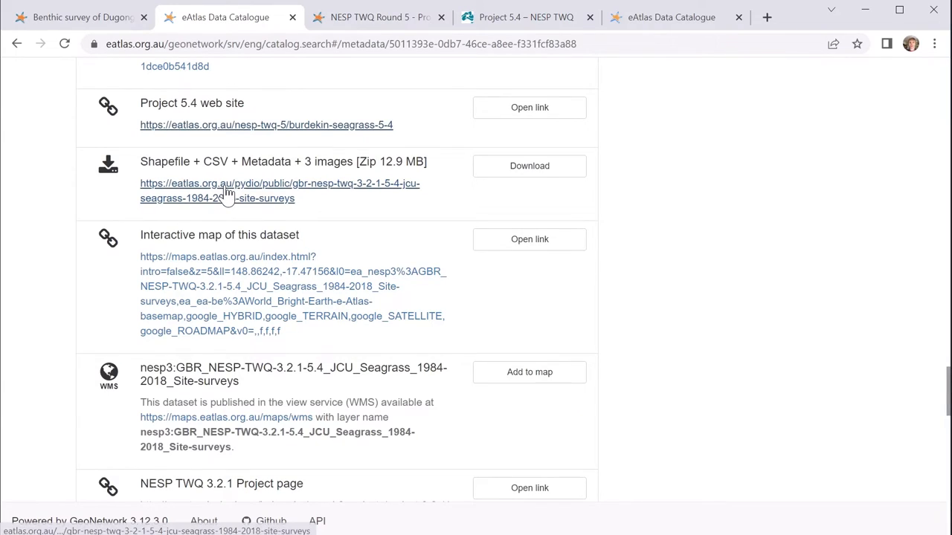
# - Open the 12.9 MB seagrass site-survey zip download page, then return to the record
pyautogui.click(529, 166)
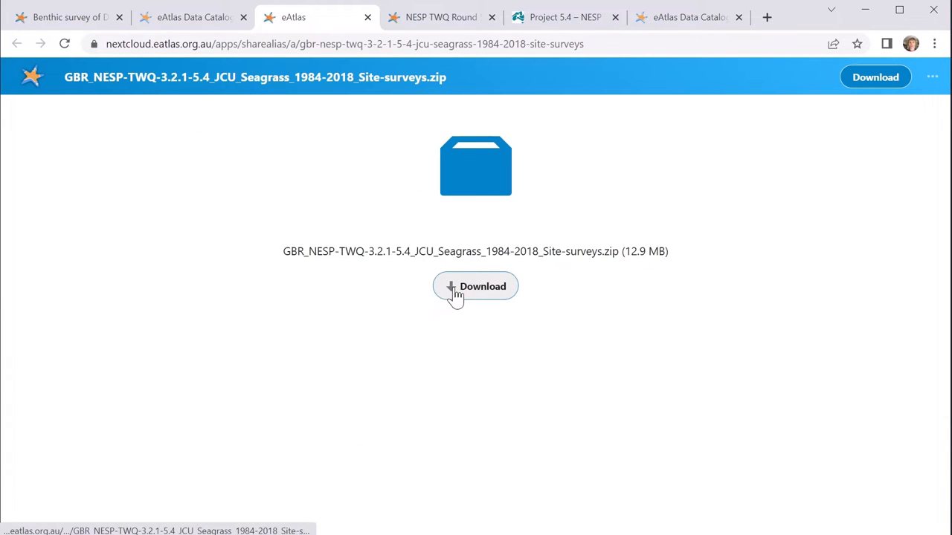
pyautogui.click(192, 17)
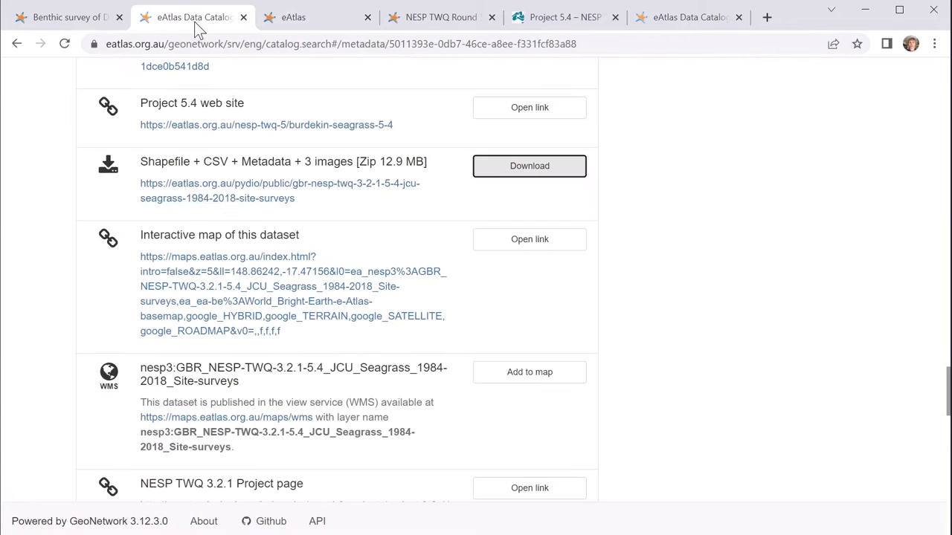
pyautogui.scroll(-3)
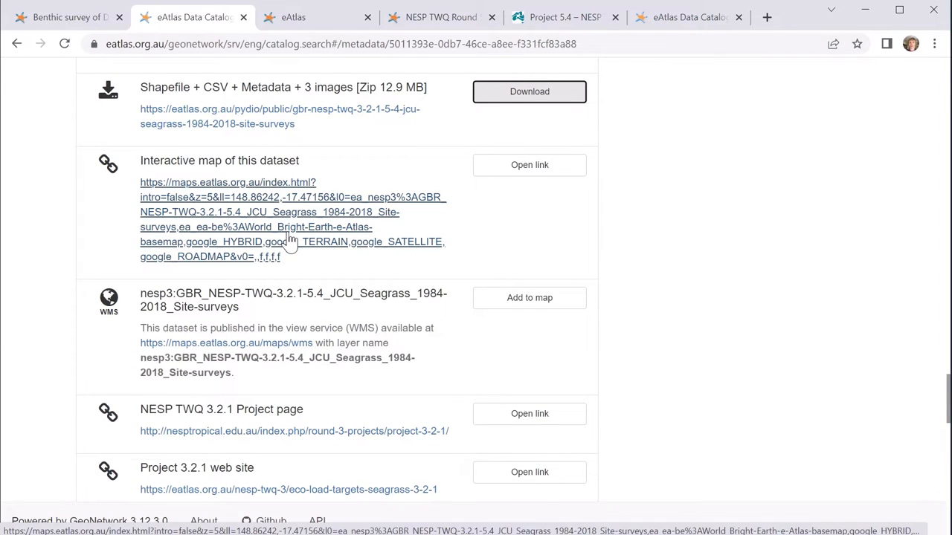
pyautogui.moveTo(529, 164)
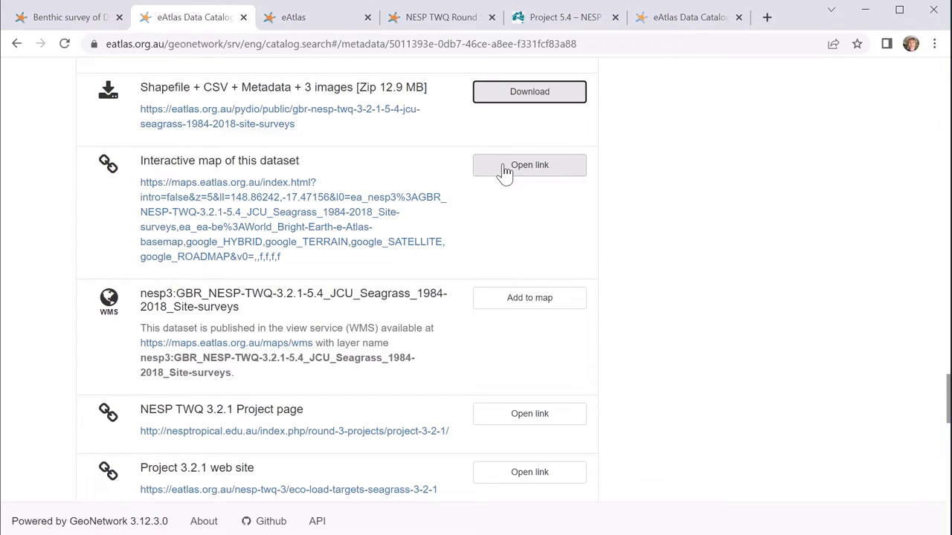
pyautogui.click(529, 165)
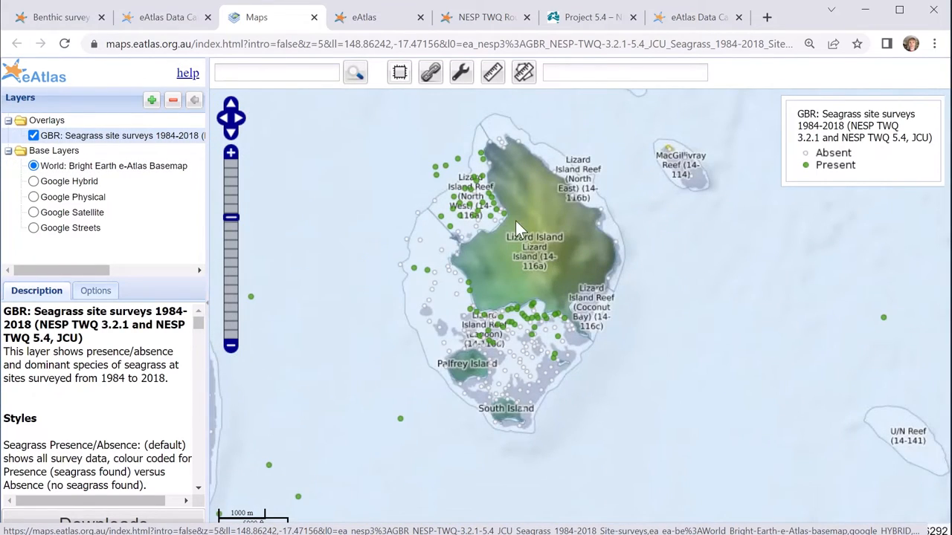
pyautogui.moveTo(476, 216)
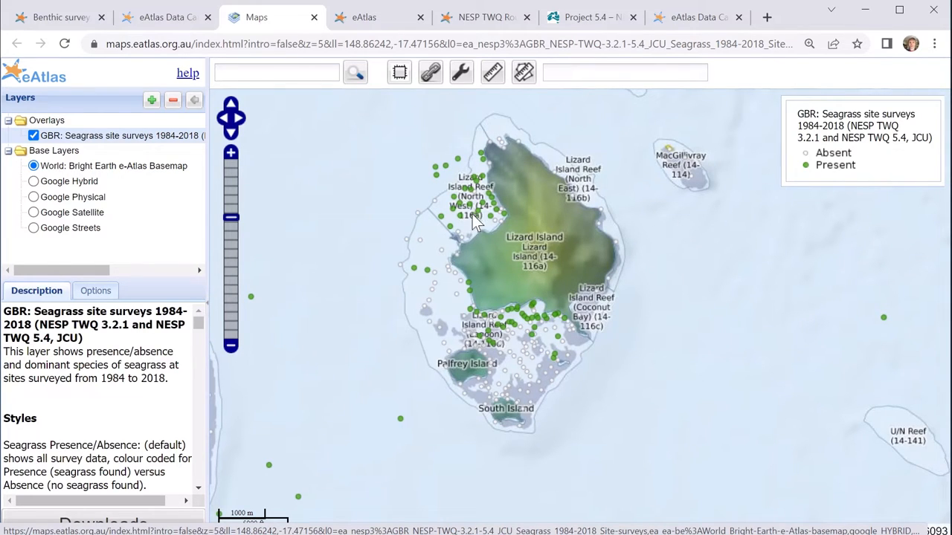
pyautogui.moveTo(456, 257)
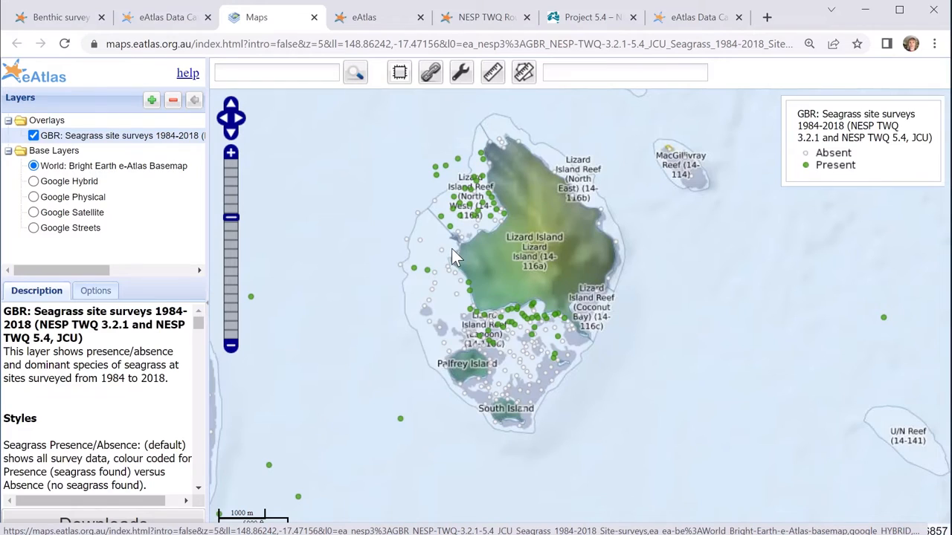
pyautogui.moveTo(472, 165)
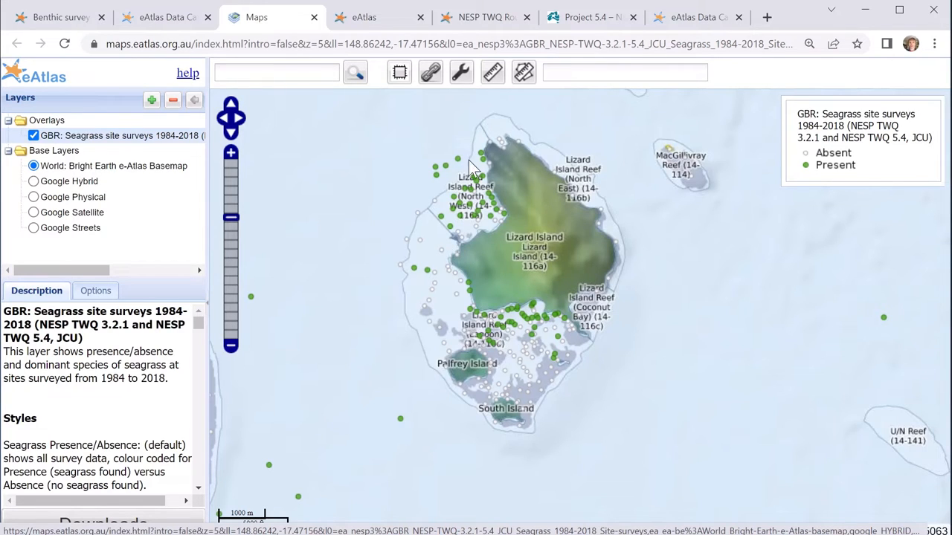
pyautogui.moveTo(424, 226)
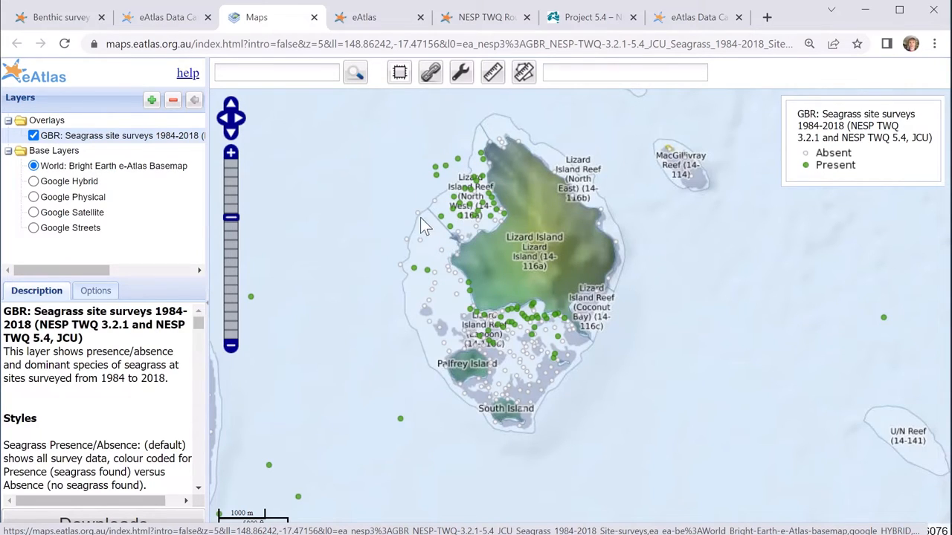
pyautogui.moveTo(469, 233)
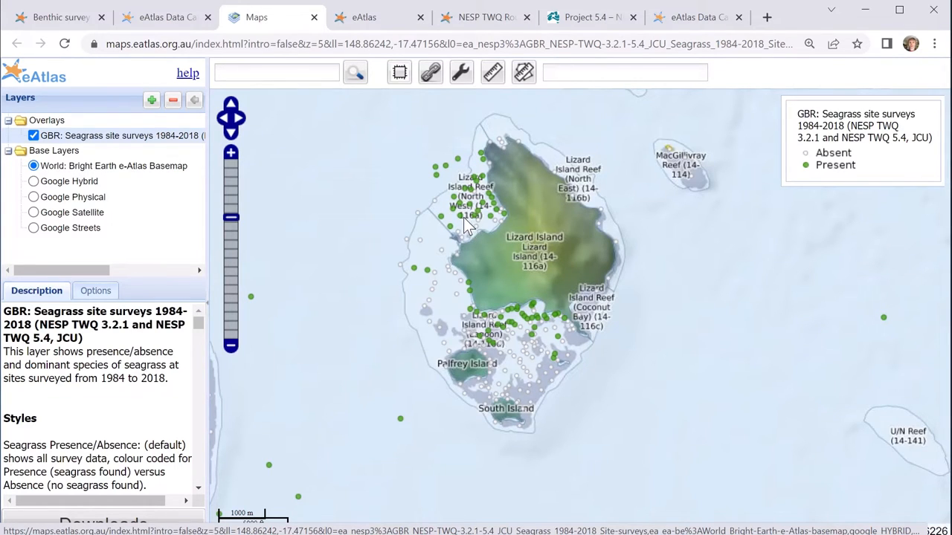
pyautogui.moveTo(465, 234)
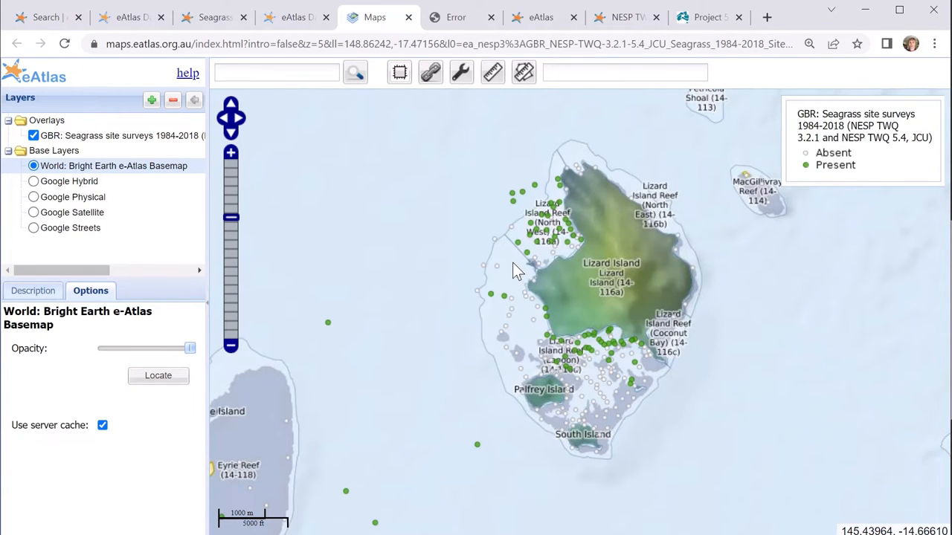
pyautogui.moveTo(555, 337)
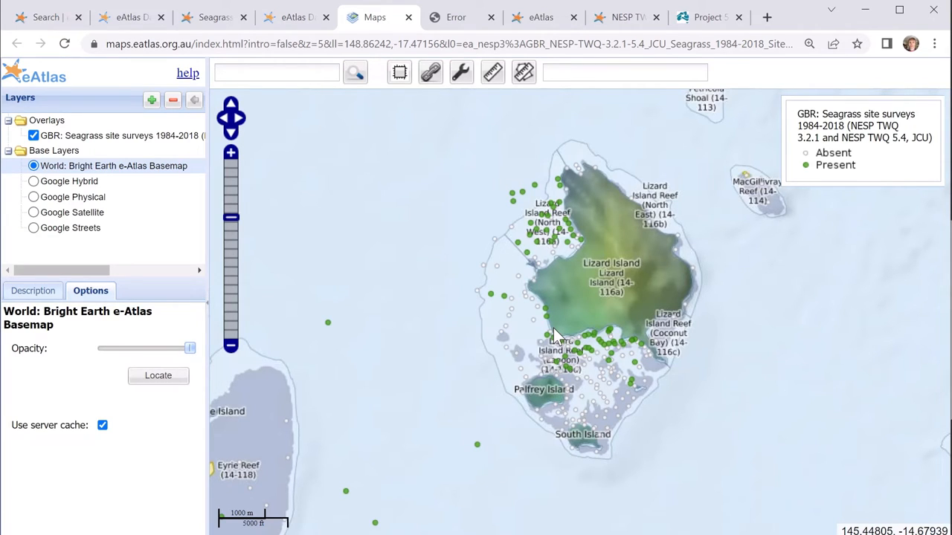
# - Show the GBR Seagrass site surveys layer options, then open the add-layers window
pyautogui.click(119, 135)
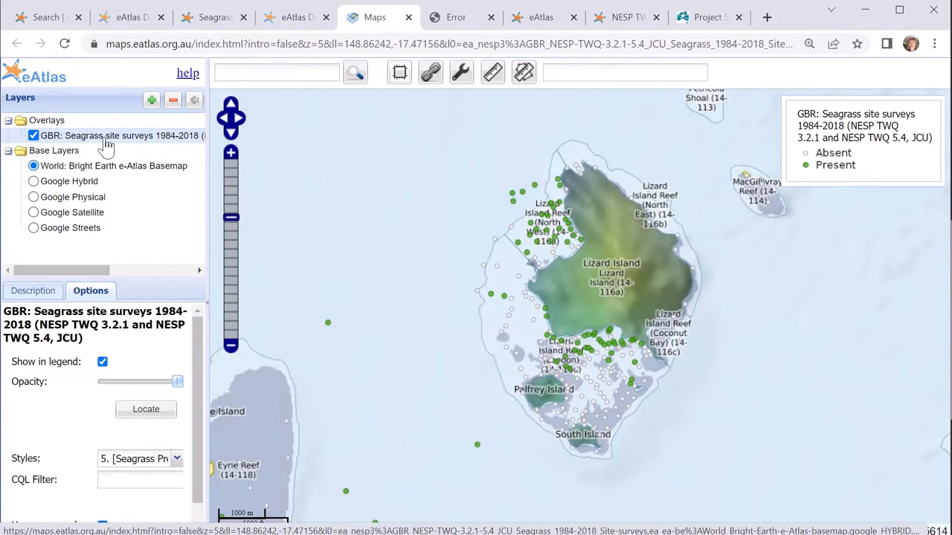
pyautogui.moveTo(159, 125)
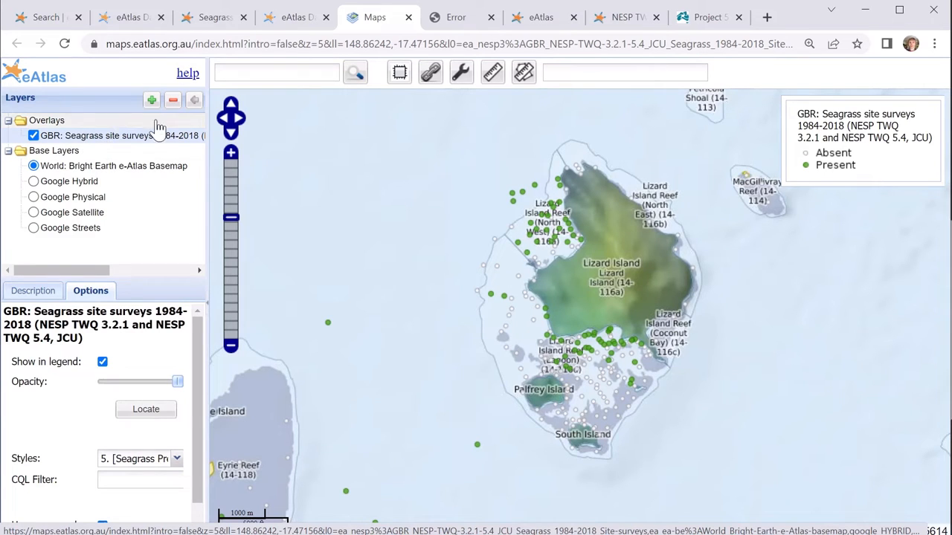
pyautogui.click(151, 99)
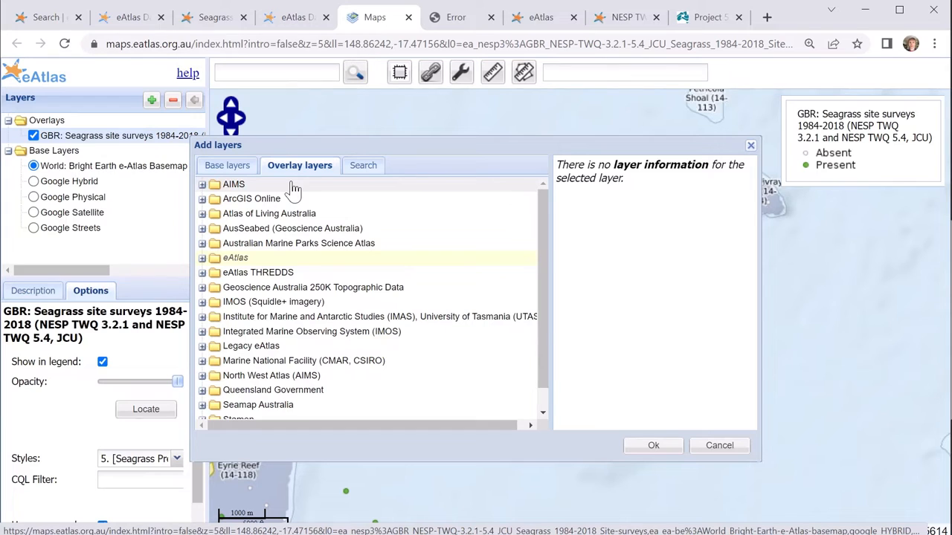
pyautogui.moveTo(268, 259)
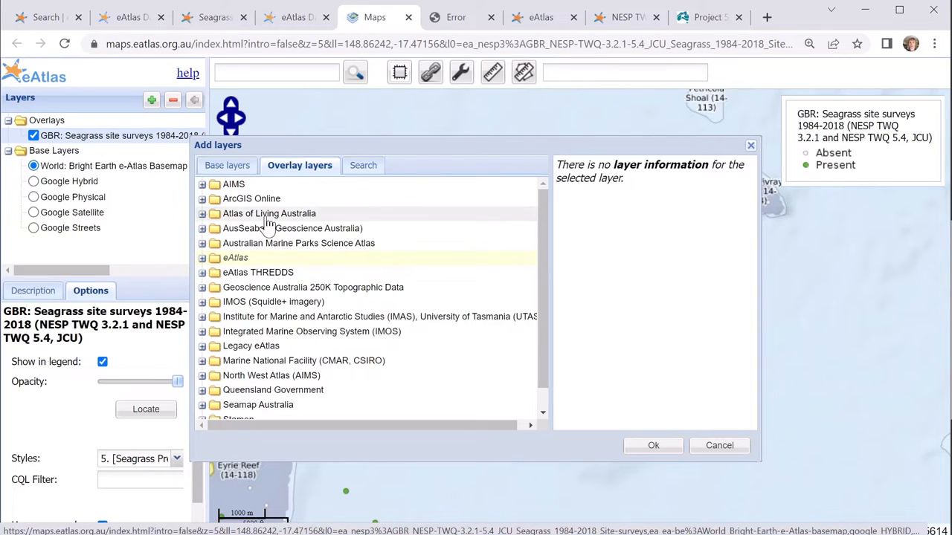
pyautogui.moveTo(361, 279)
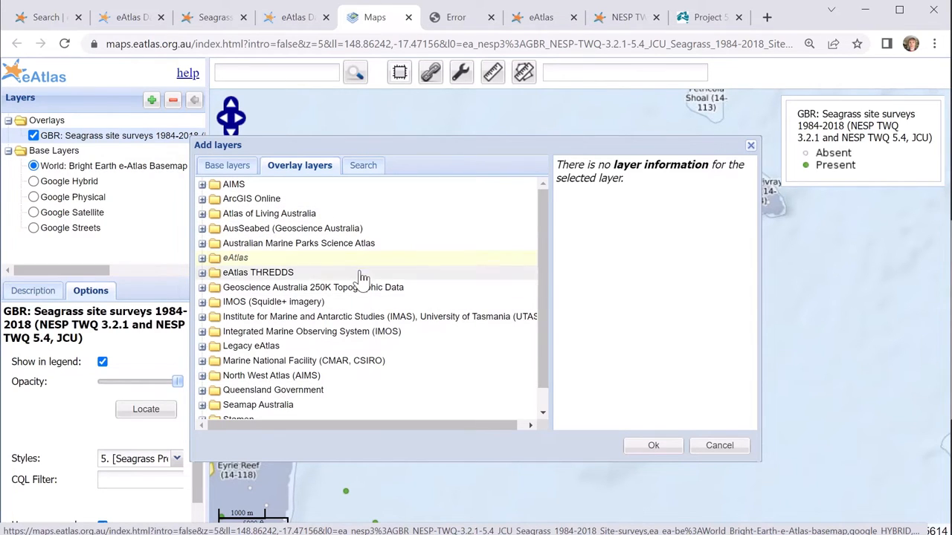
pyautogui.moveTo(346, 360)
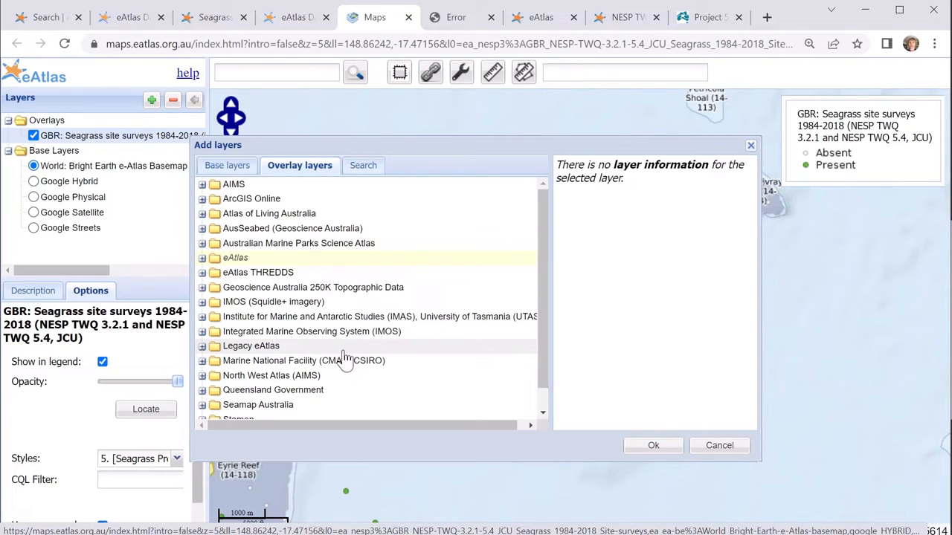
pyautogui.moveTo(340, 343)
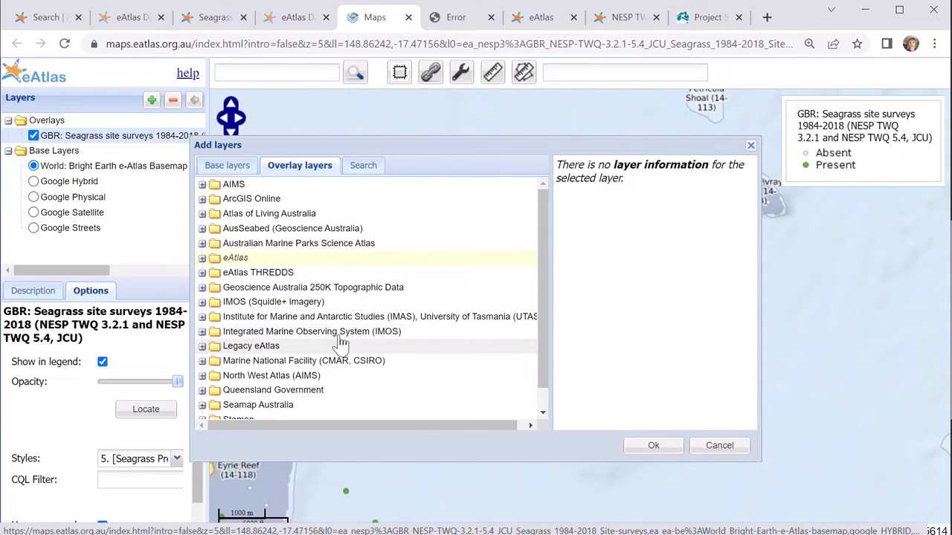
pyautogui.moveTo(290, 16)
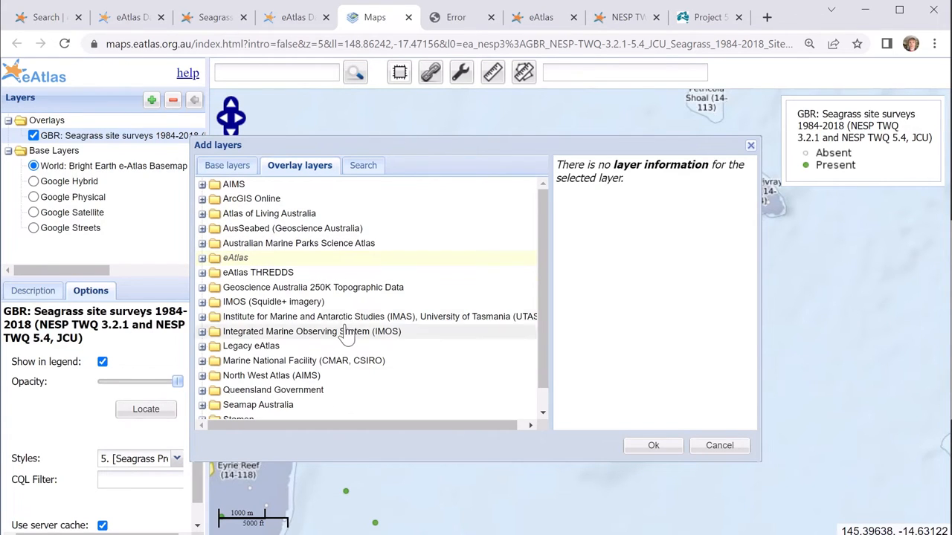
pyautogui.moveTo(262, 301)
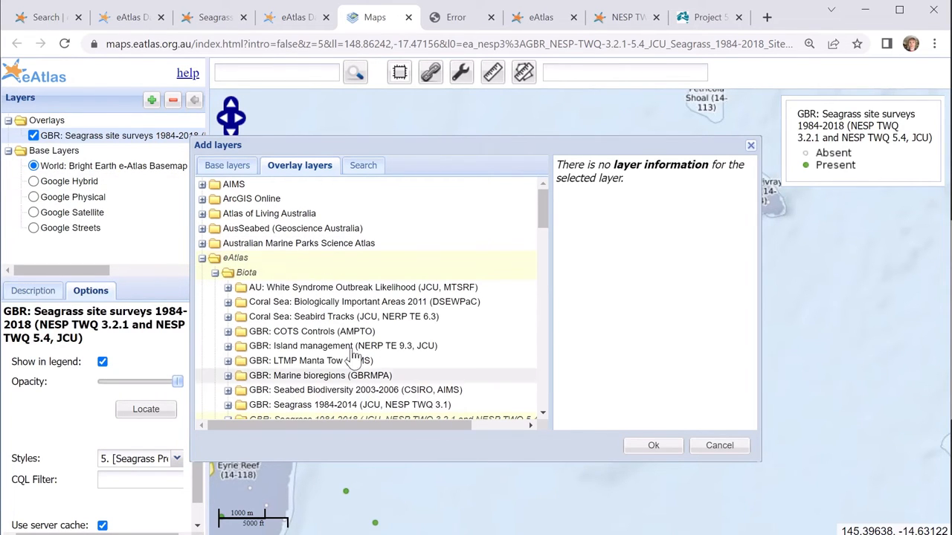
# - Collapse the Biota group inside the expanded eAtlas overlay folder
pyautogui.click(228, 272)
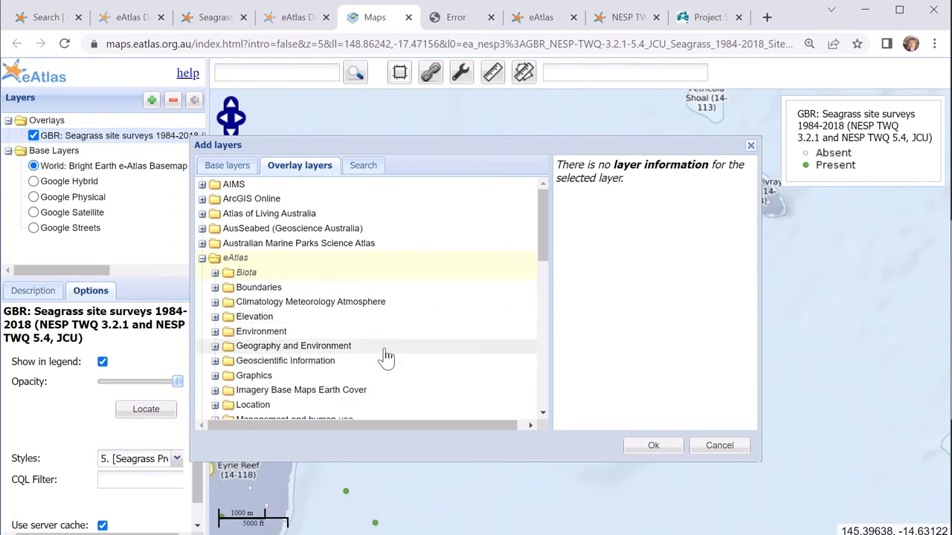
pyautogui.moveTo(266, 266)
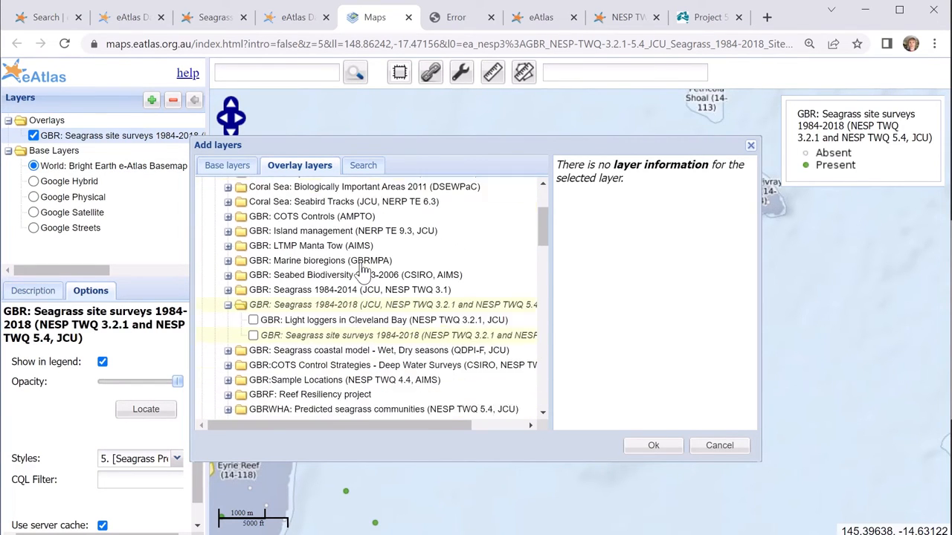
# - Scroll through the GBR Seagrass 1984–2018 layers in the Biota list
pyautogui.scroll(-3)
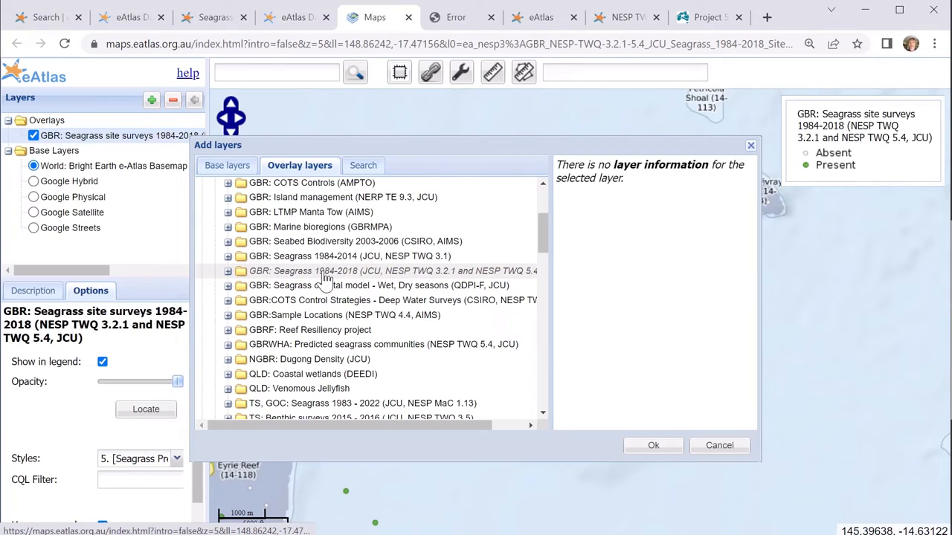
pyautogui.moveTo(355, 281)
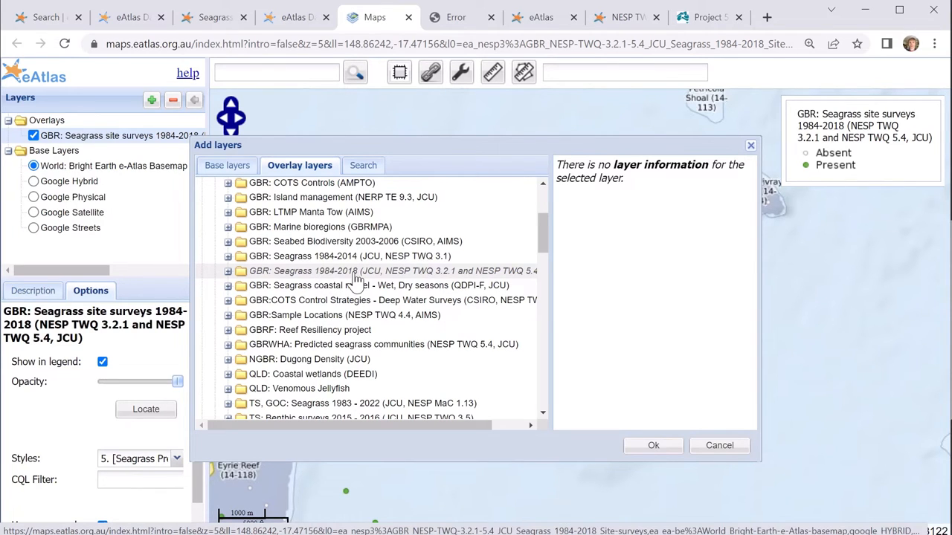
pyautogui.moveTo(320, 241)
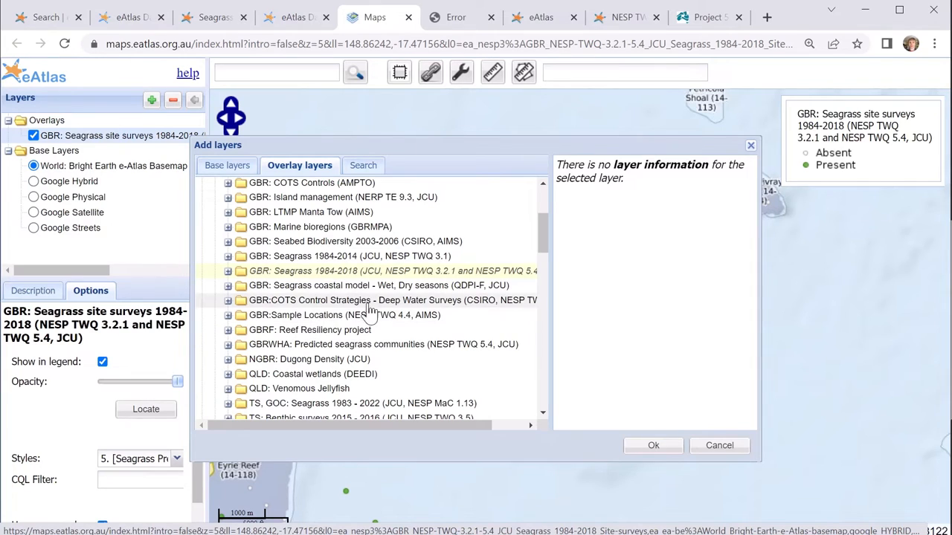
pyautogui.moveTo(356, 285)
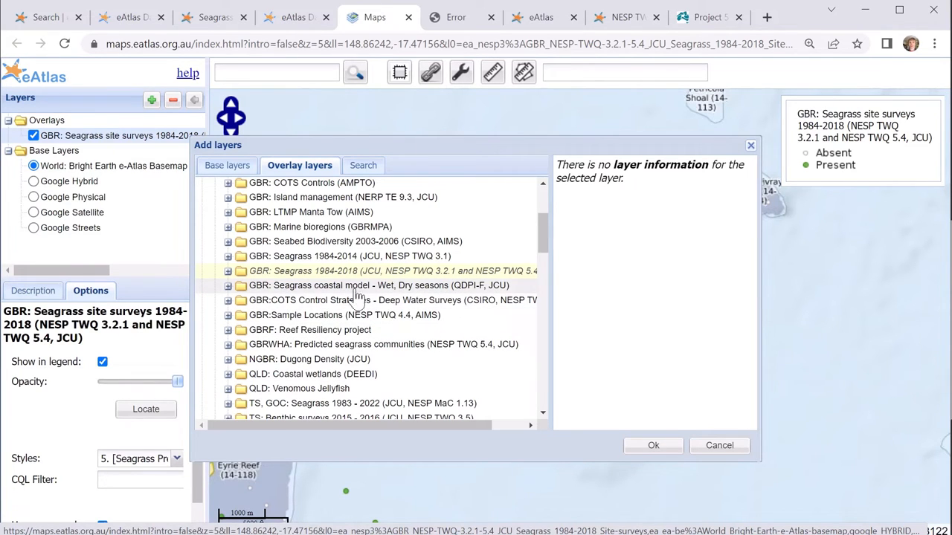
pyautogui.moveTo(295, 299)
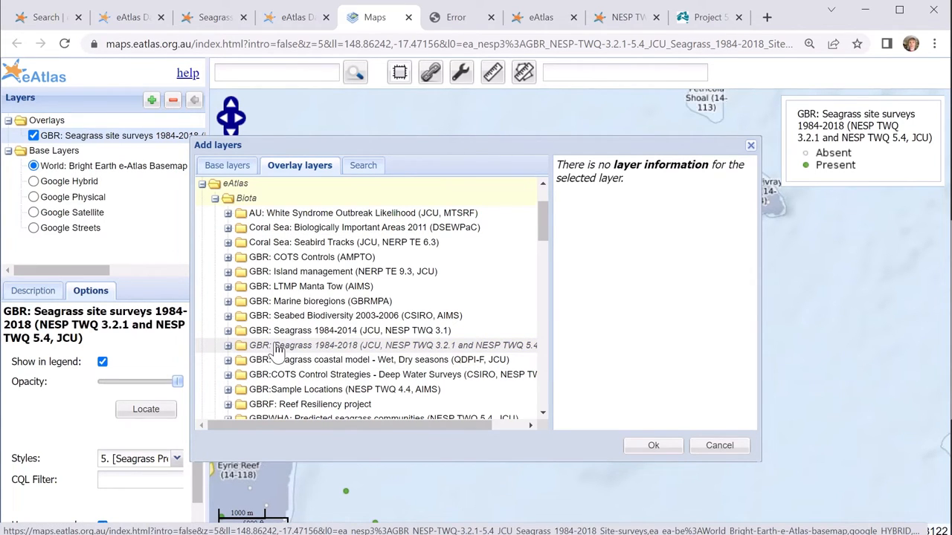
pyautogui.moveTo(272, 356)
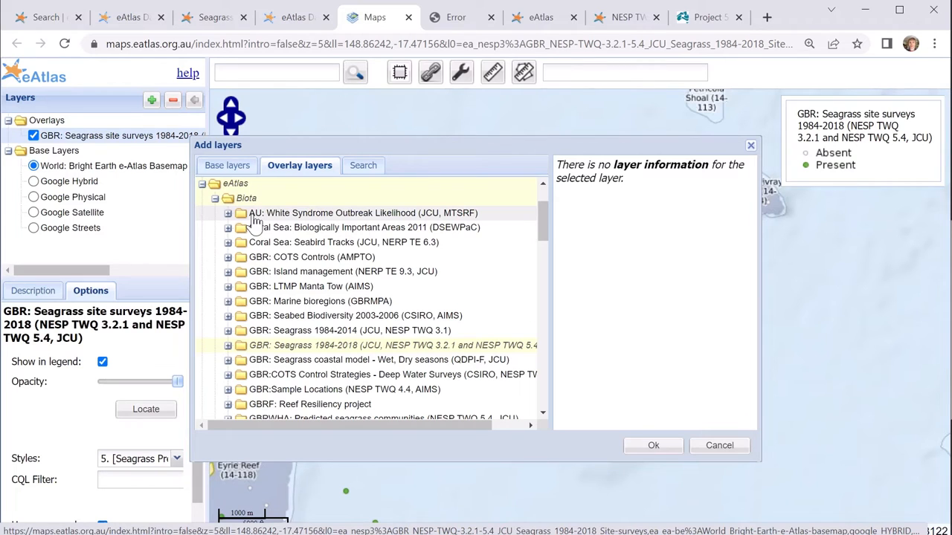
pyautogui.scroll(-3)
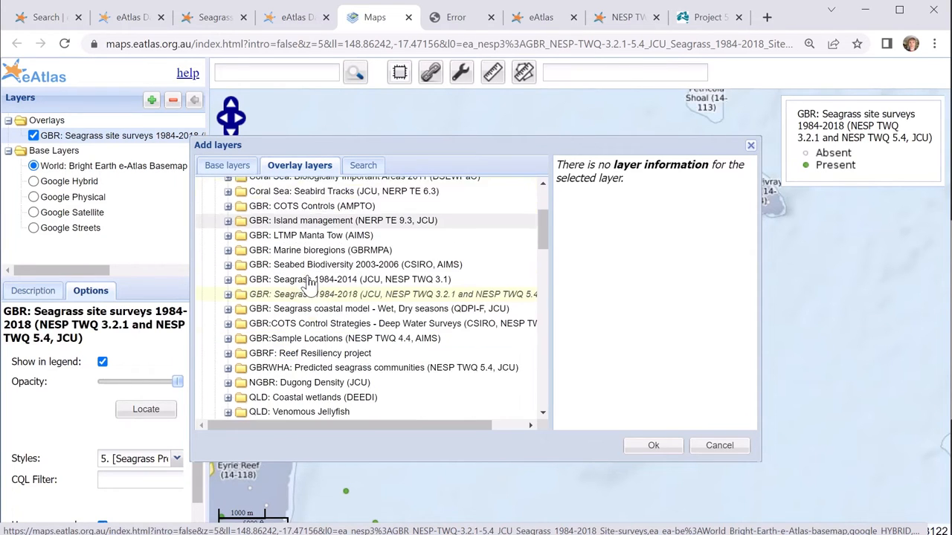
pyautogui.scroll(-3)
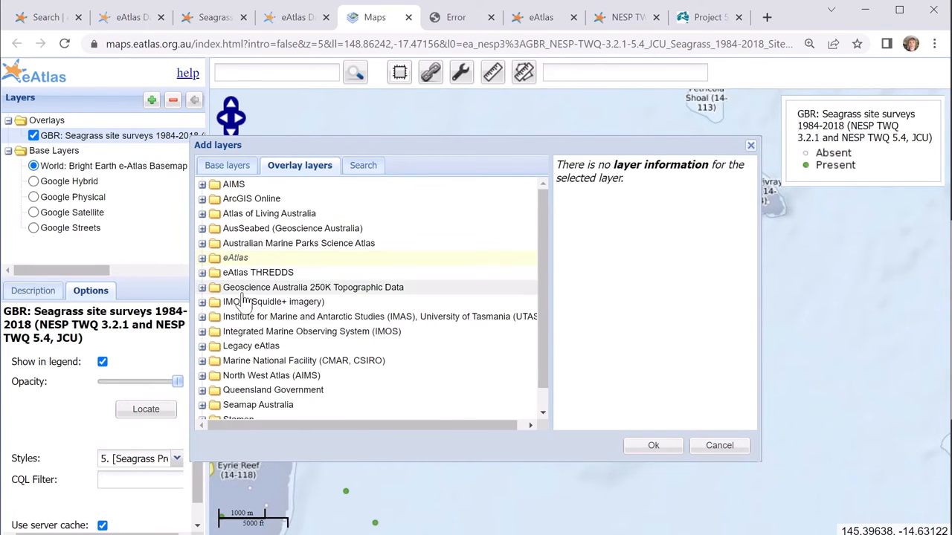
# - Expand IMOS, preview aatams_sattag_qc_nrt_profile_map, and switch to catalogue search
pyautogui.click(202, 331)
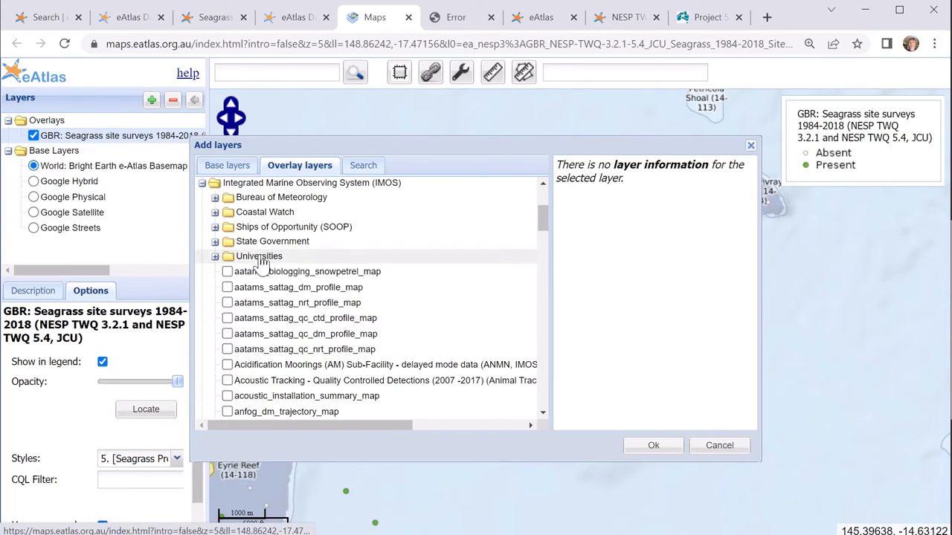
pyautogui.click(304, 349)
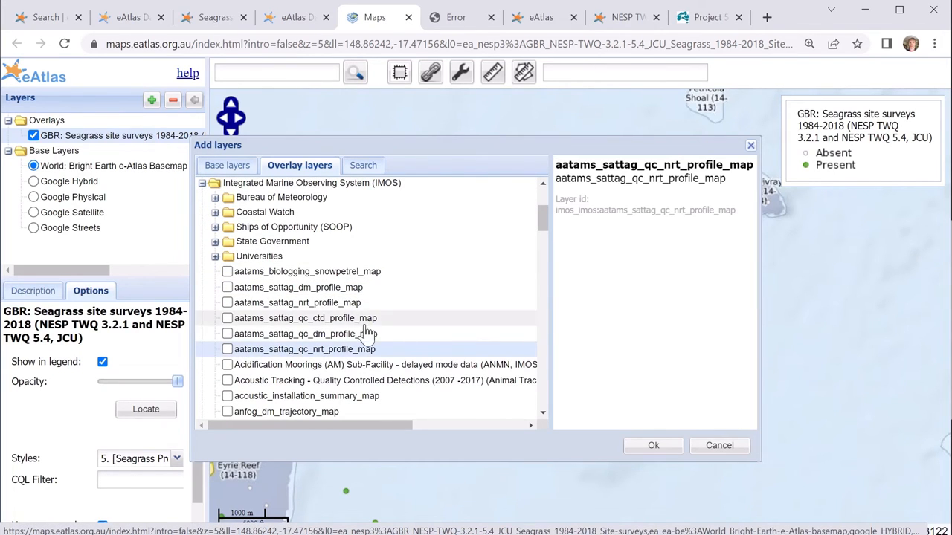
pyautogui.click(356, 166)
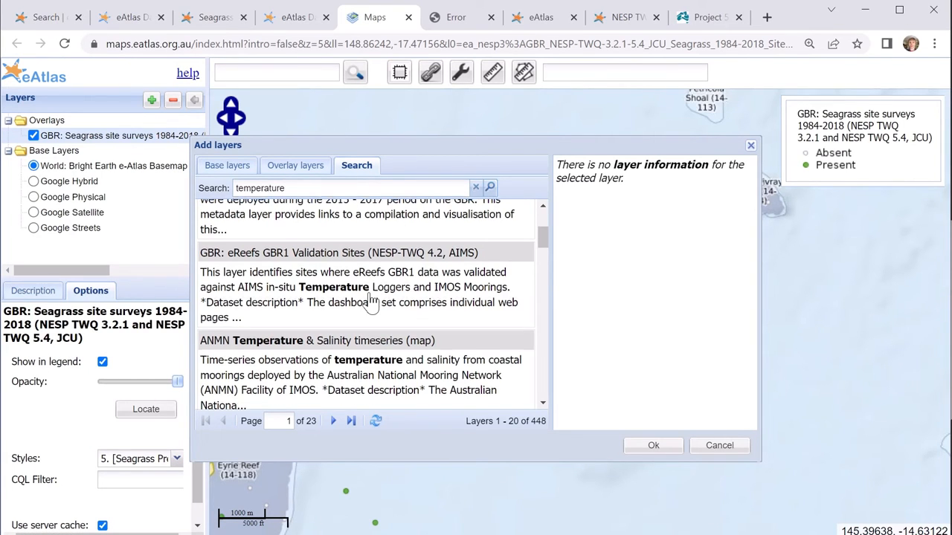
# - Scroll the temperature results and the ANMN Temperature & Salinity timeseries description
pyautogui.scroll(3)
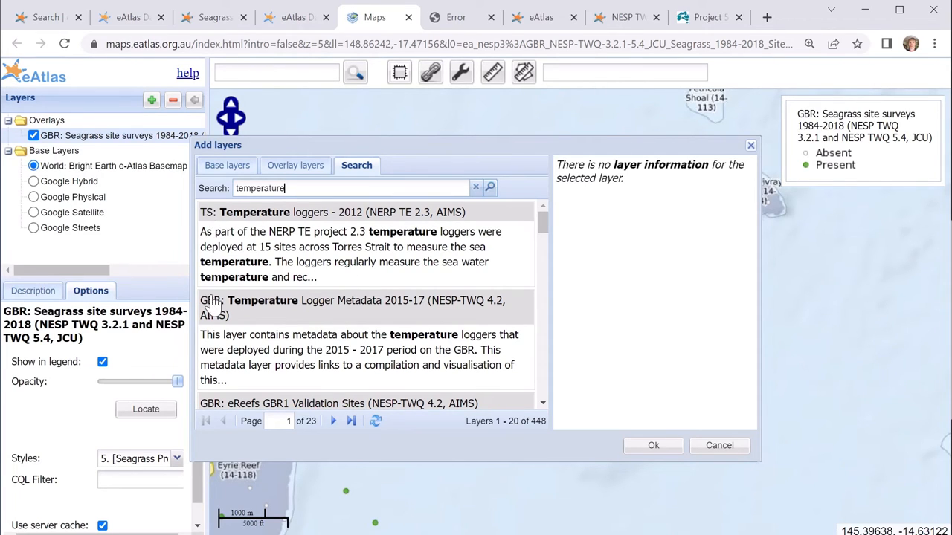
pyautogui.moveTo(323, 276)
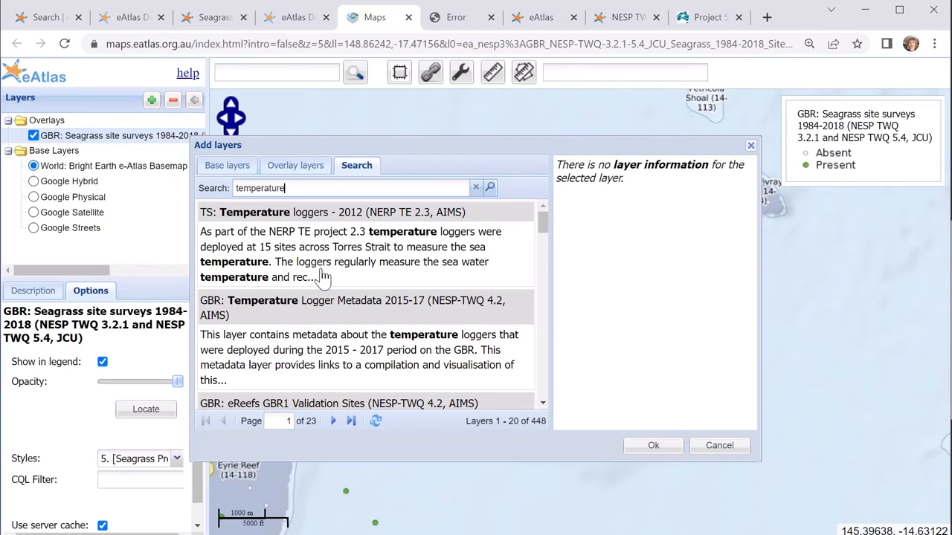
pyautogui.scroll(-3)
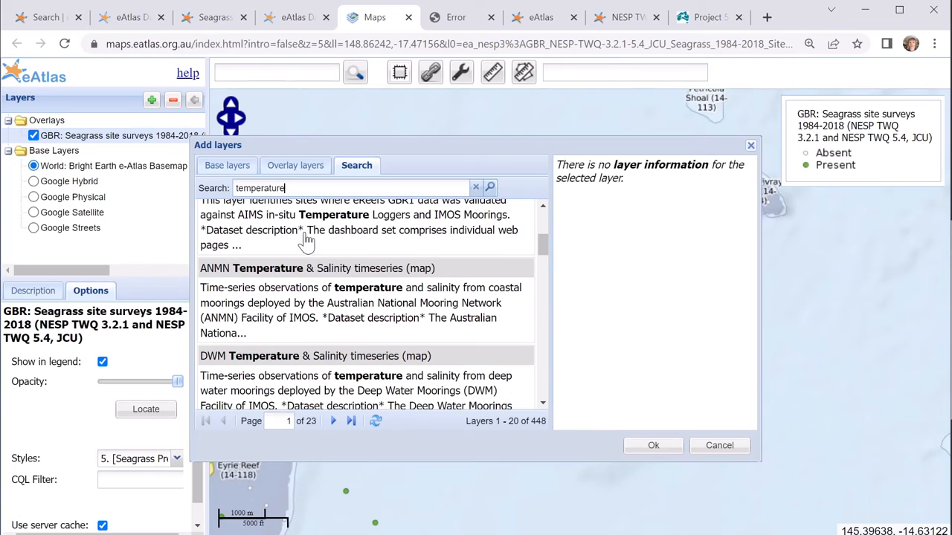
pyautogui.moveTo(324, 298)
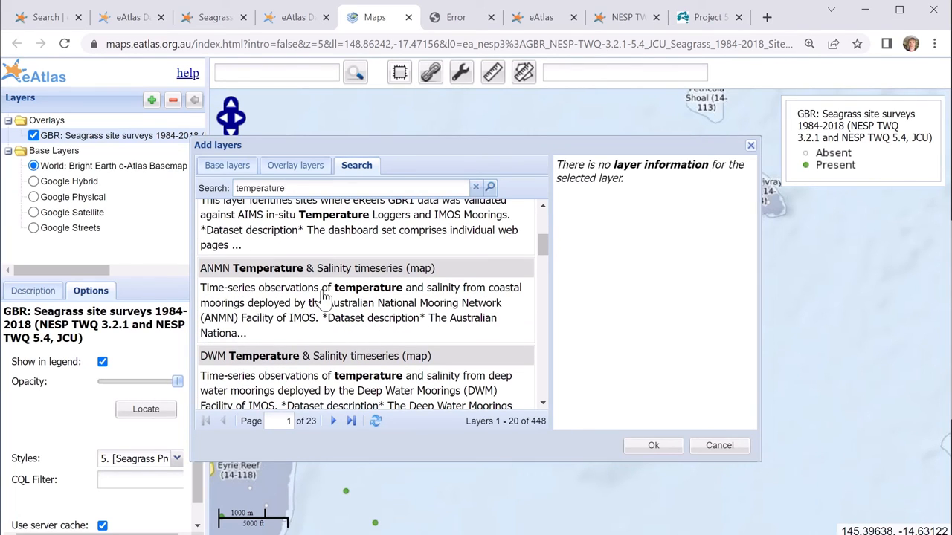
pyautogui.moveTo(346, 318)
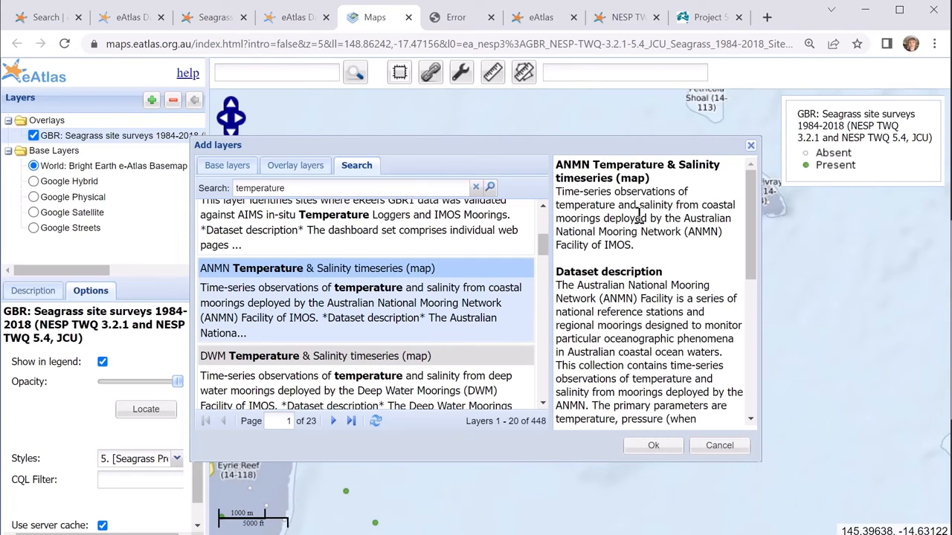
pyautogui.scroll(-3)
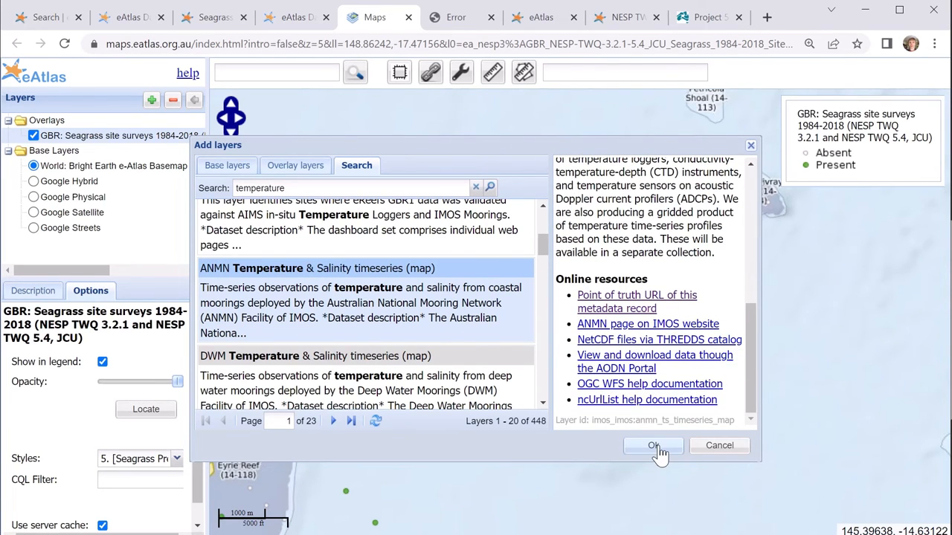
# - Add the ANMN timeseries layer, zoom to its extent, and open its IMOS metadata record
pyautogui.click(653, 446)
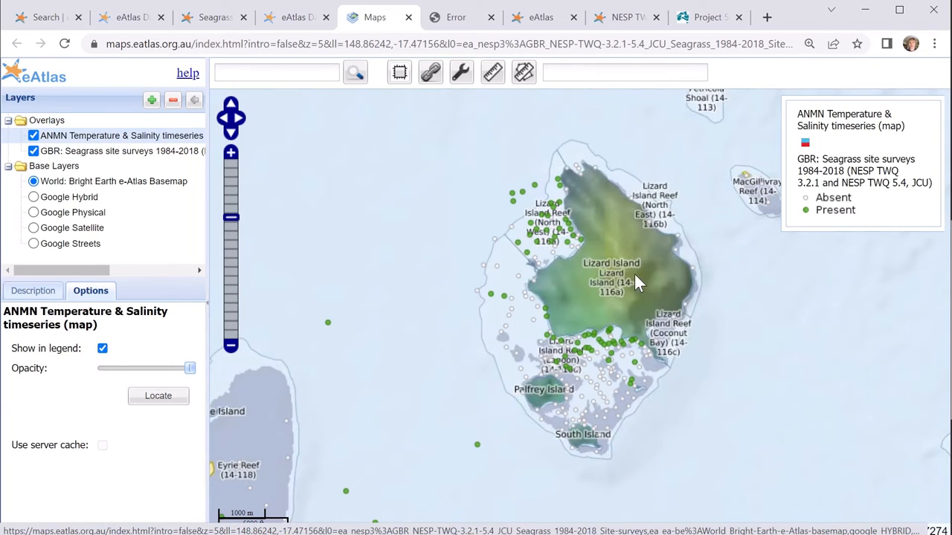
pyautogui.moveTo(422, 347)
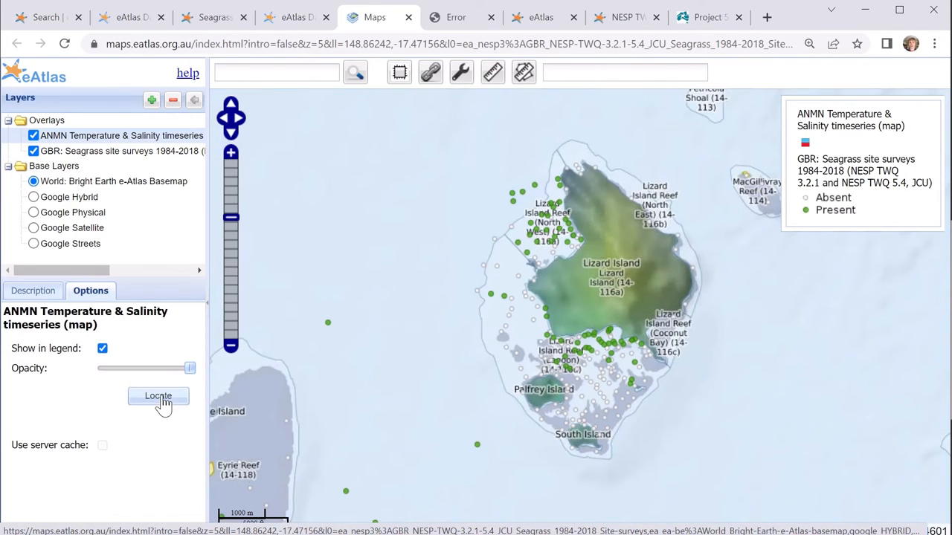
pyautogui.click(158, 395)
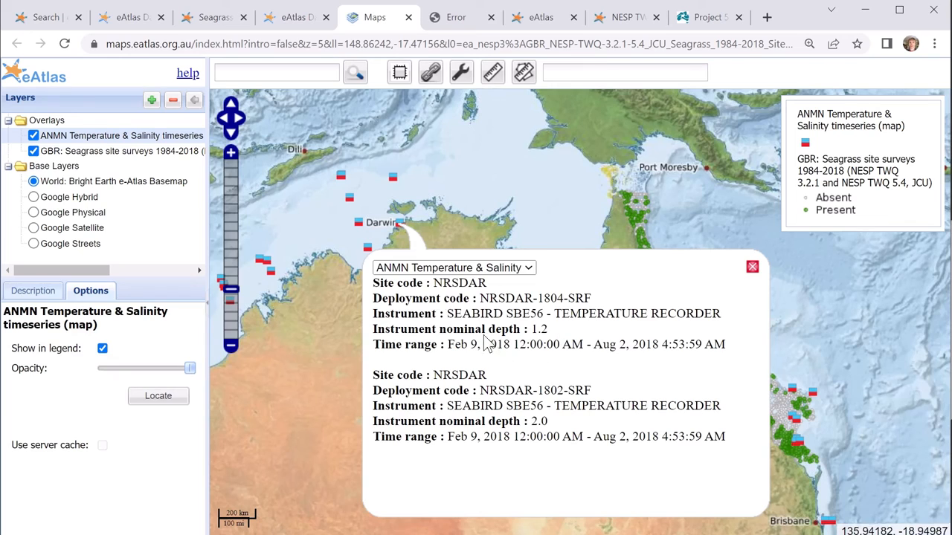
pyautogui.moveTo(658, 390)
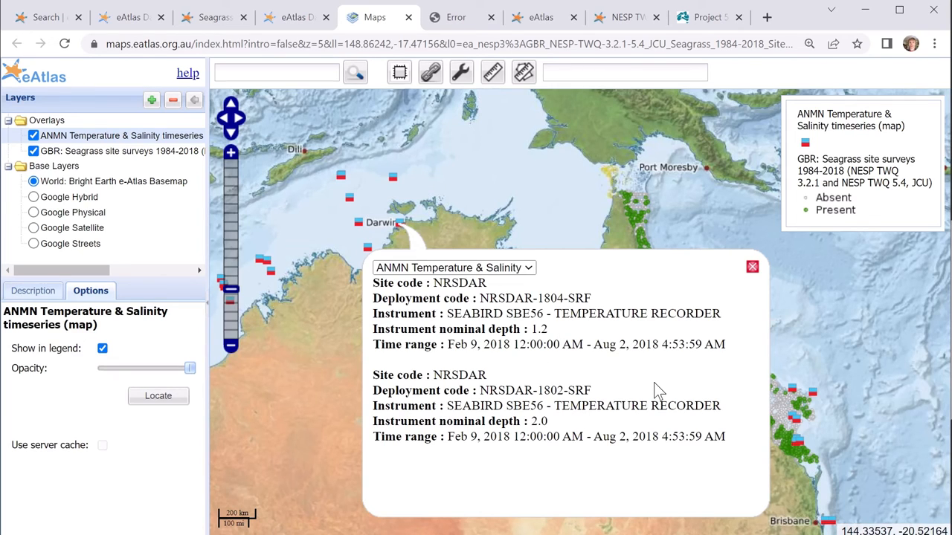
pyautogui.moveTo(752, 268)
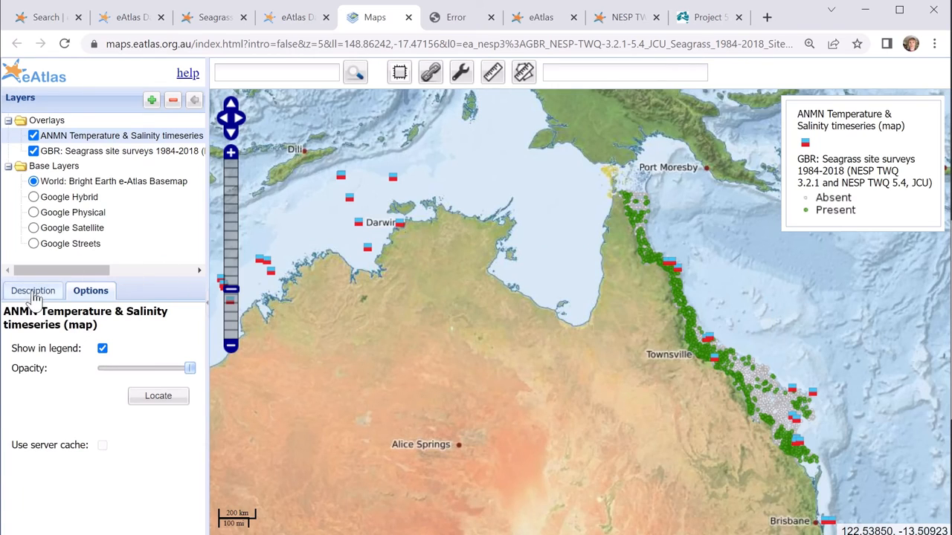
pyautogui.click(33, 291)
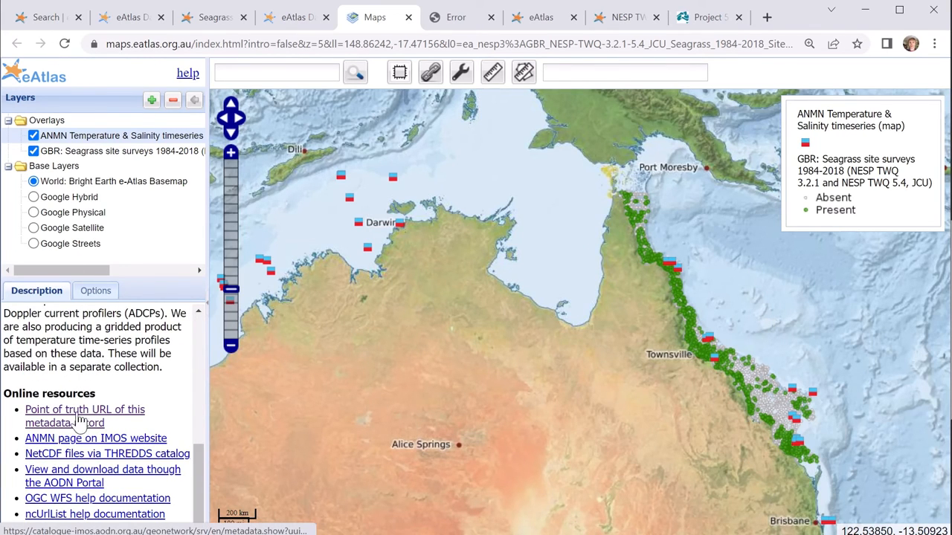
pyautogui.click(84, 410)
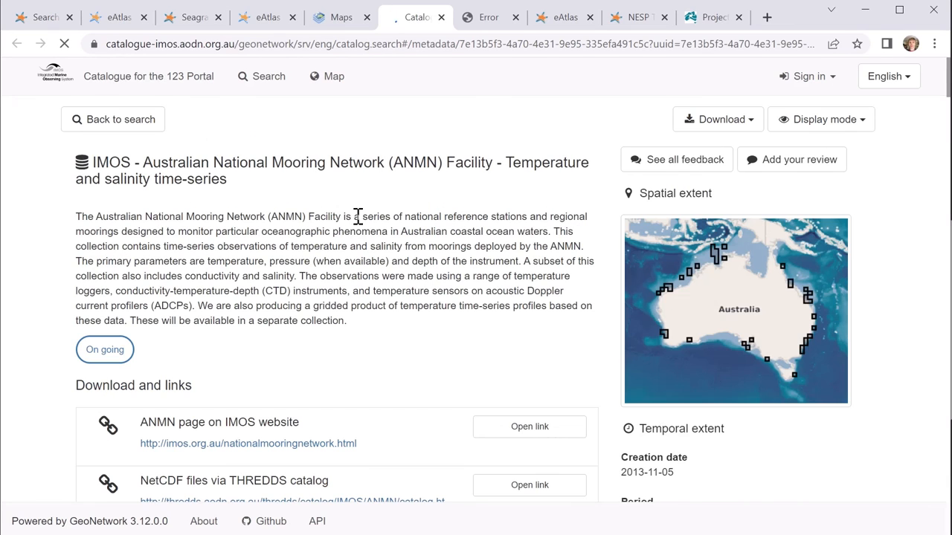
# - Scroll the ANMN record down to its download links, including THREDDS NetCDF files
pyautogui.scroll(-3)
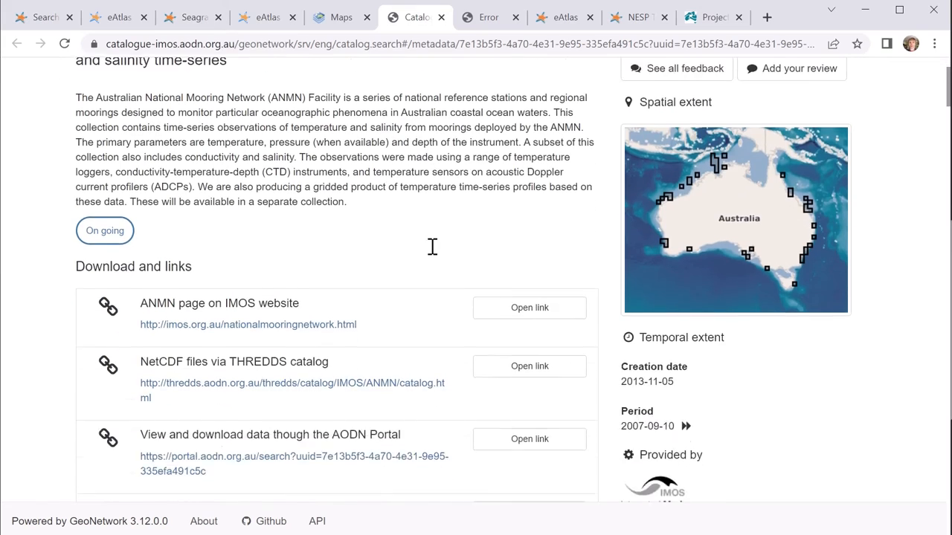
pyautogui.scroll(-3)
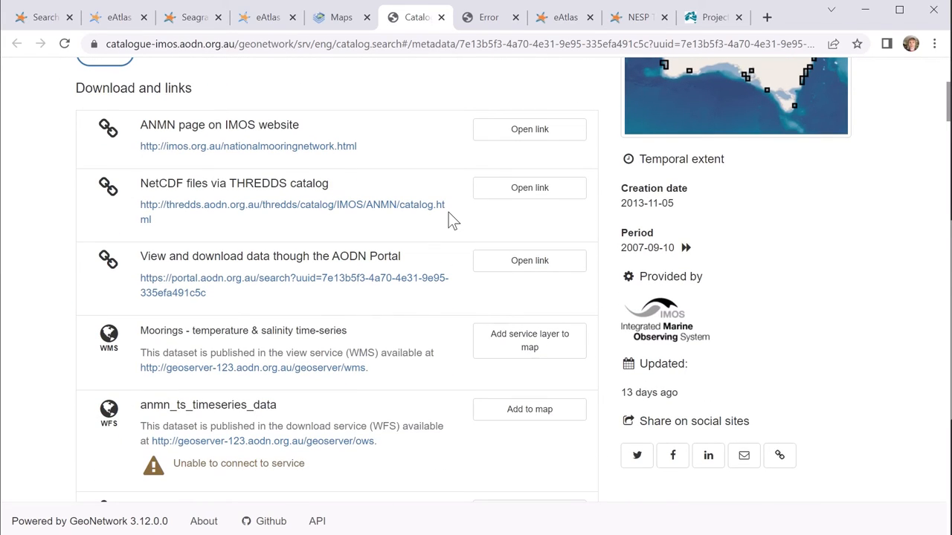
pyautogui.moveTo(165, 229)
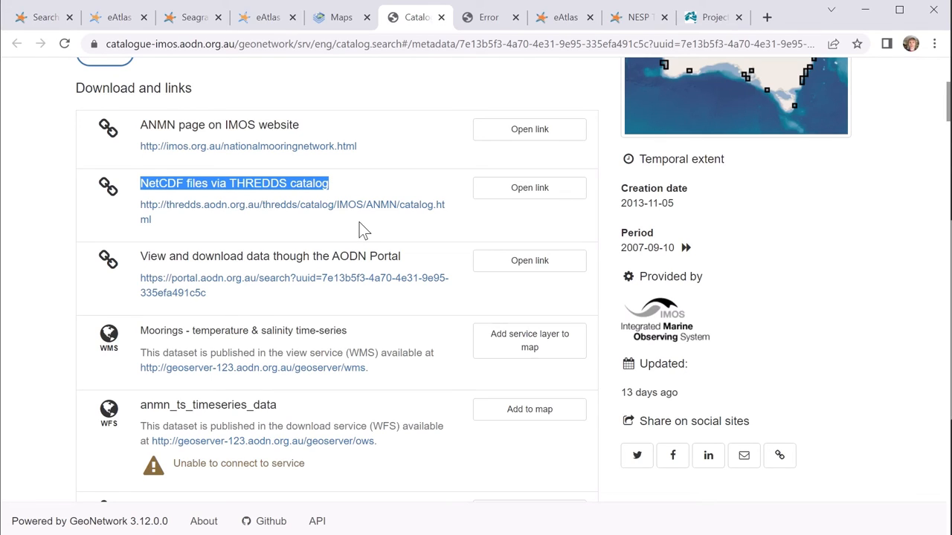
pyautogui.moveTo(362, 258)
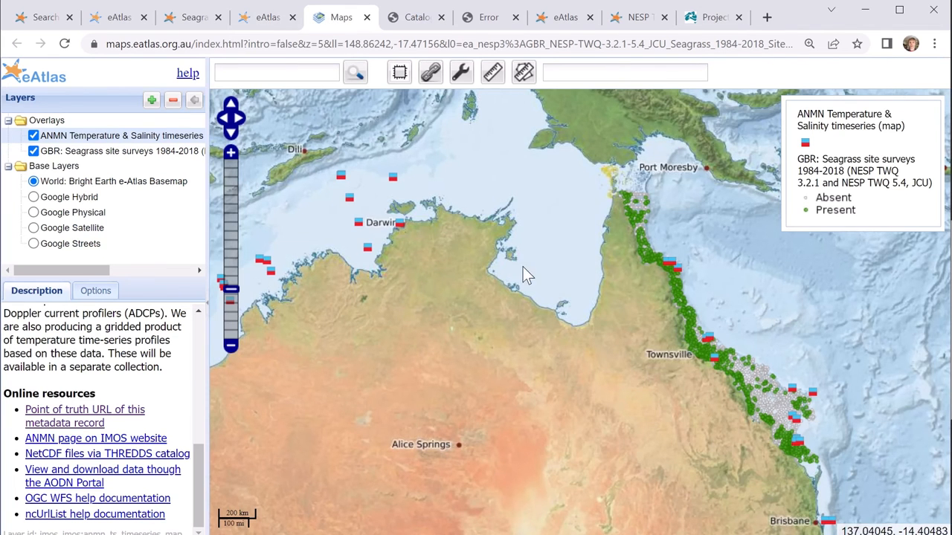
pyautogui.moveTo(610, 316)
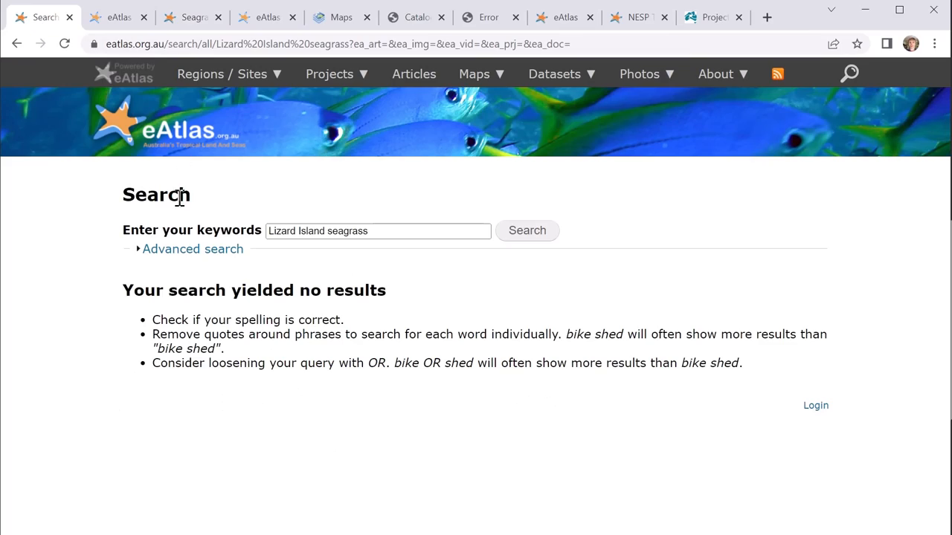
pyautogui.moveTo(192, 249)
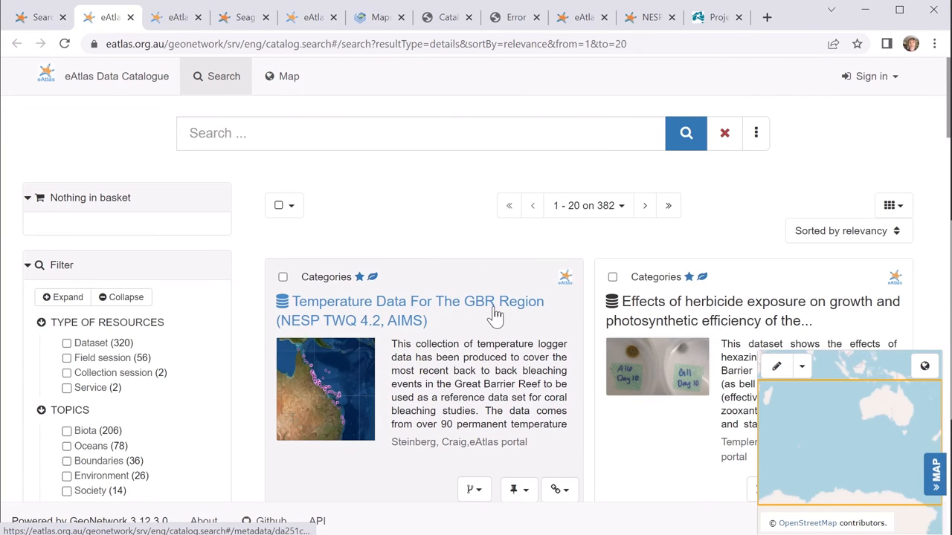
pyautogui.moveTo(464, 325)
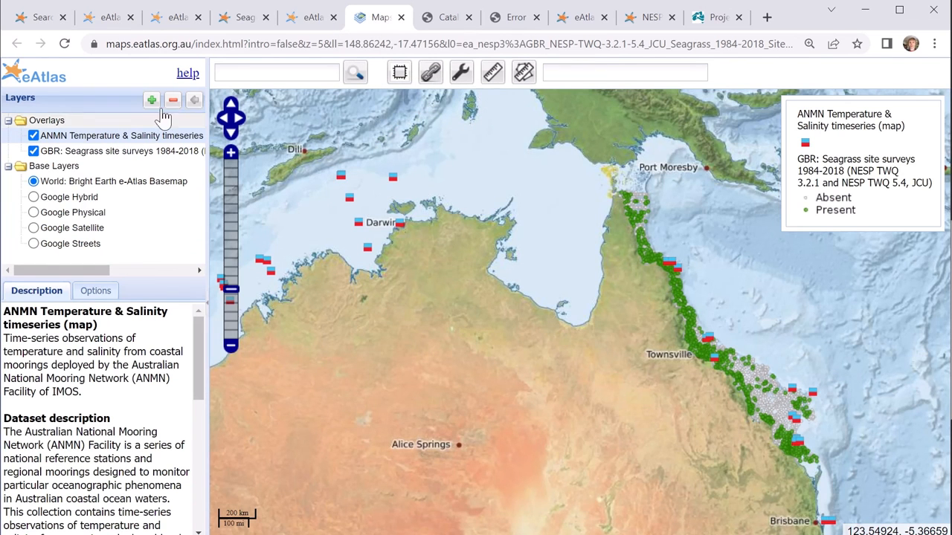
# - Reopen the add-layers window and select the existing 'temperature' search term
pyautogui.click(151, 100)
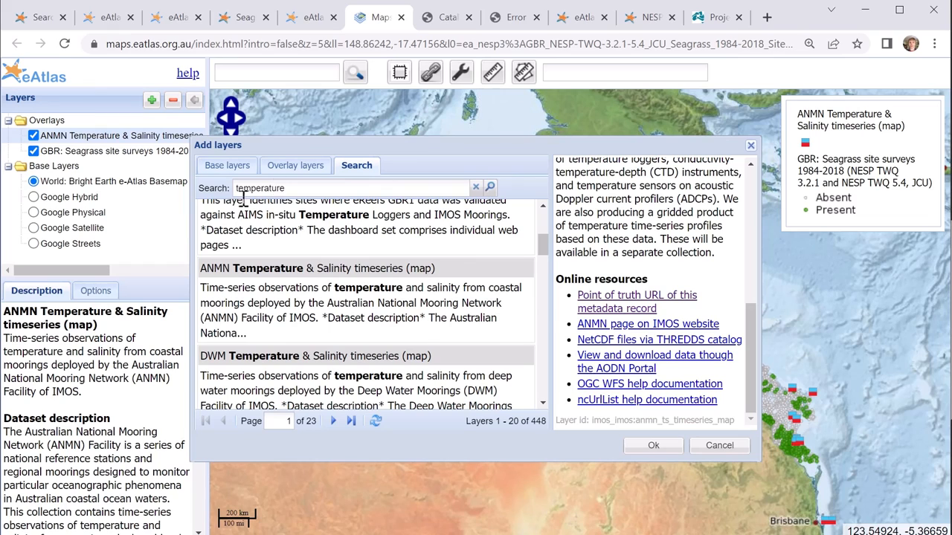
pyautogui.doubleClick(259, 188)
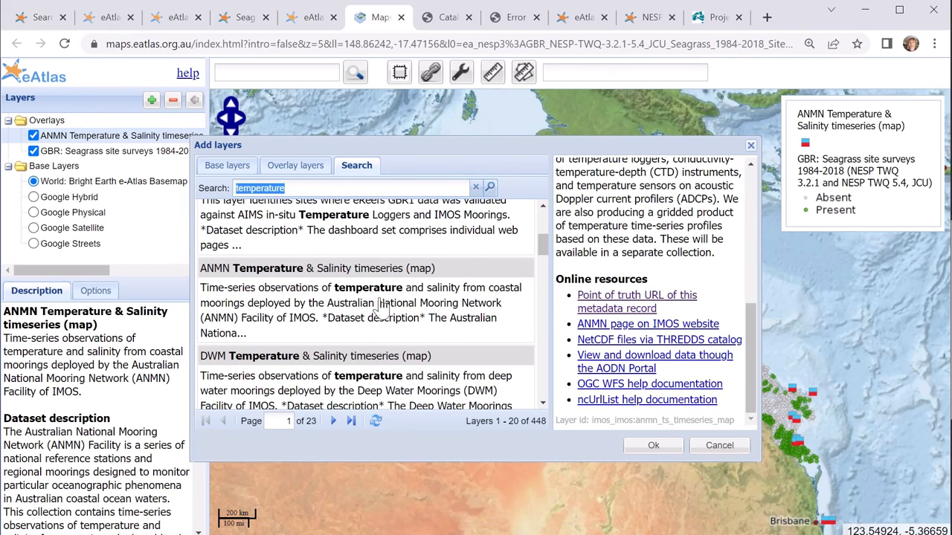
pyautogui.moveTo(372, 251)
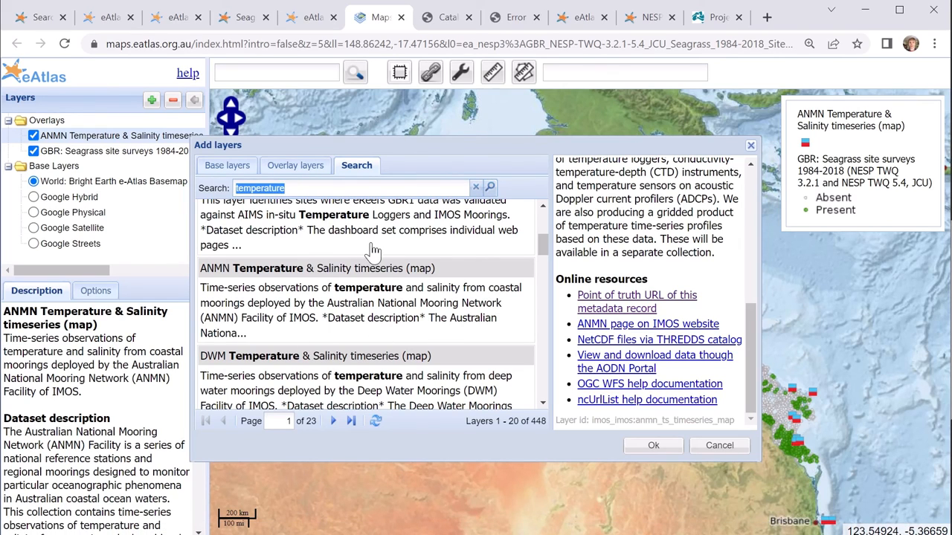
pyautogui.moveTo(327, 257)
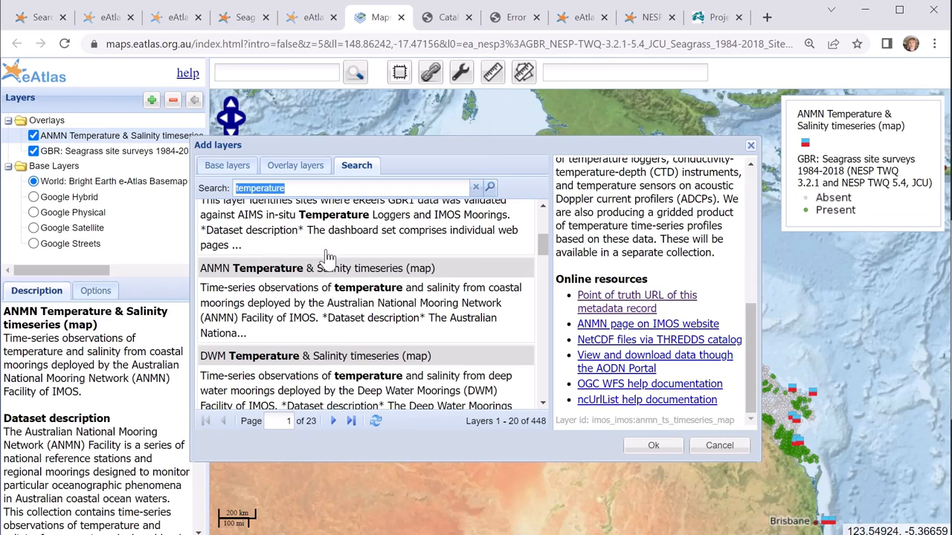
pyautogui.moveTo(376, 259)
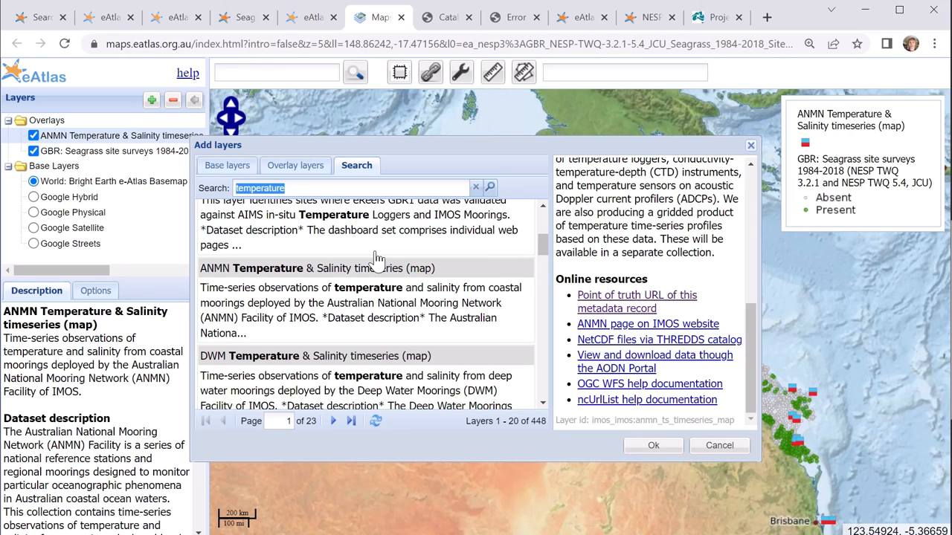
pyautogui.moveTo(372, 256)
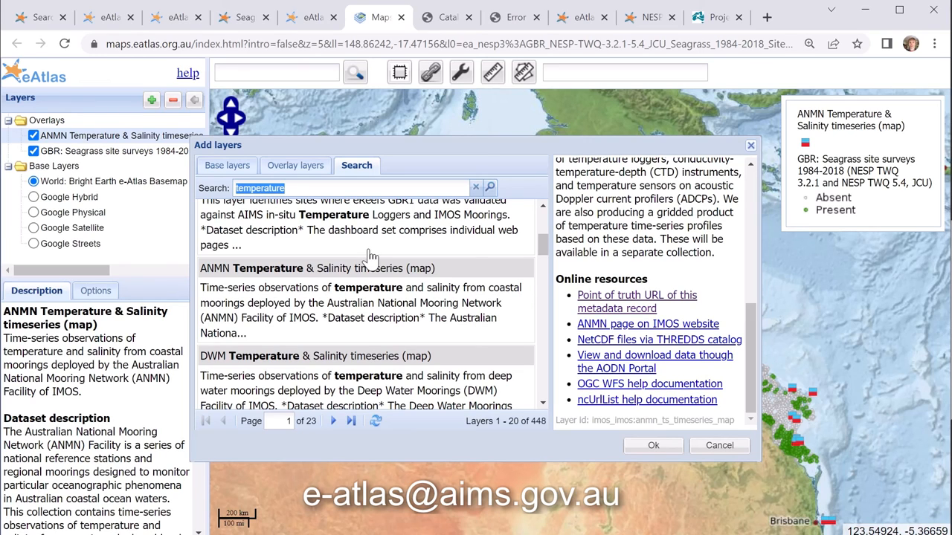
pyautogui.moveTo(372, 260)
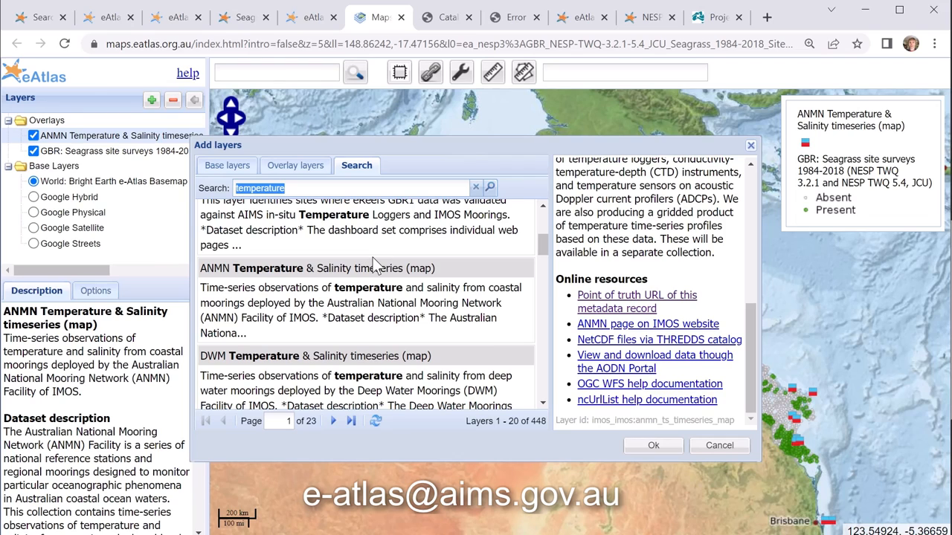
pyautogui.moveTo(355, 267)
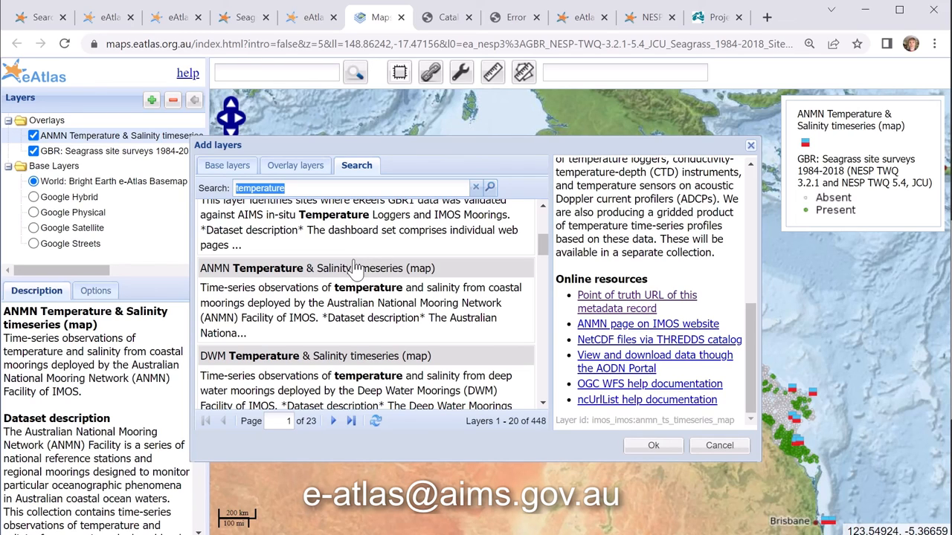
pyautogui.moveTo(376, 269)
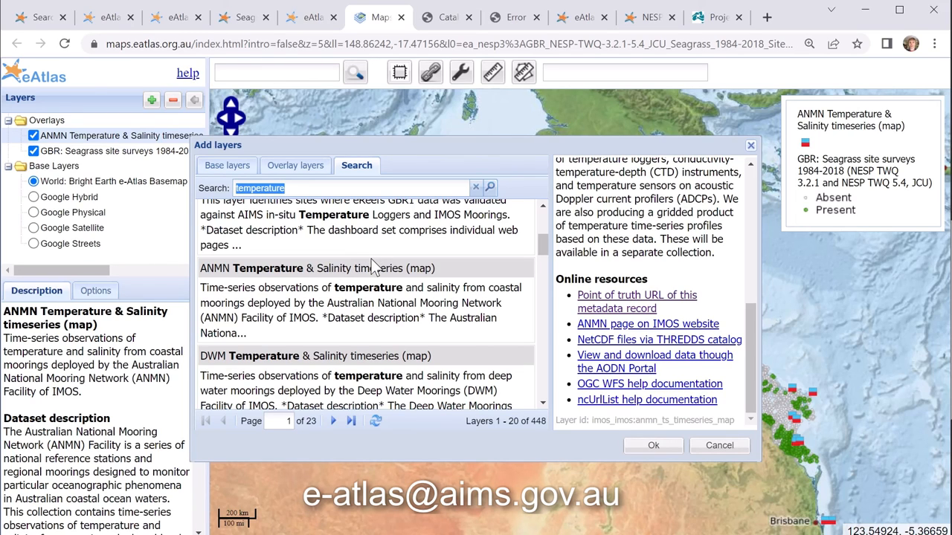
pyautogui.moveTo(372, 257)
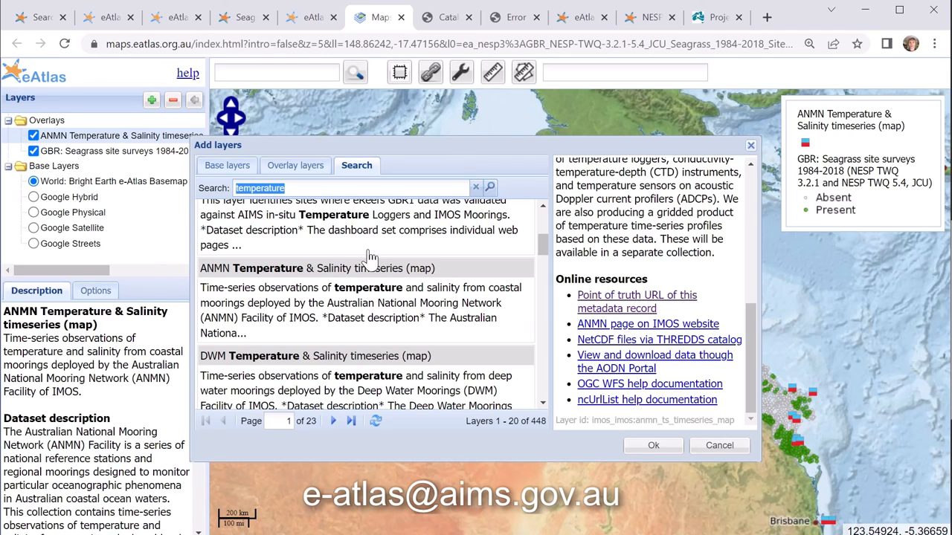